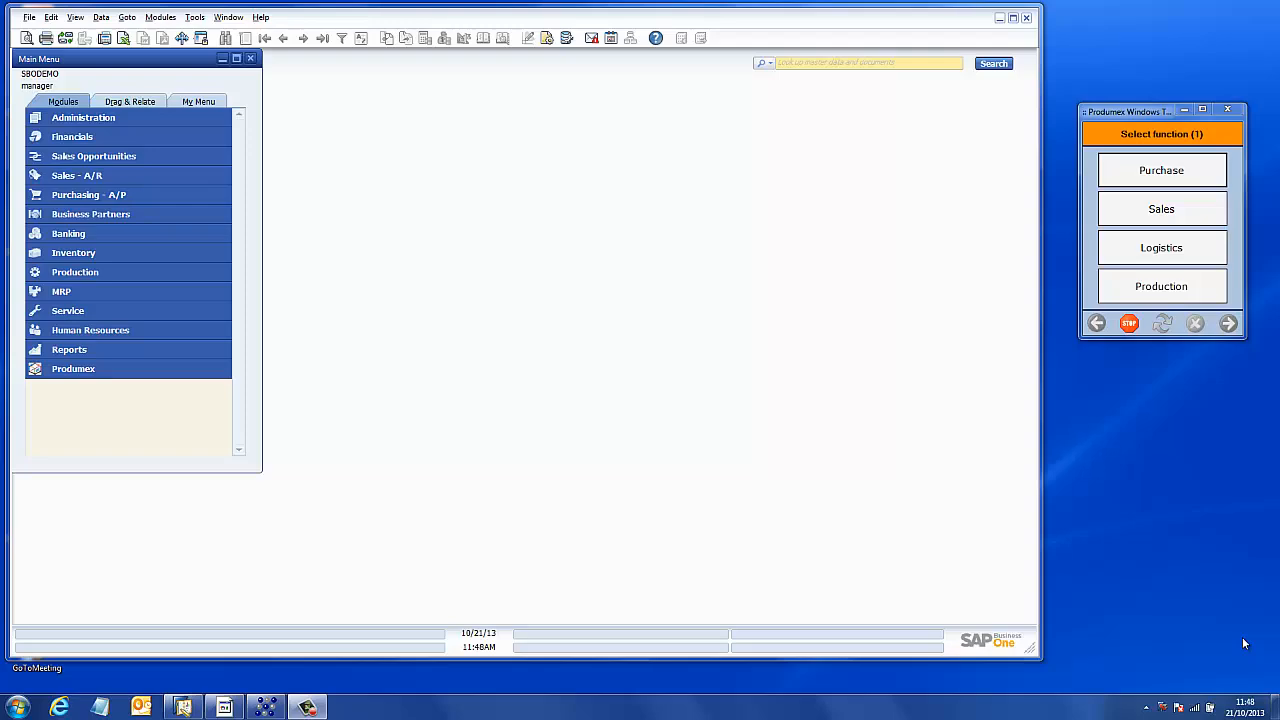
pyautogui.moveTo(344, 498)
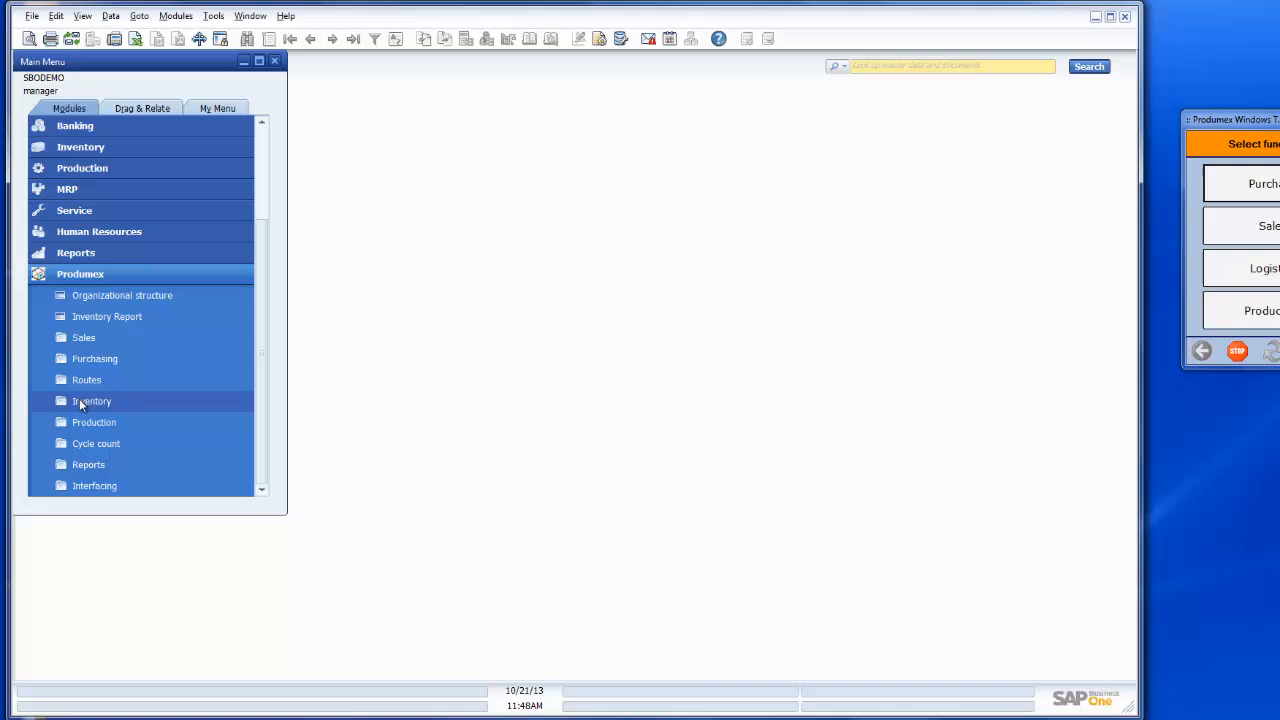
pyautogui.moveTo(108, 316)
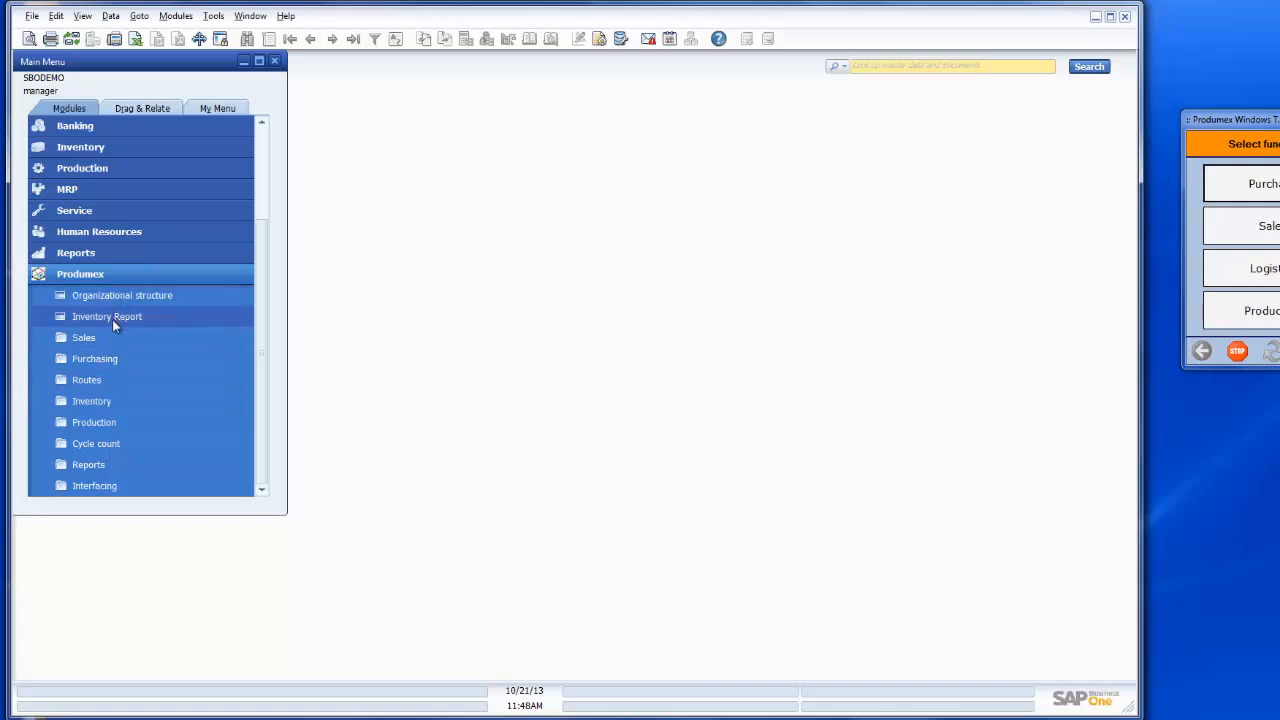
pyautogui.moveTo(108, 400)
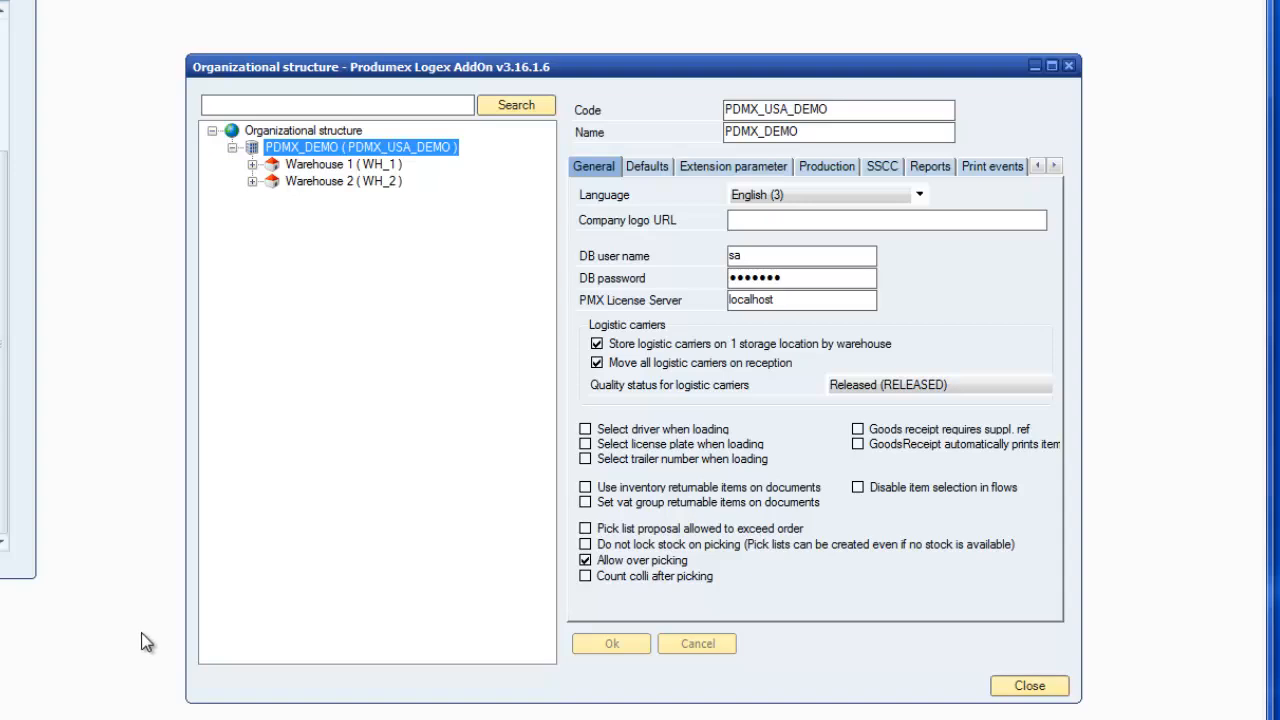
pyautogui.moveTo(160, 626)
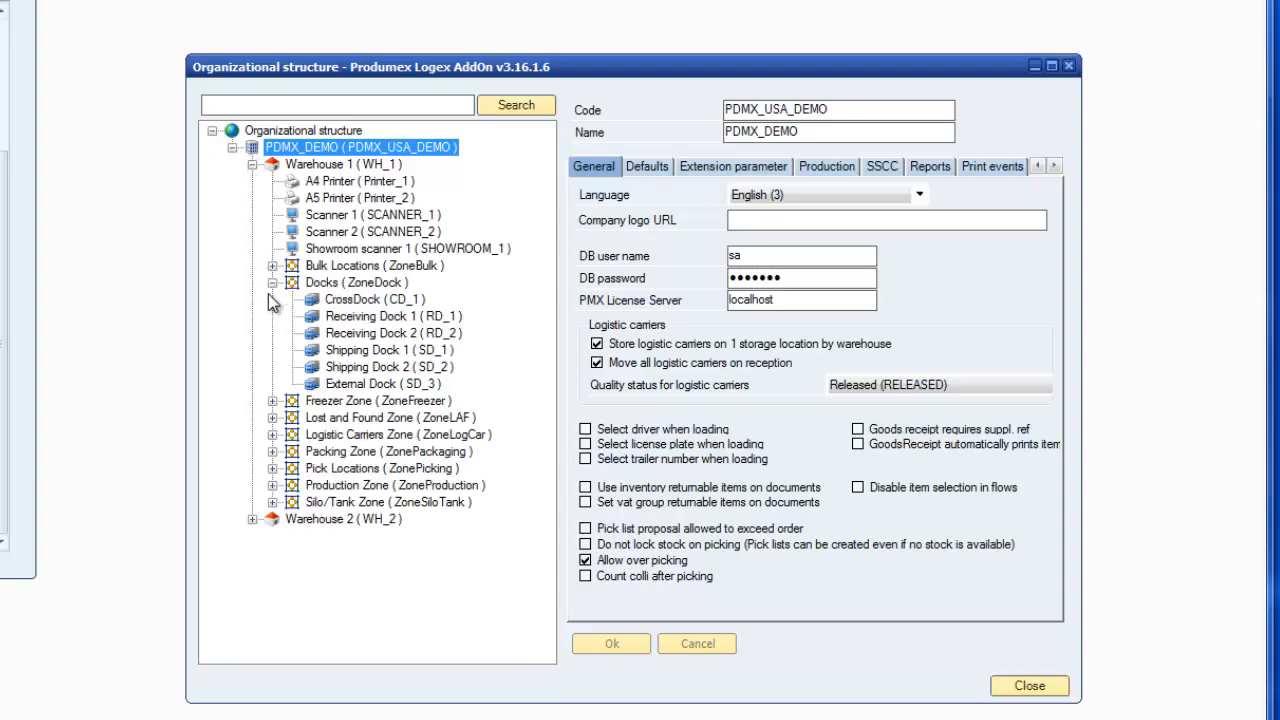
# Expand the Packing Zone, glance at the add-element options on PDMX_DEMO, then display Receiving Dock 1 (RD_1)
pyautogui.click(272, 452)
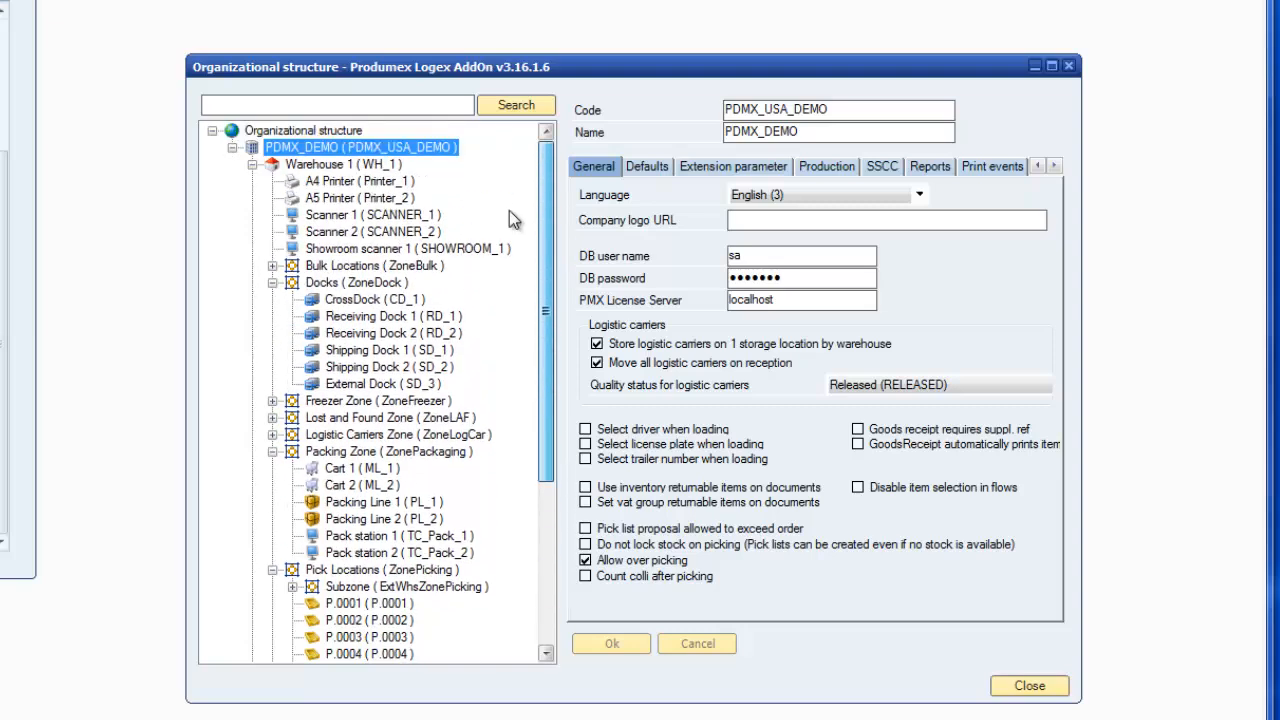
pyautogui.rightClick(360, 146)
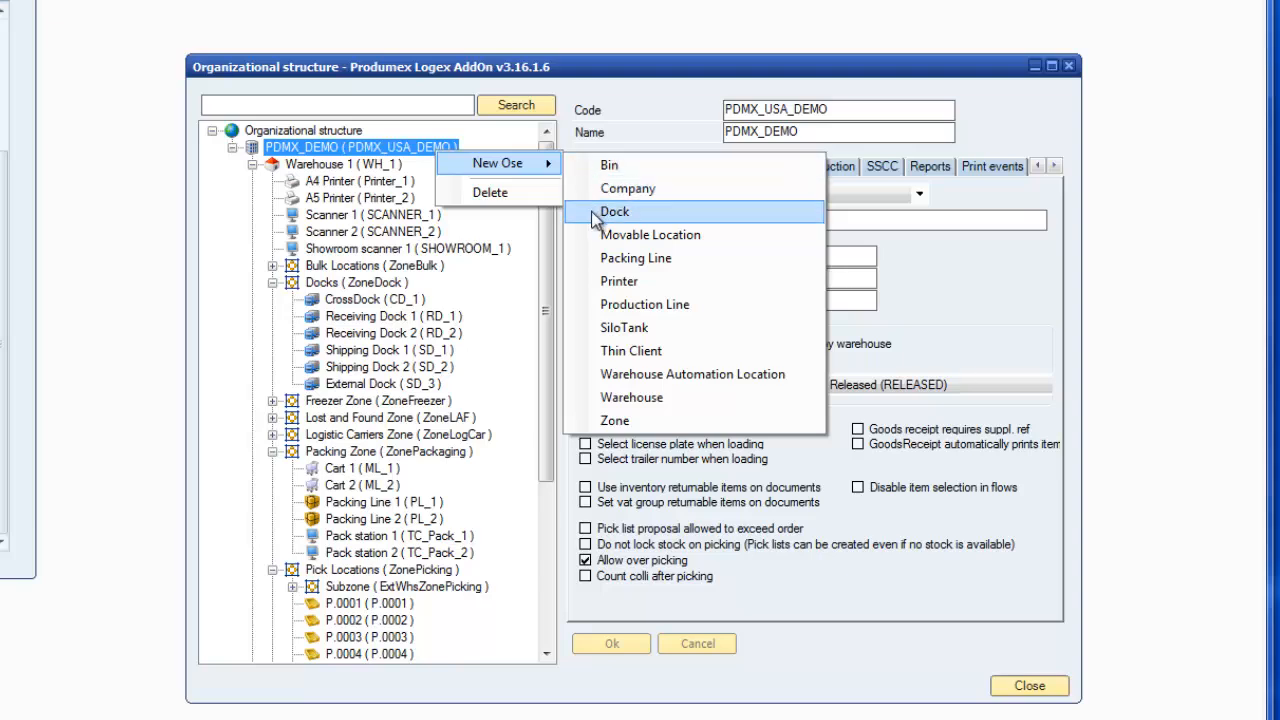
pyautogui.moveTo(620, 280)
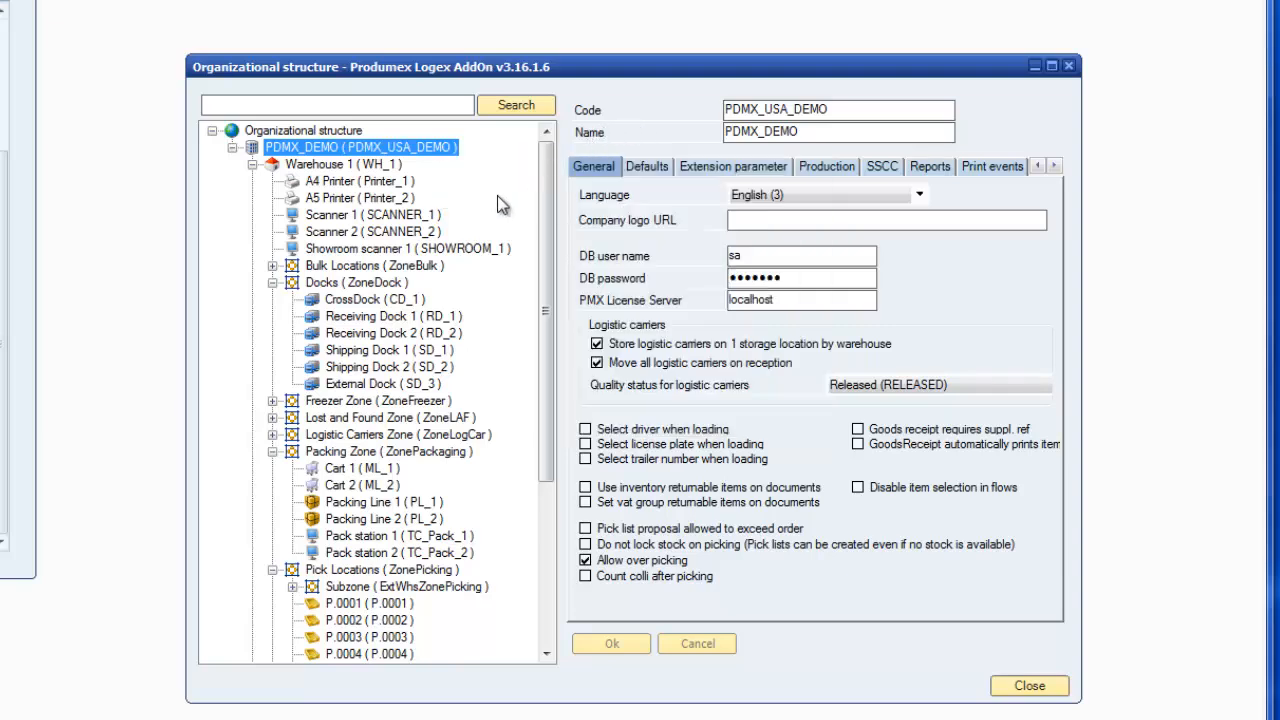
pyautogui.click(376, 300)
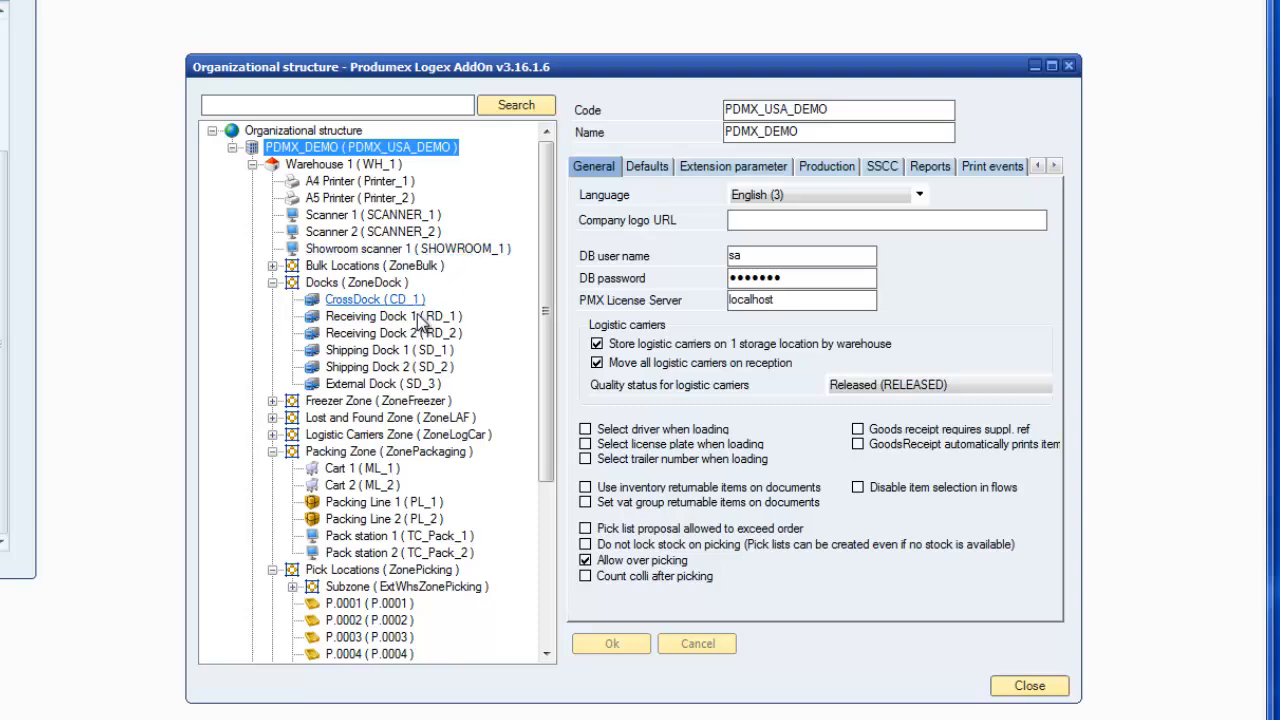
pyautogui.click(392, 316)
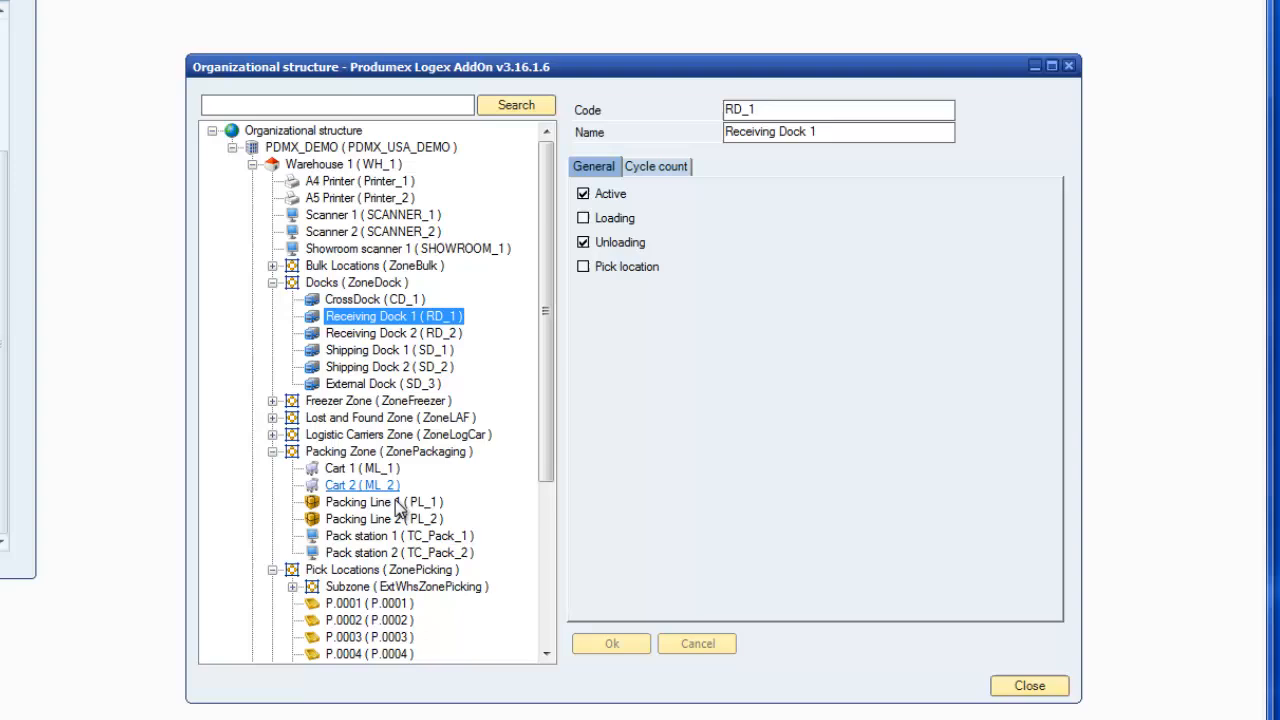
# Show pick location P.0004's item min/max quantities, then return to the PDMX_DEMO company record
pyautogui.click(368, 654)
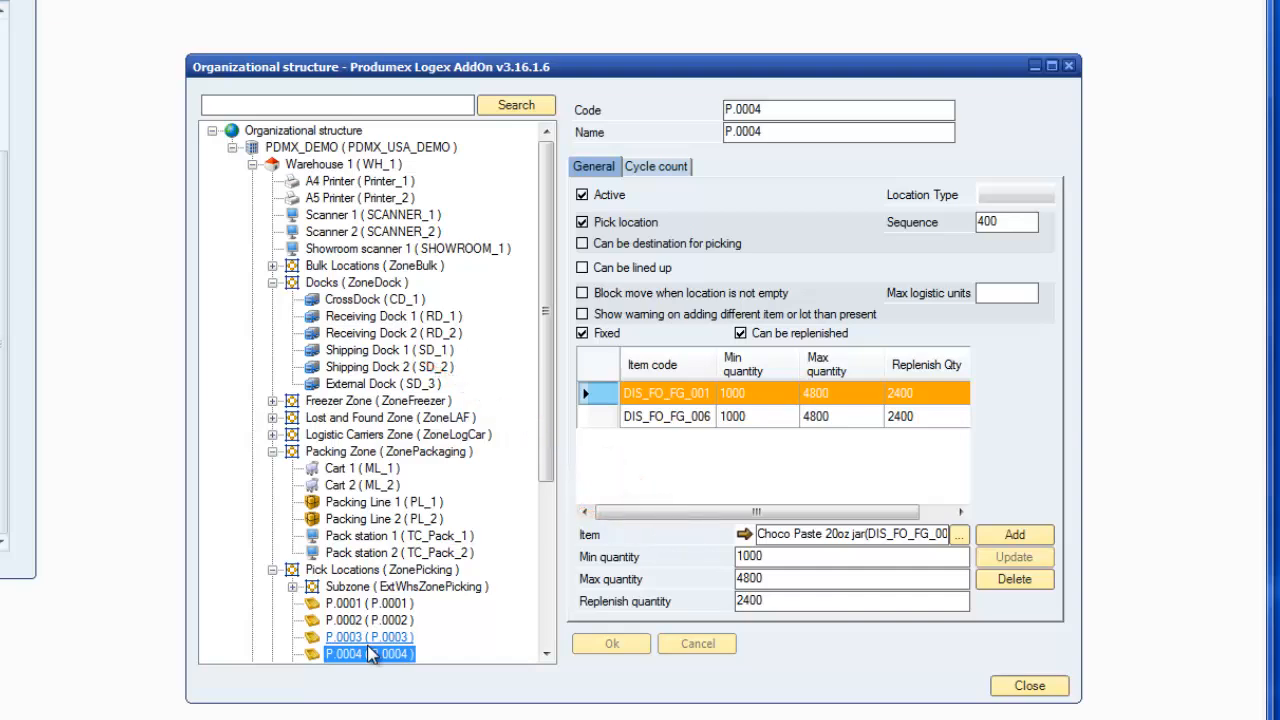
pyautogui.click(656, 166)
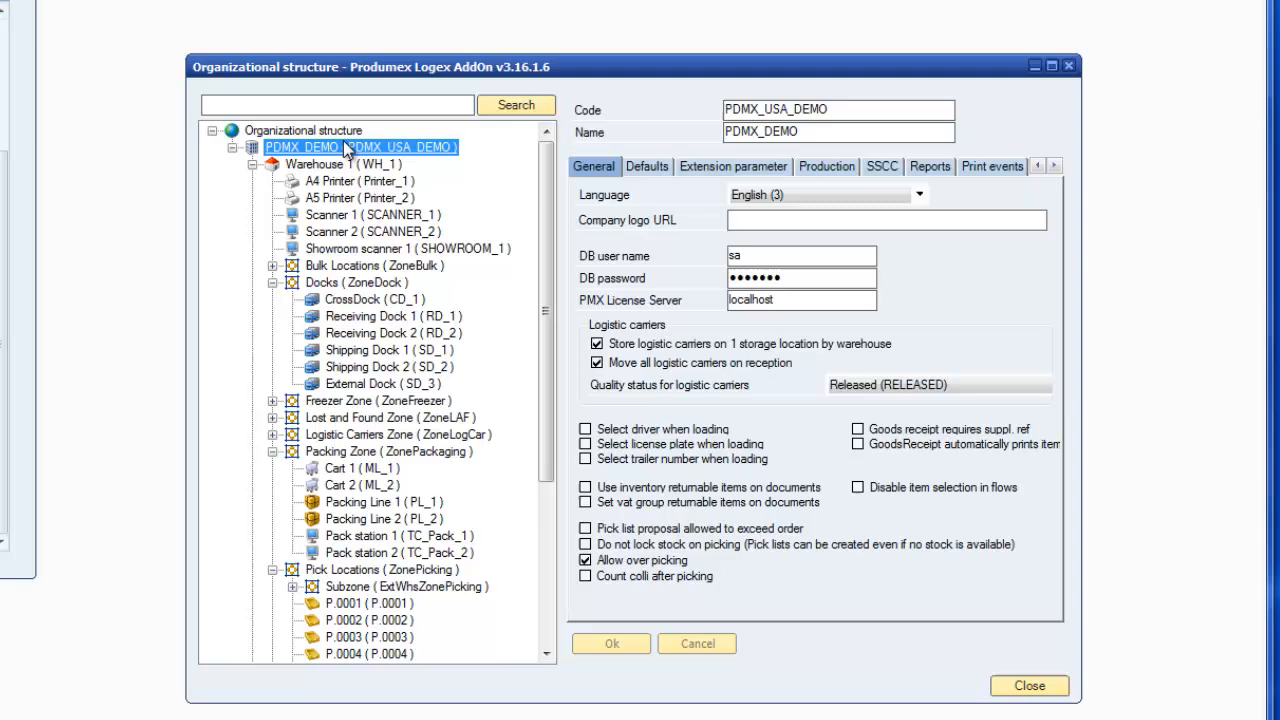
# Review PDMX_DEMO's report definitions and print events, then show its zone types (Ambient, Clean, Freezer, Refrigerator)
pyautogui.click(928, 166)
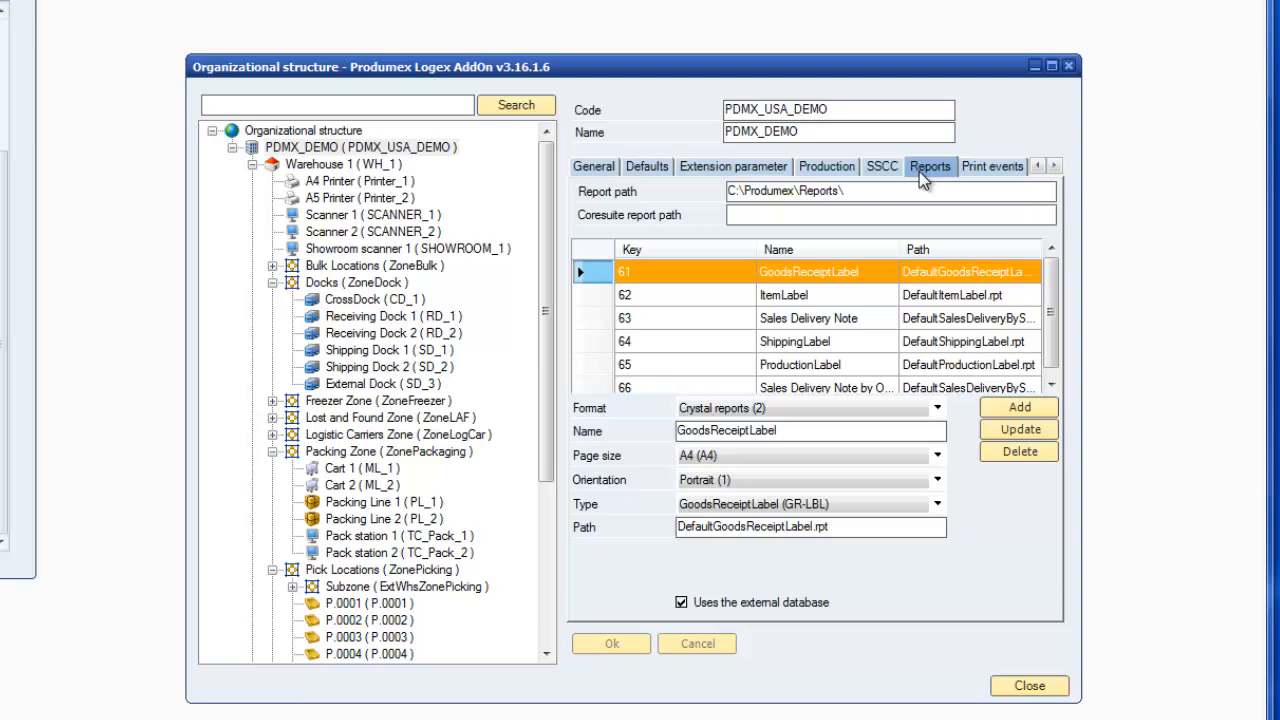
pyautogui.moveTo(928, 180)
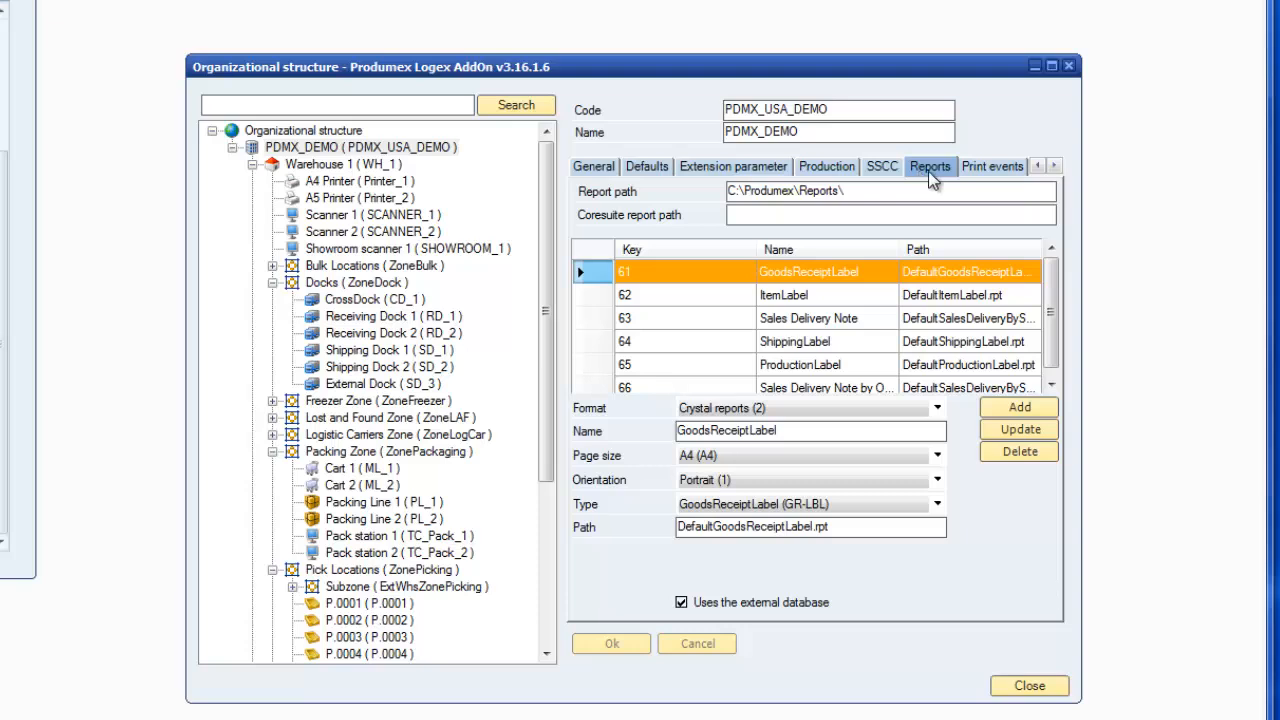
pyautogui.moveTo(992, 170)
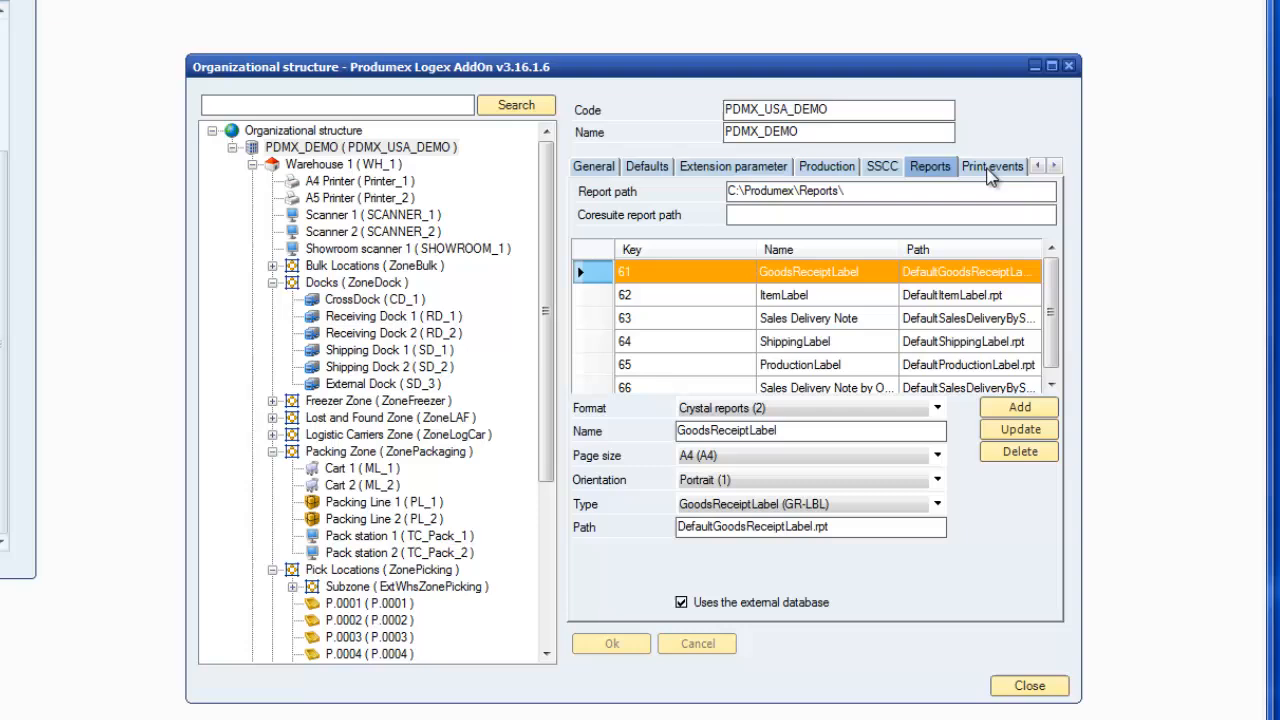
pyautogui.click(992, 166)
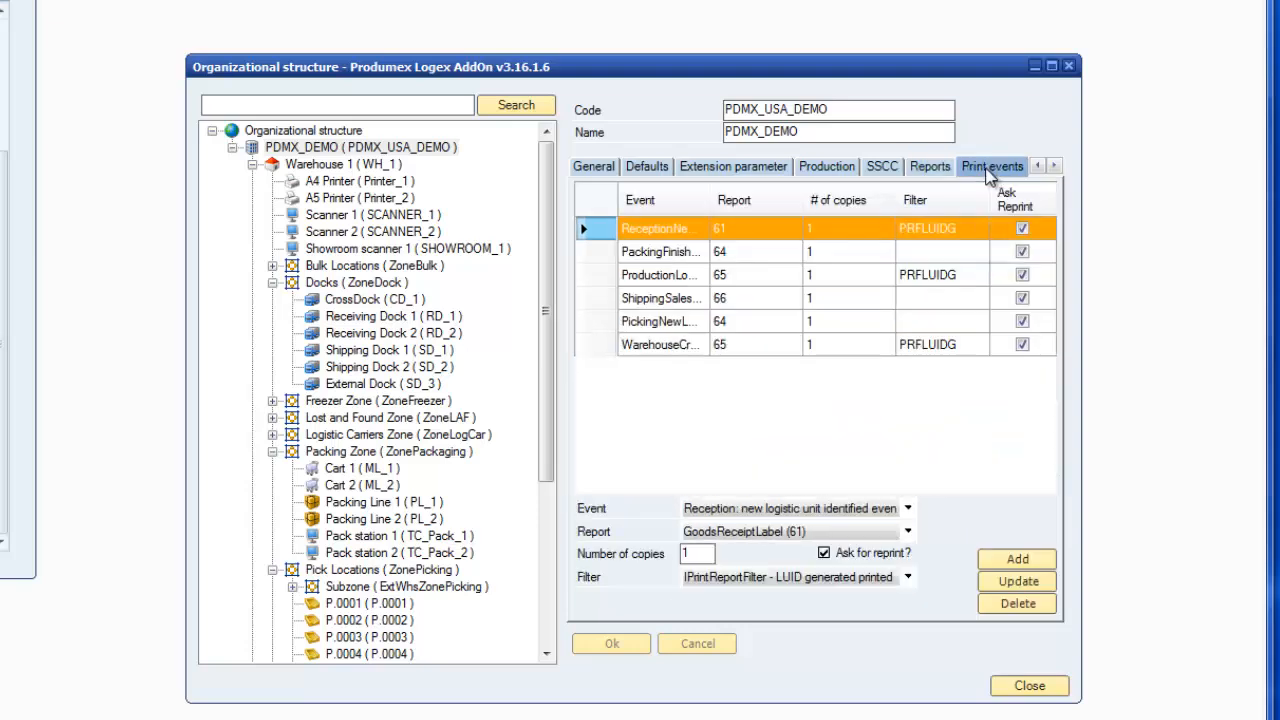
pyautogui.moveTo(978, 304)
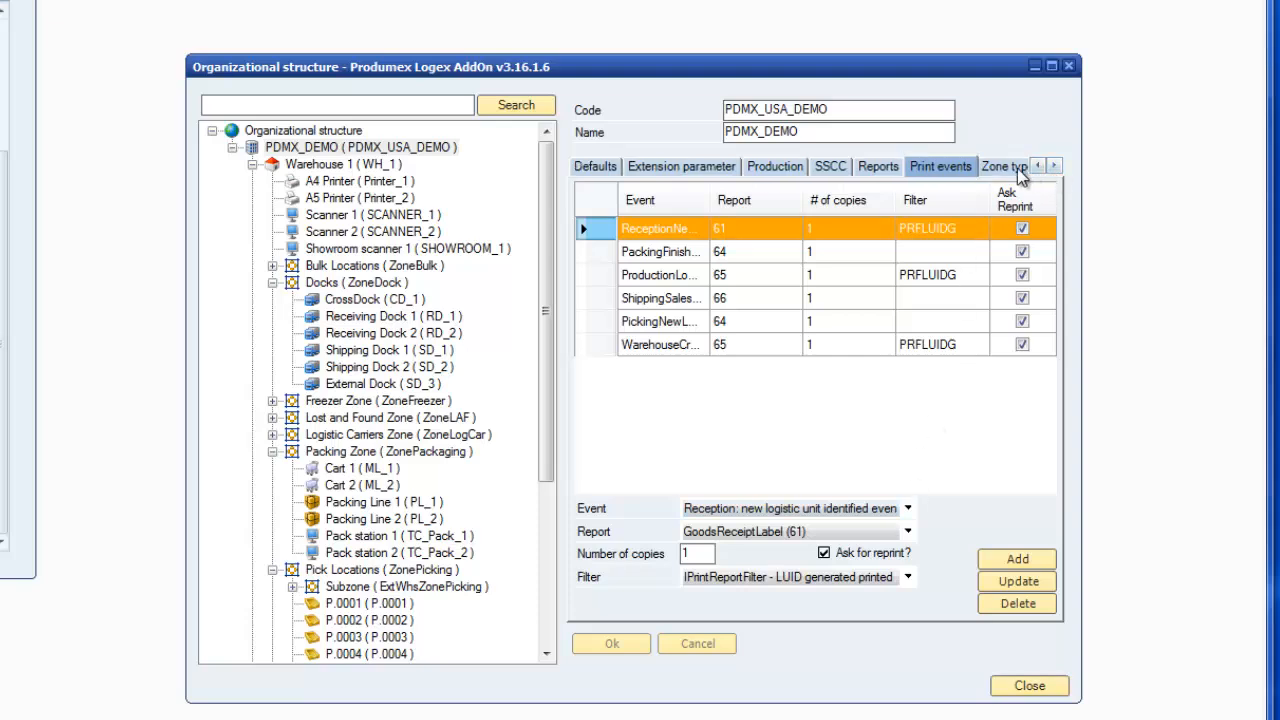
pyautogui.click(956, 166)
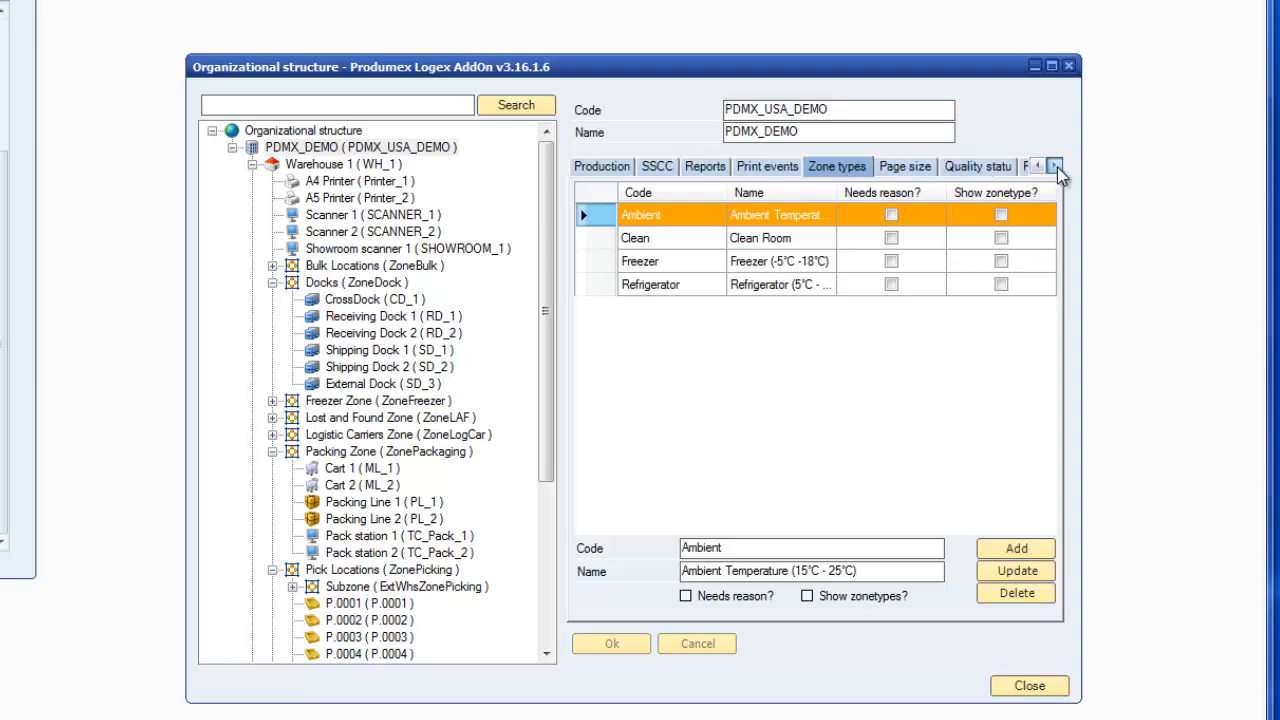
# Show the quality statuses (Blocked, Bonded, Cleared, Quarantine) and reveal the remaining settings sections
pyautogui.click(976, 166)
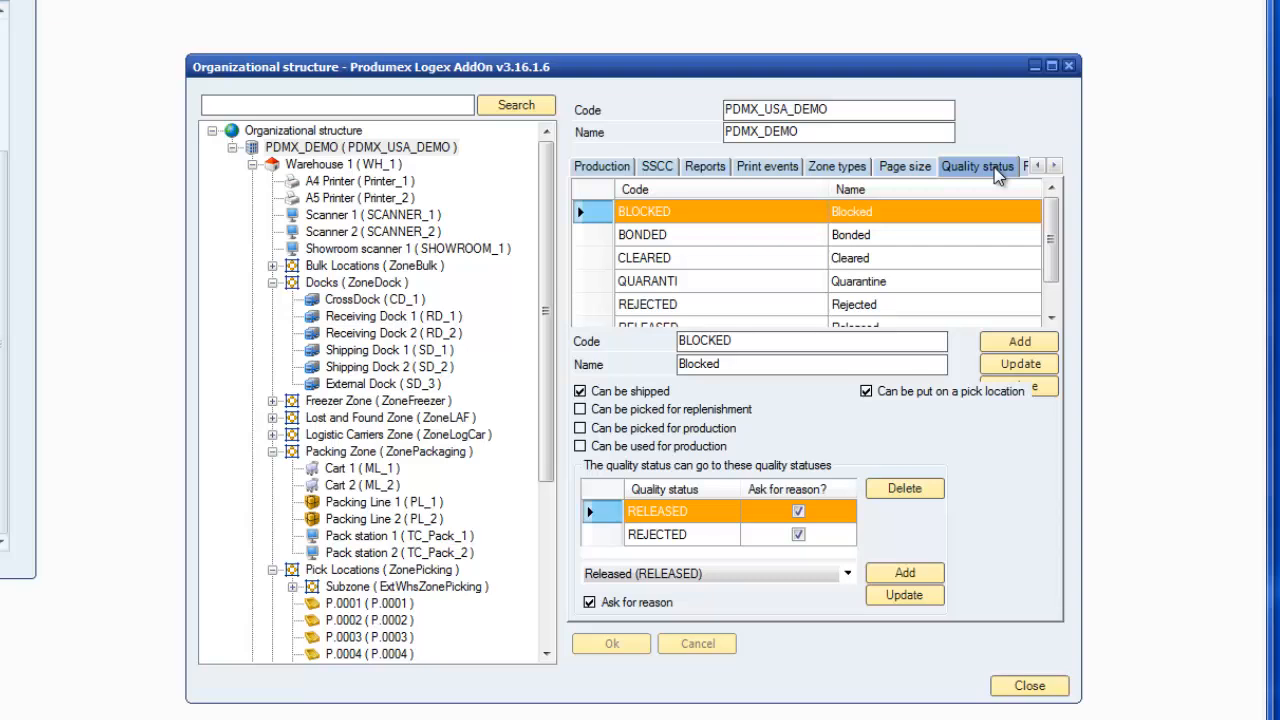
pyautogui.moveTo(968, 262)
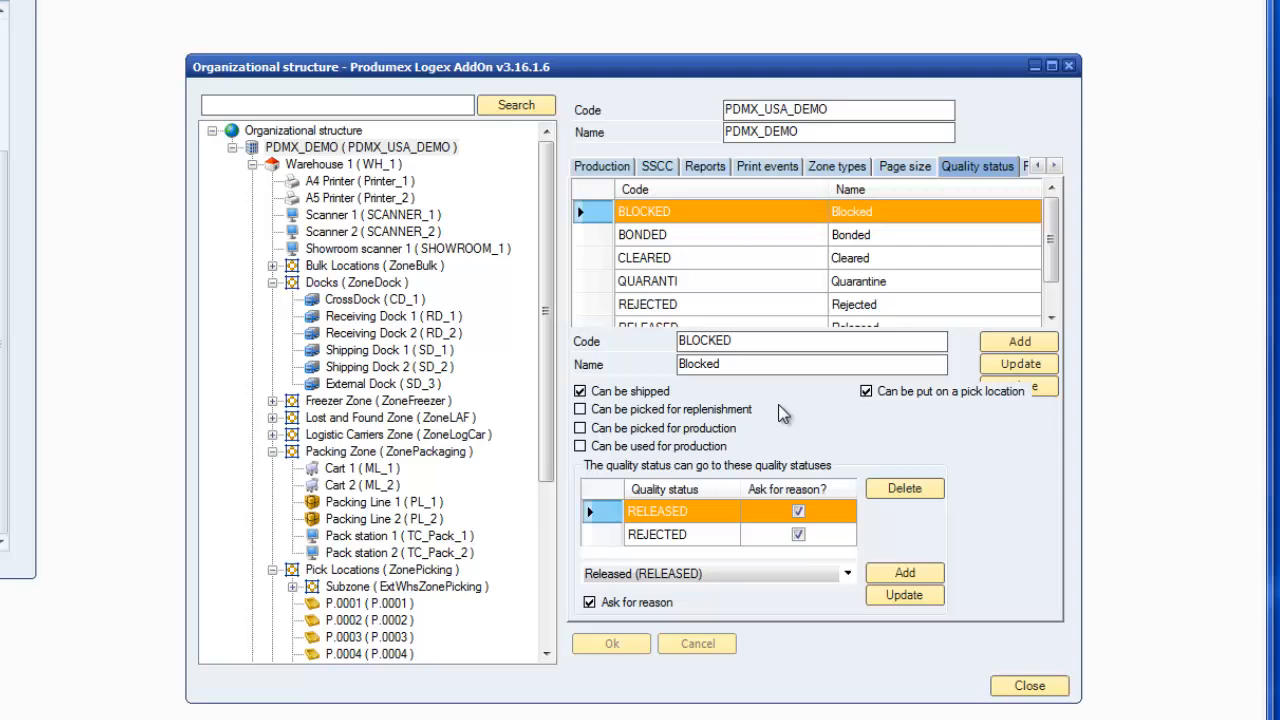
pyautogui.moveTo(772, 496)
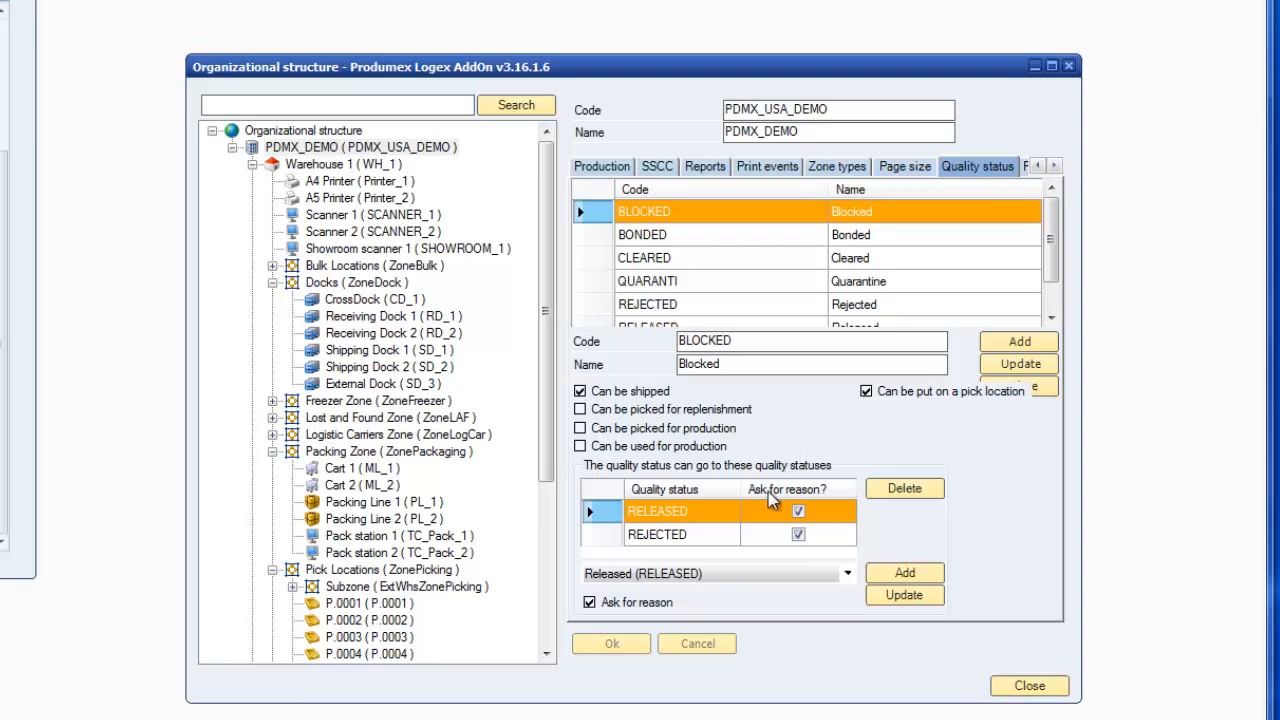
pyautogui.moveTo(756, 480)
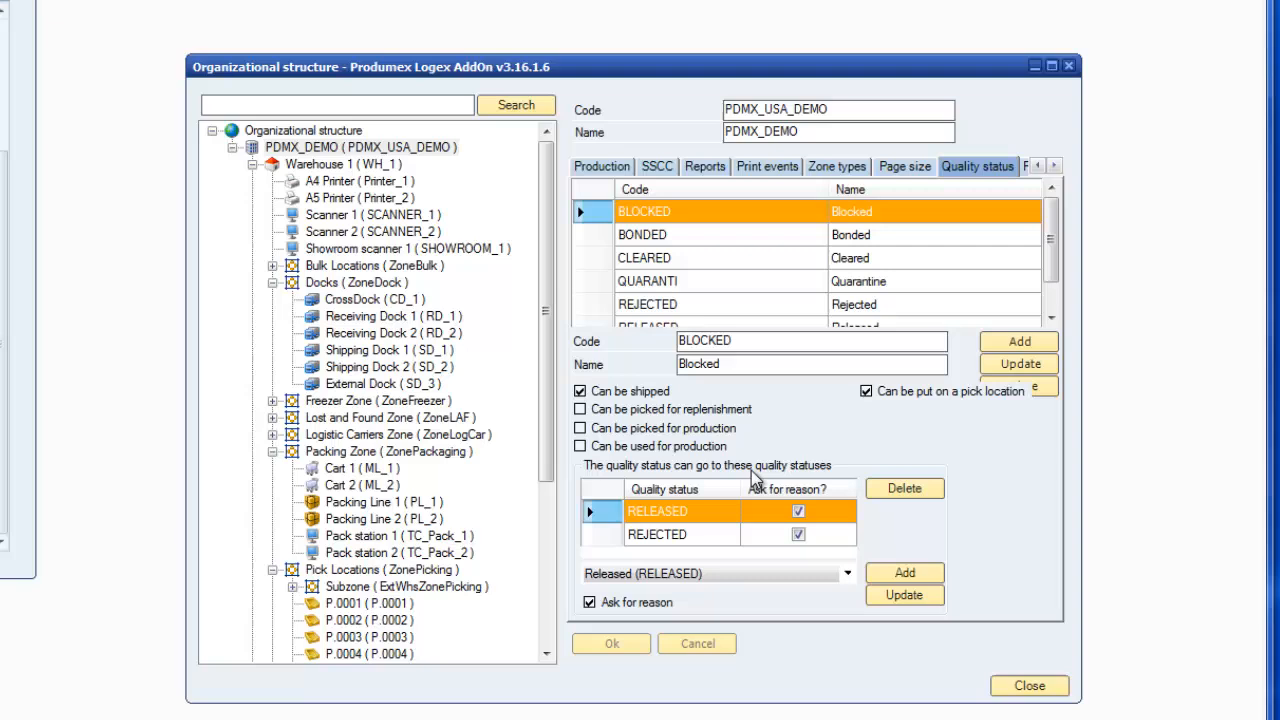
pyautogui.moveTo(750, 482)
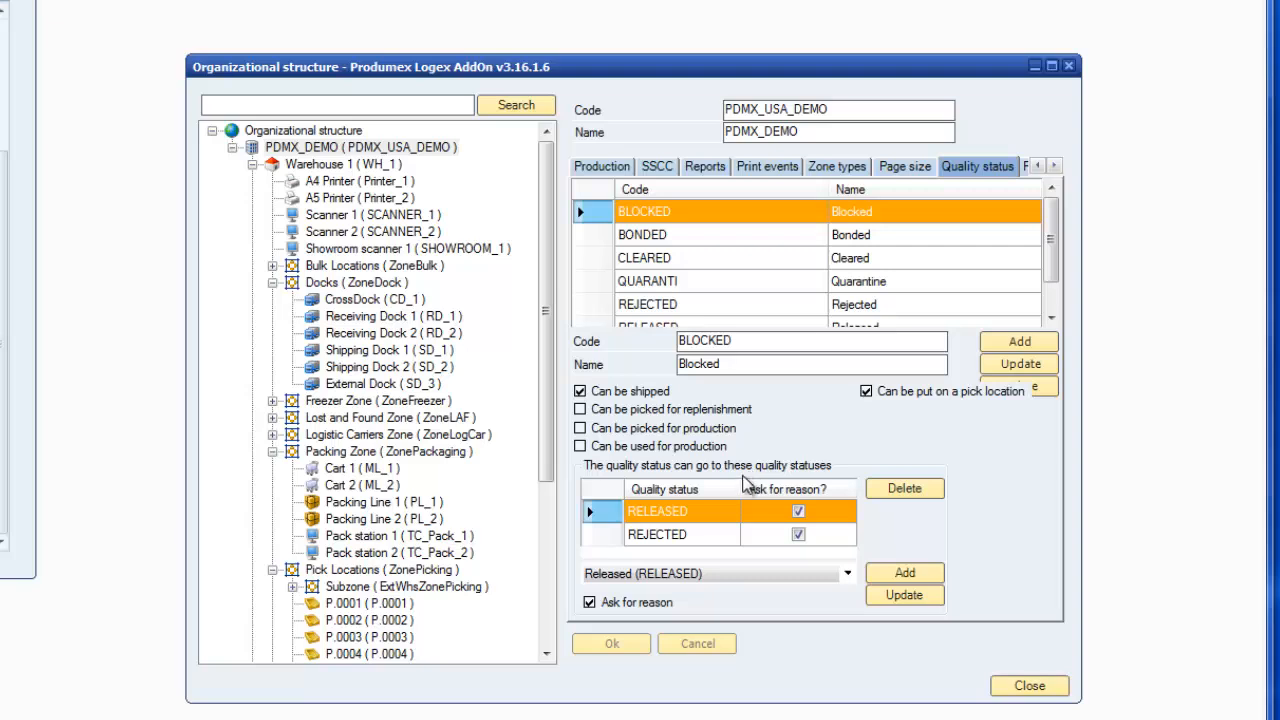
pyautogui.click(1052, 166)
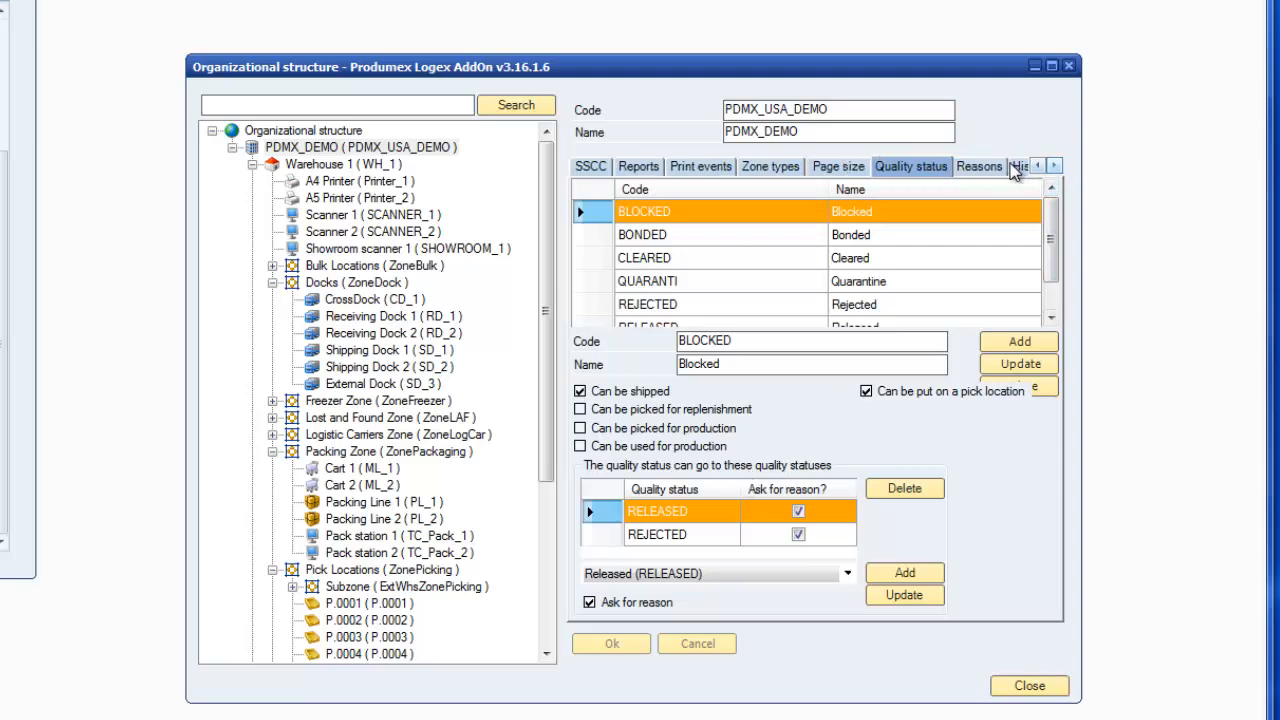
# Review the reason codes, toggle extra reason text for Damaged goods, and confirm with Ok to close the settings
pyautogui.click(980, 166)
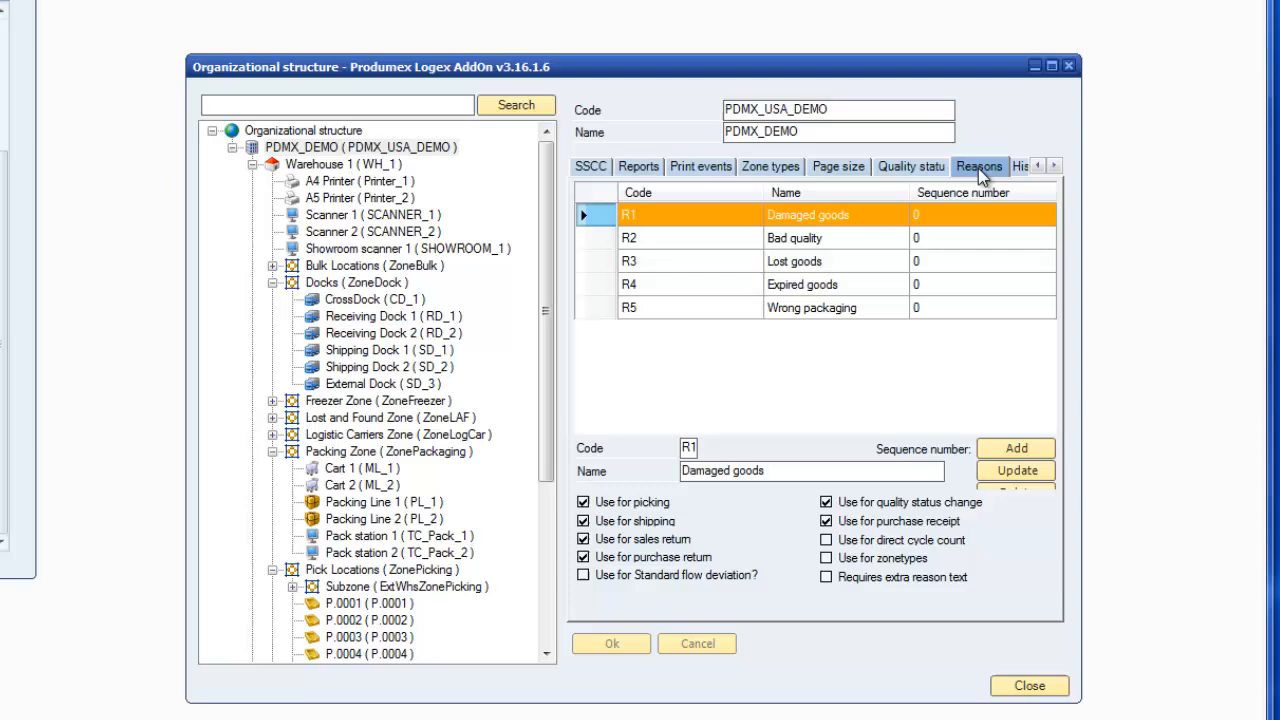
pyautogui.moveTo(868, 580)
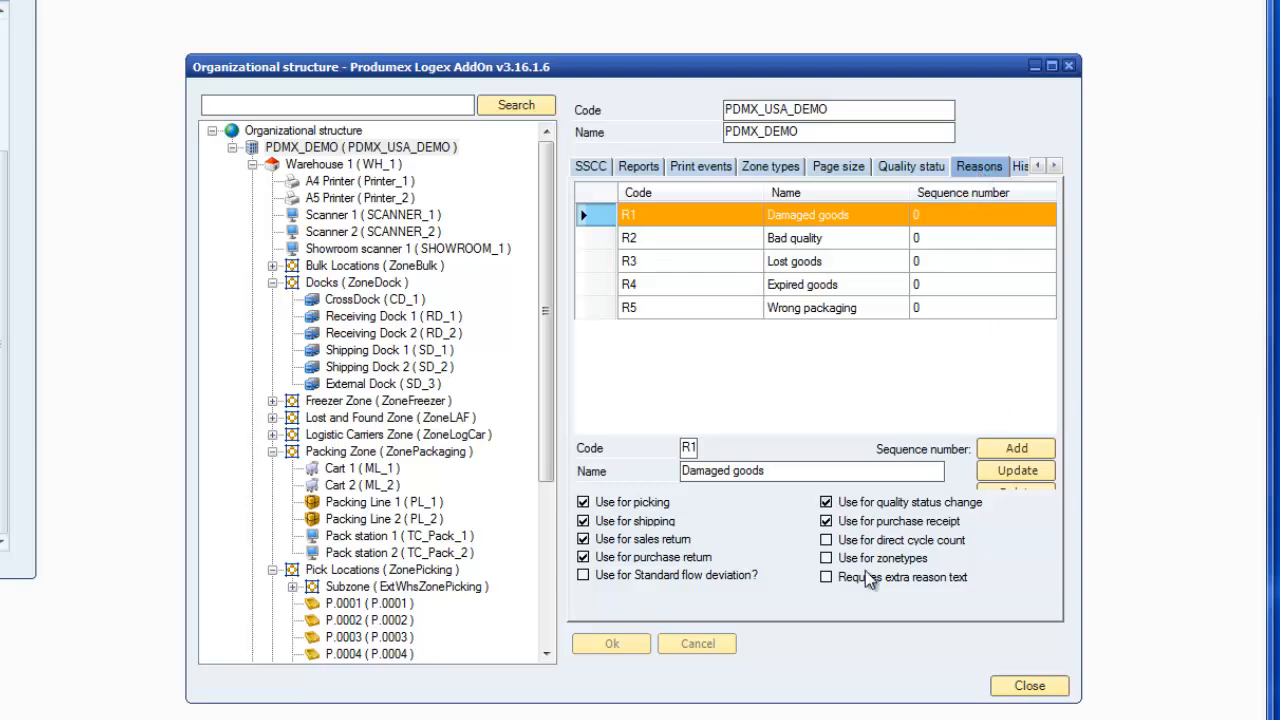
pyautogui.click(826, 576)
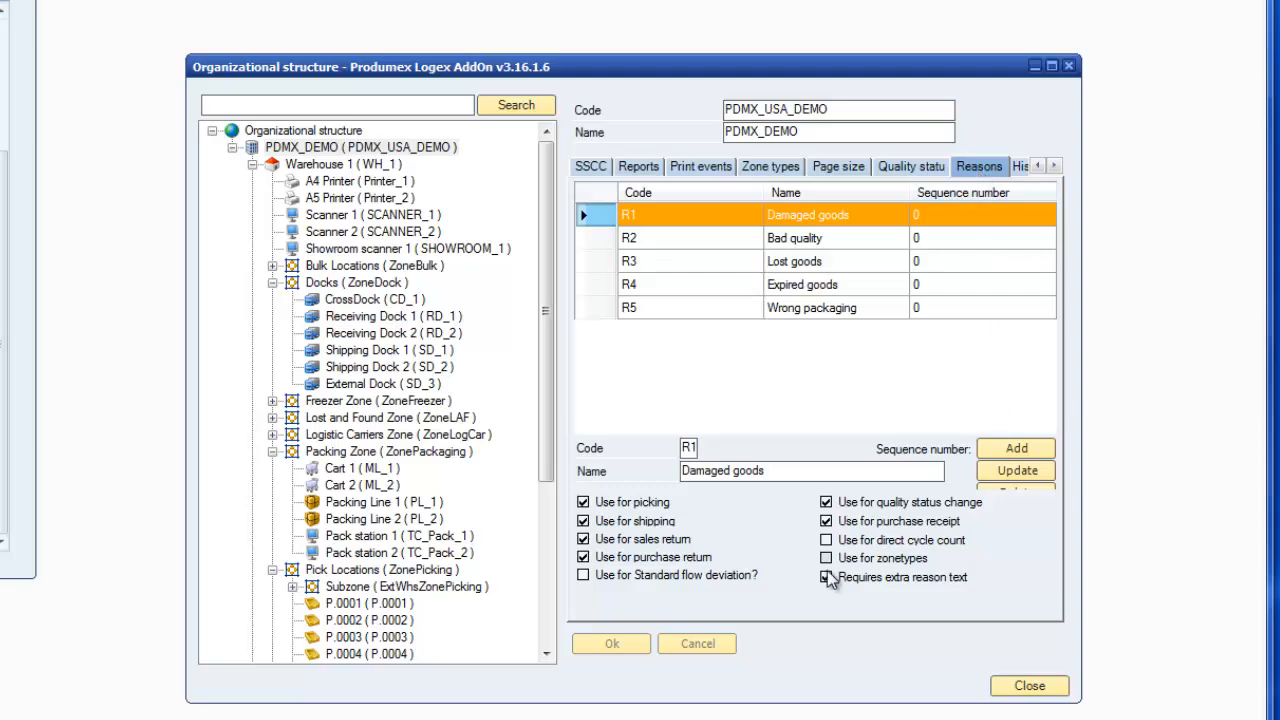
pyautogui.click(826, 576)
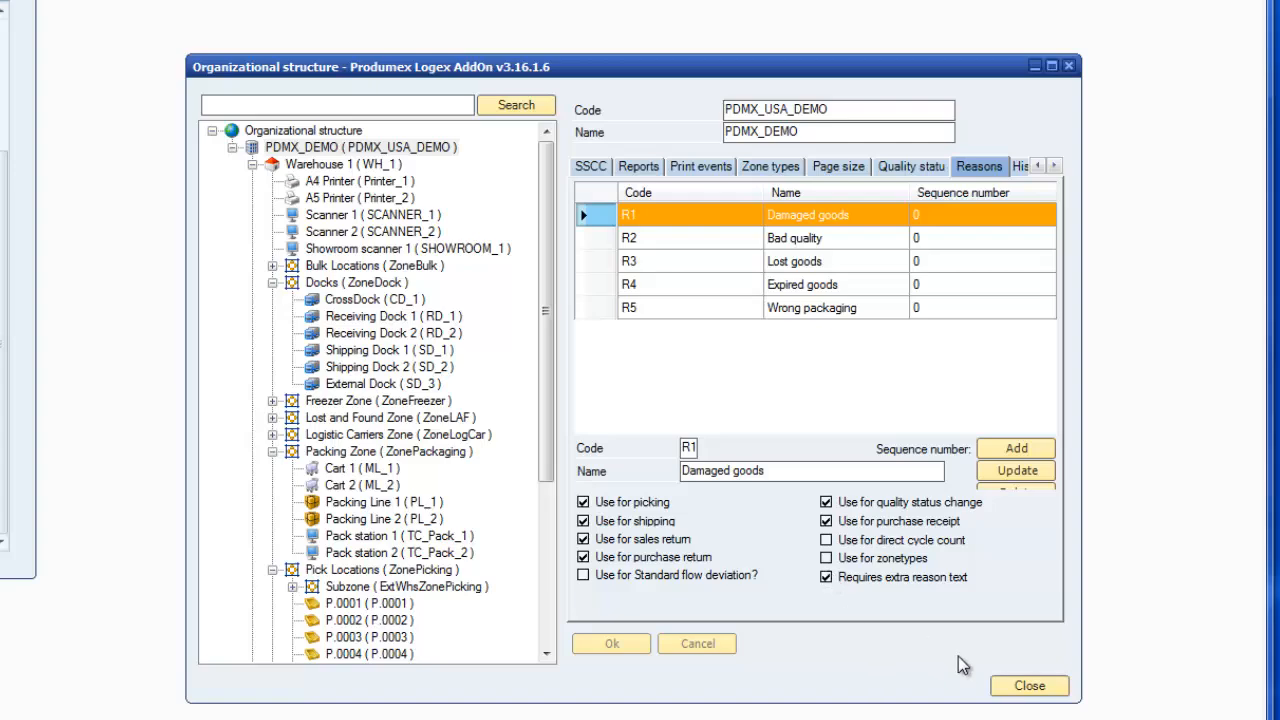
pyautogui.moveTo(1028, 684)
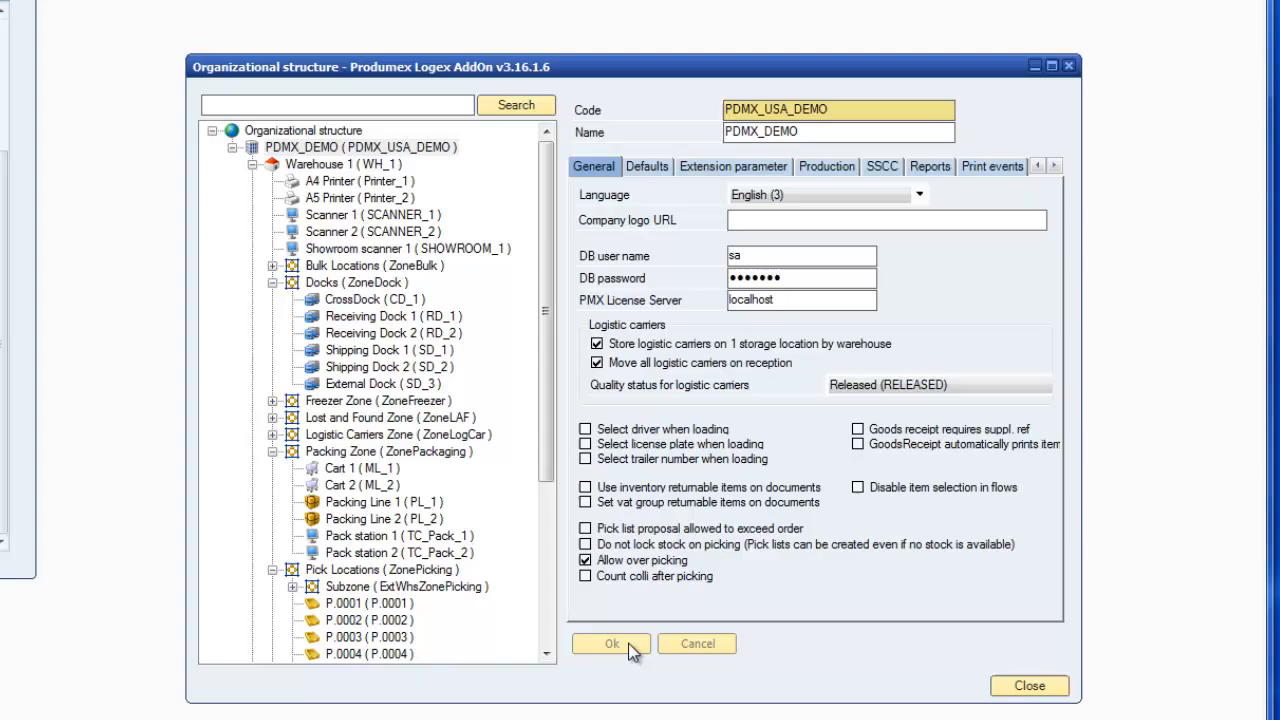
pyautogui.click(612, 644)
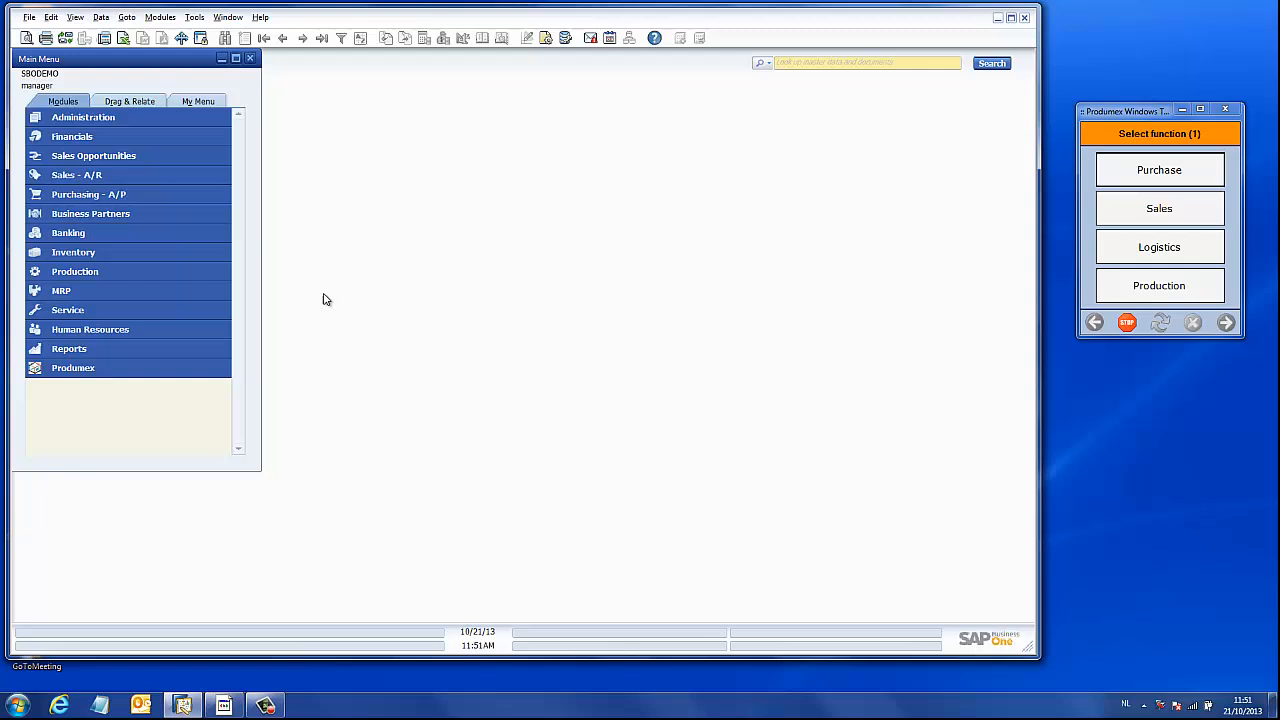
pyautogui.moveTo(420, 626)
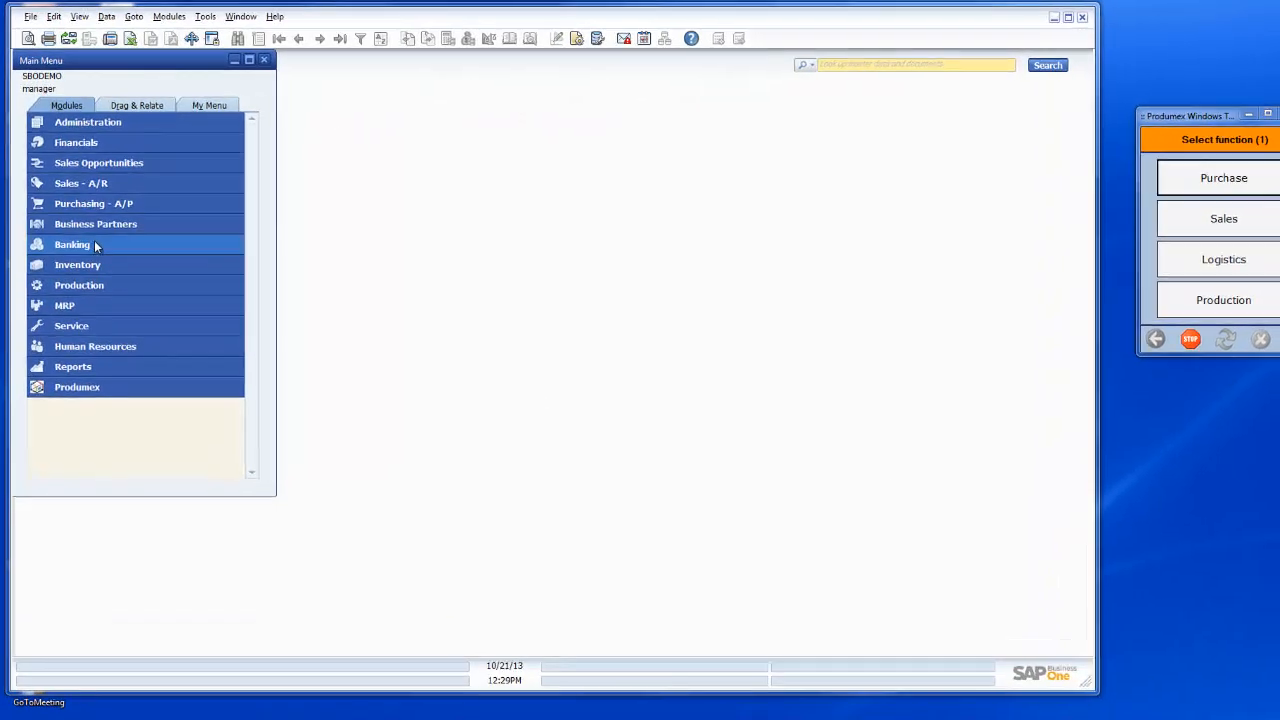
# Expand the Purchasing - A/P module to list Purchase Order and Goods Receipt PO
pyautogui.click(92, 204)
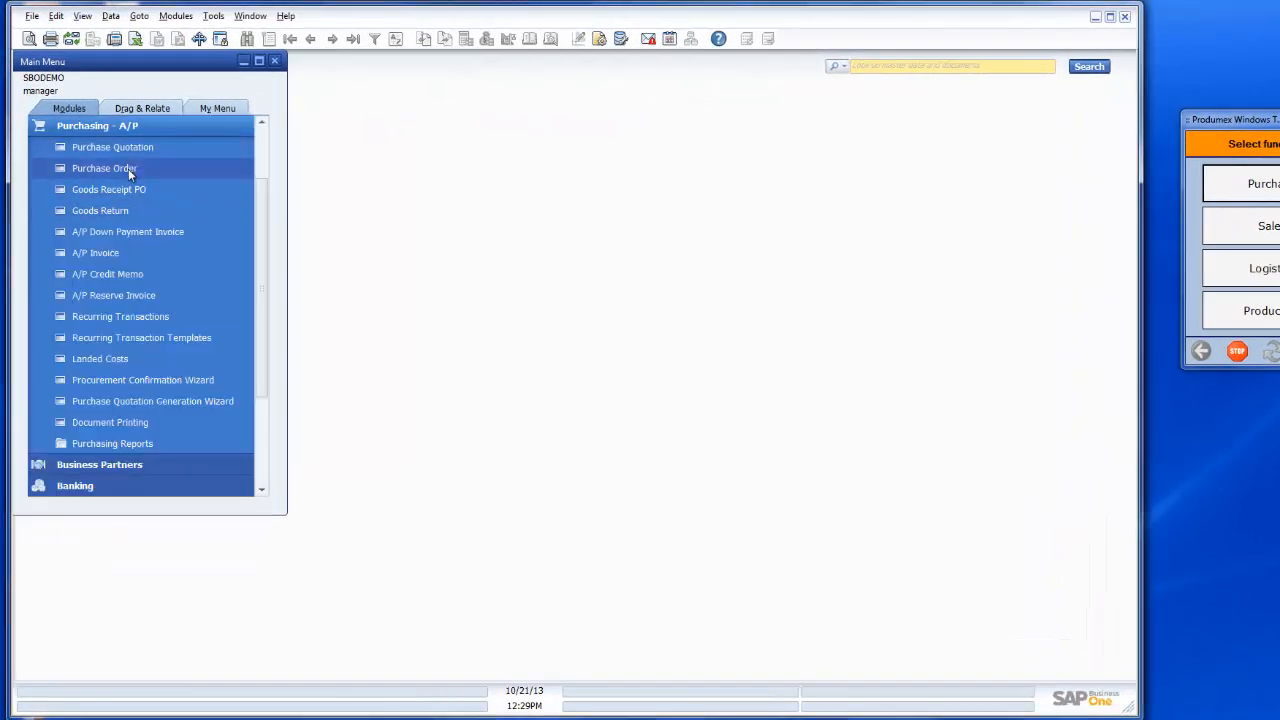
# Create a purchase order from vendor S_FO_001 Chocolate for 12 of DIS_FO_FG_001 Choco Paste 20oz Jar
pyautogui.click(104, 168)
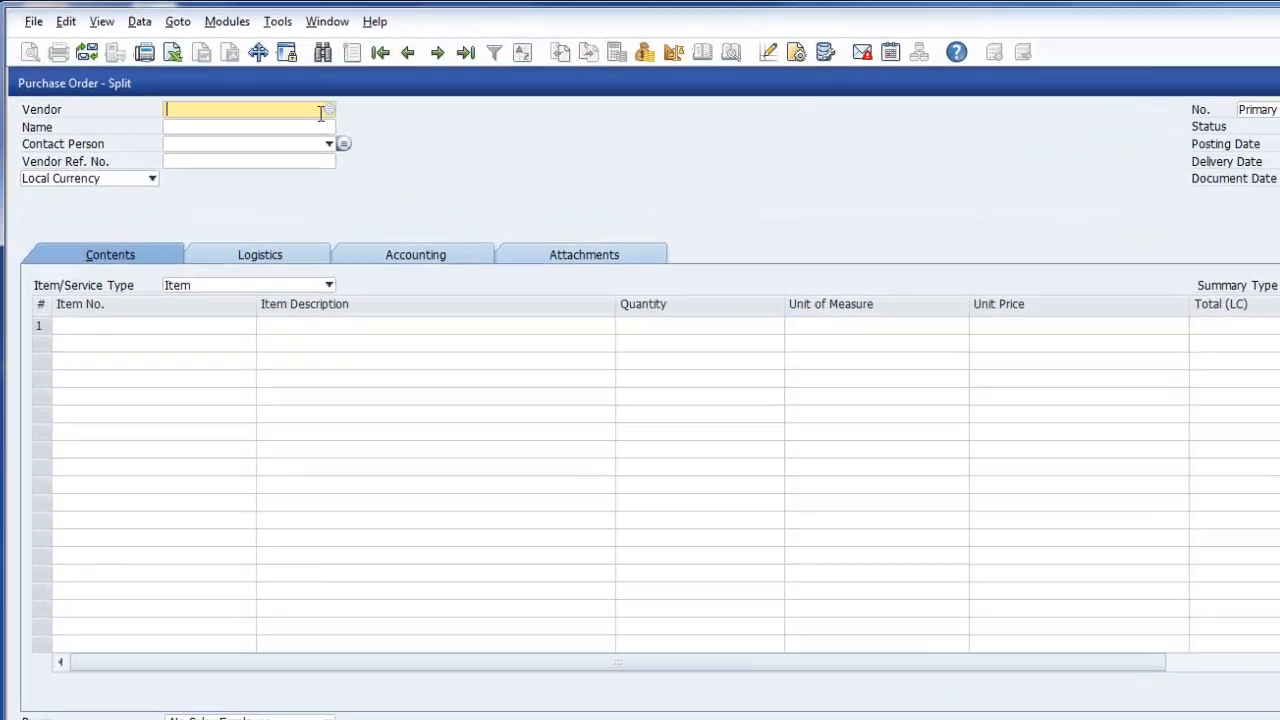
pyautogui.click(328, 108)
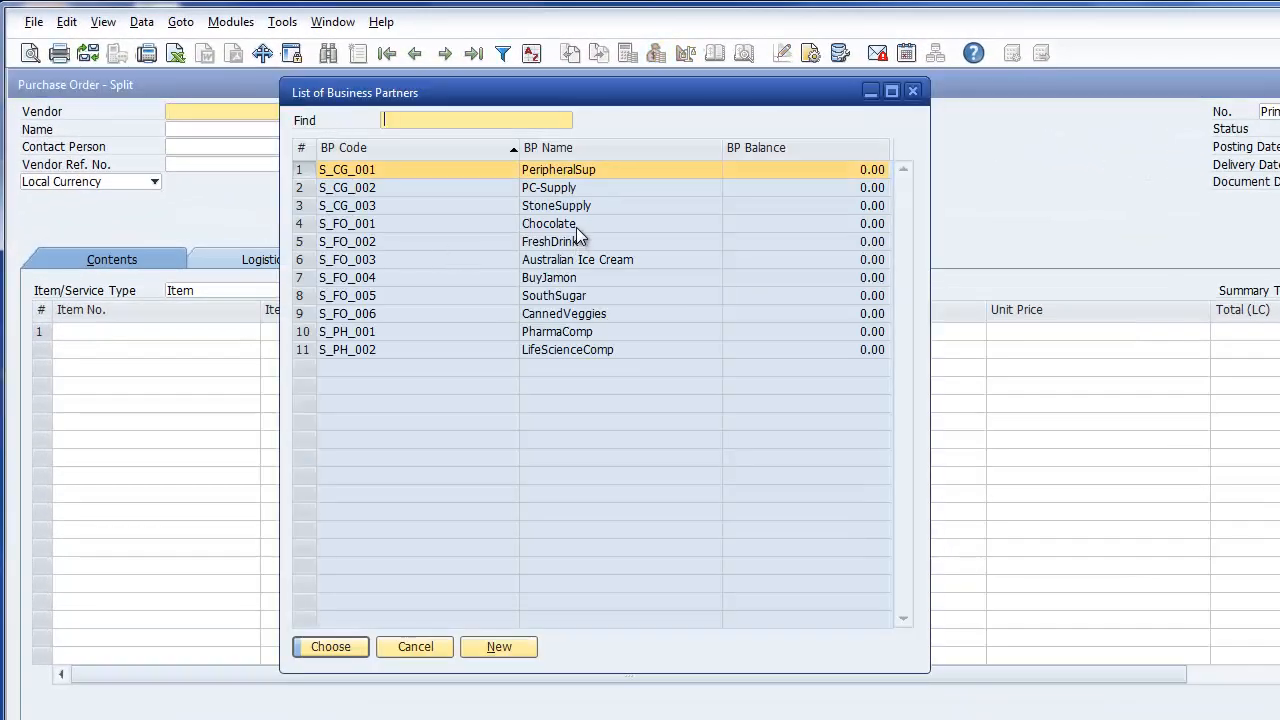
pyautogui.doubleClick(548, 224)
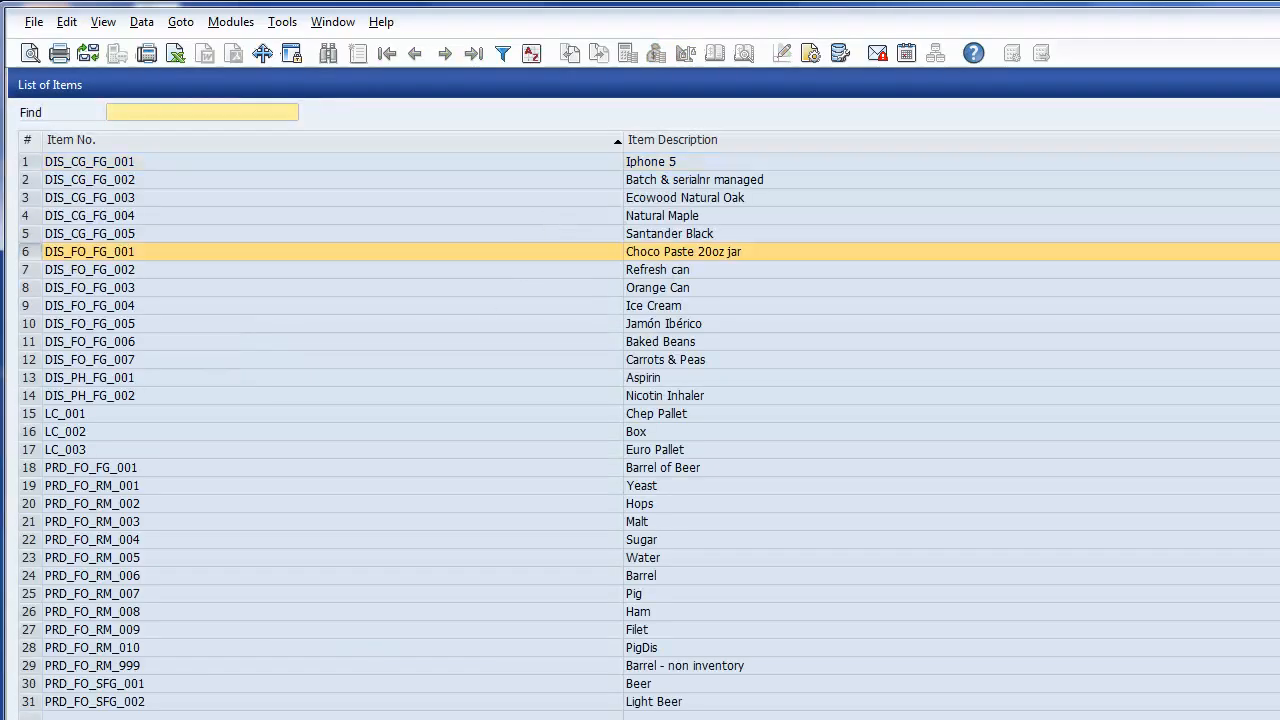
pyautogui.doubleClick(90, 252)
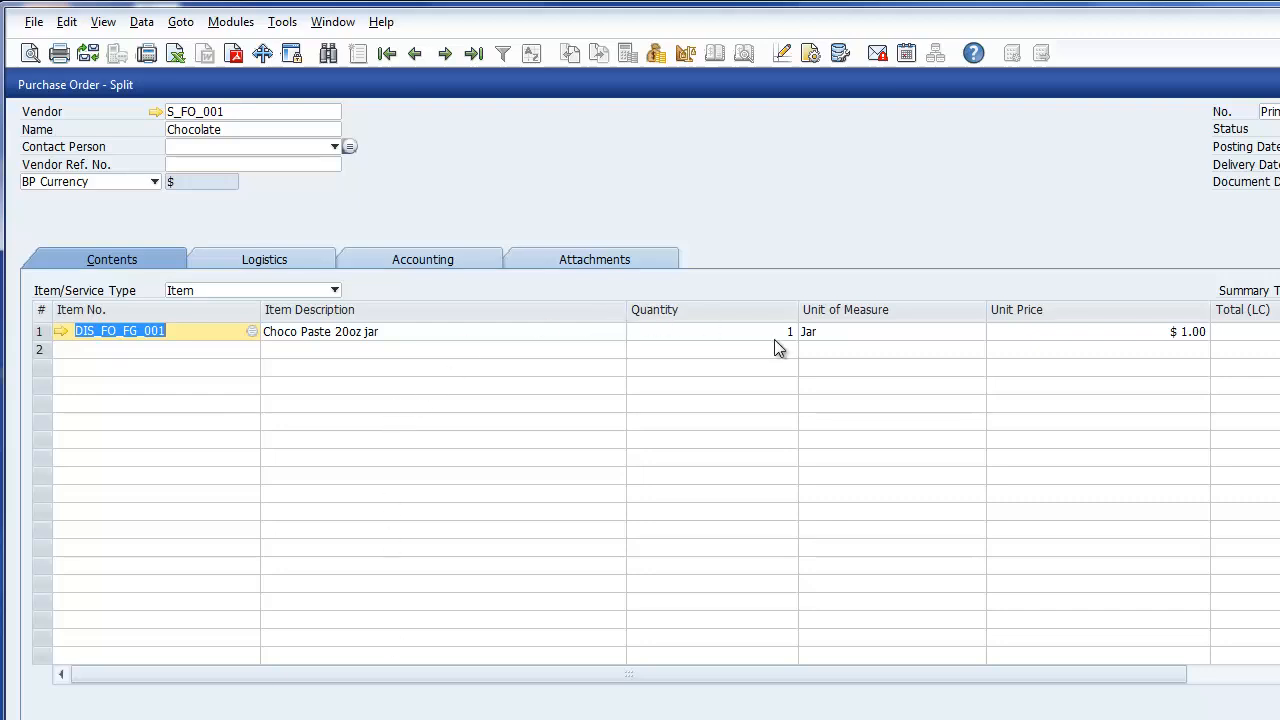
pyautogui.write('12')
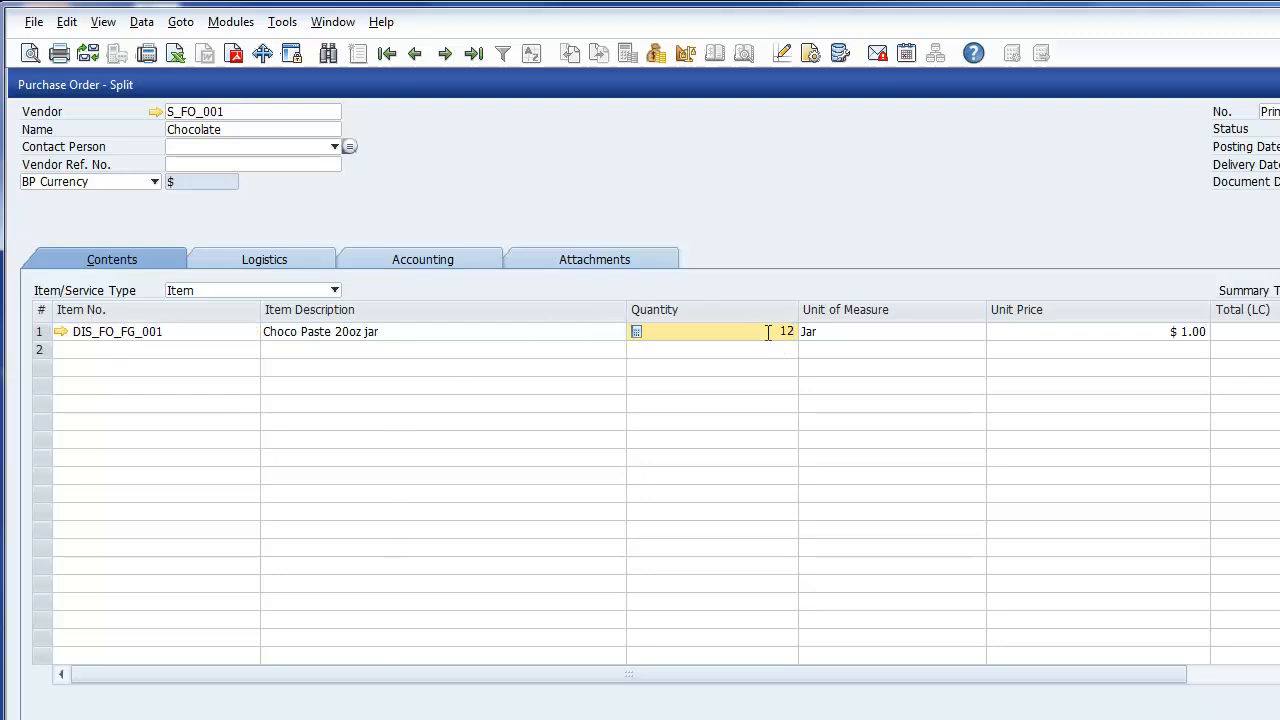
pyautogui.write('1200')
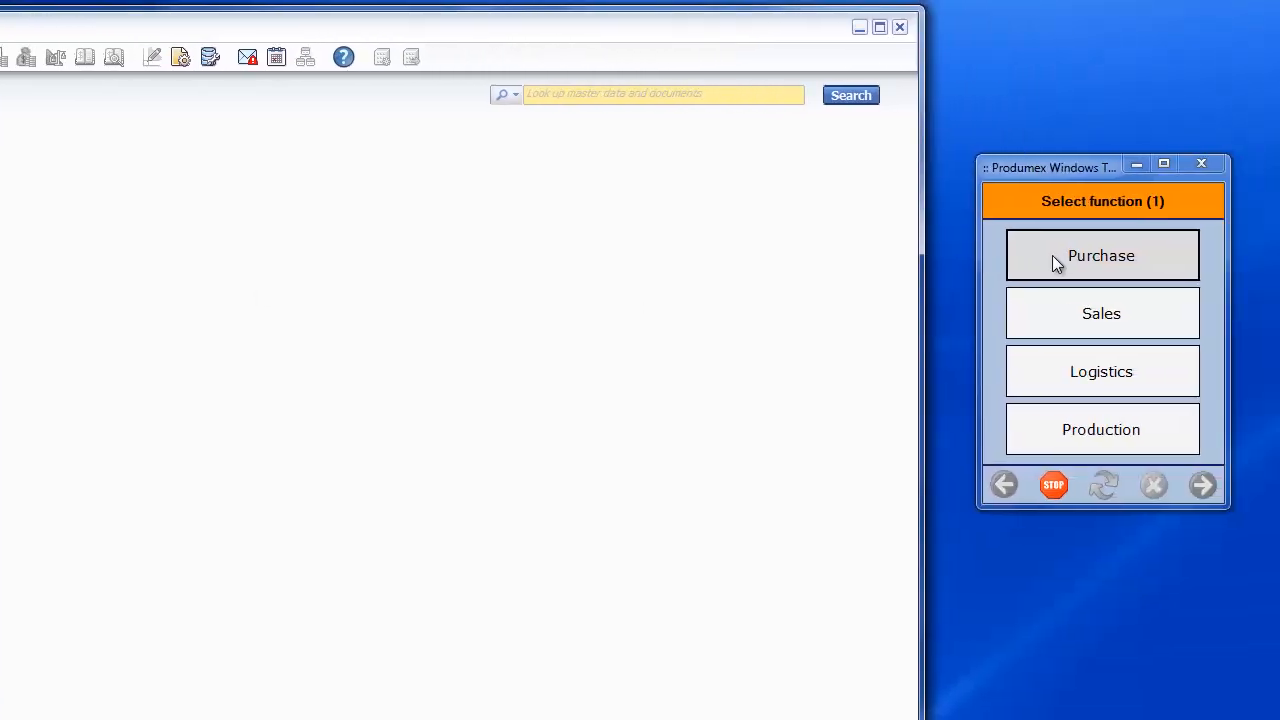
# Start a Purchase Reception on the terminal at location RD_1 Receiving Dock 1
pyautogui.click(1100, 256)
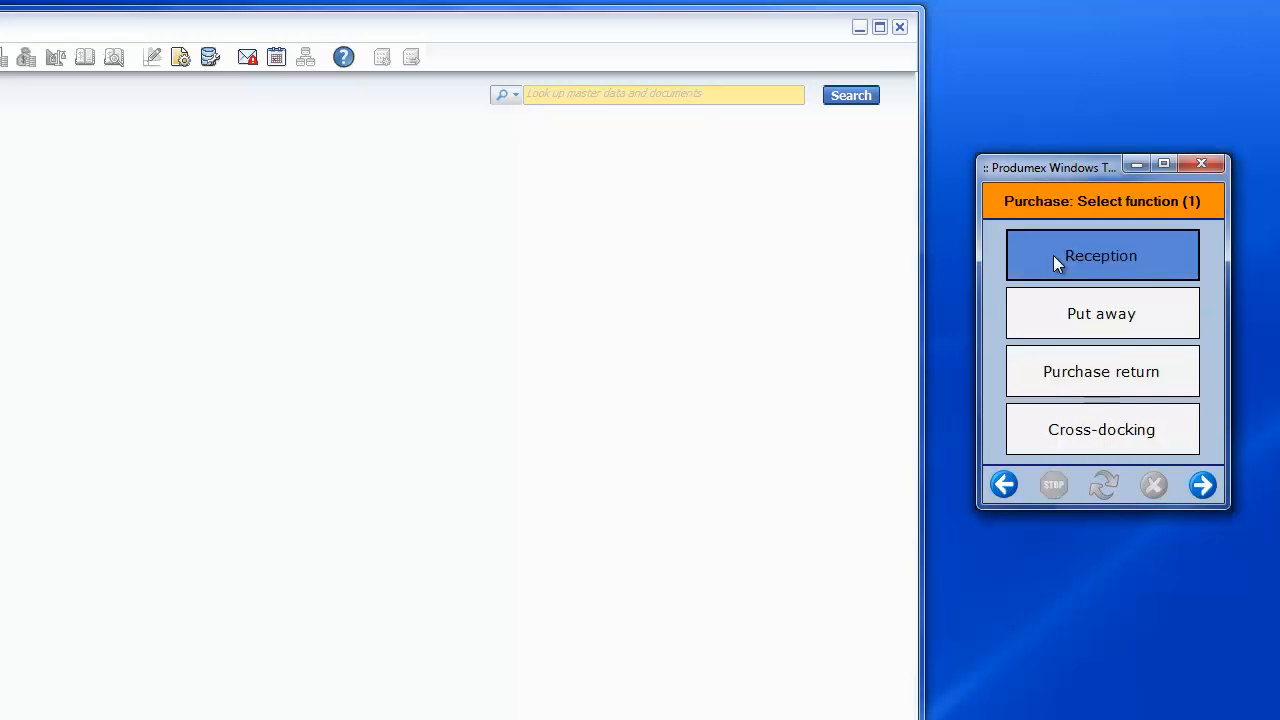
pyautogui.click(1100, 256)
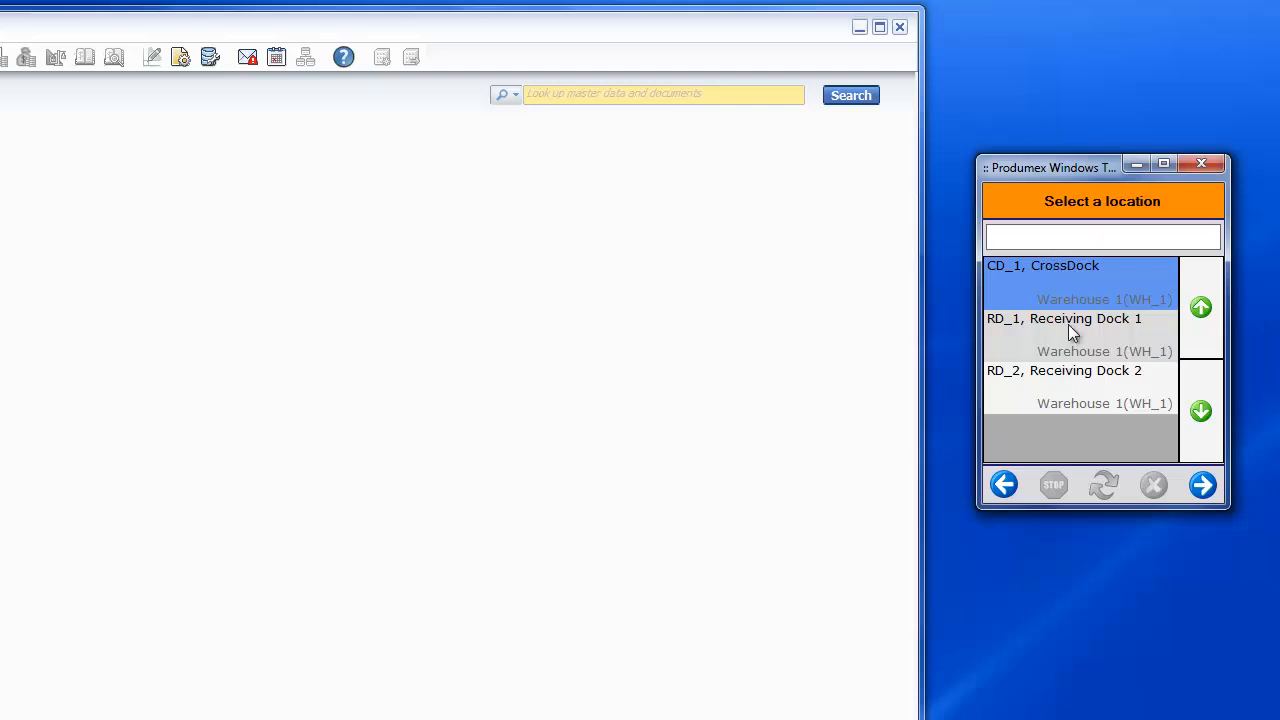
pyautogui.click(1102, 236)
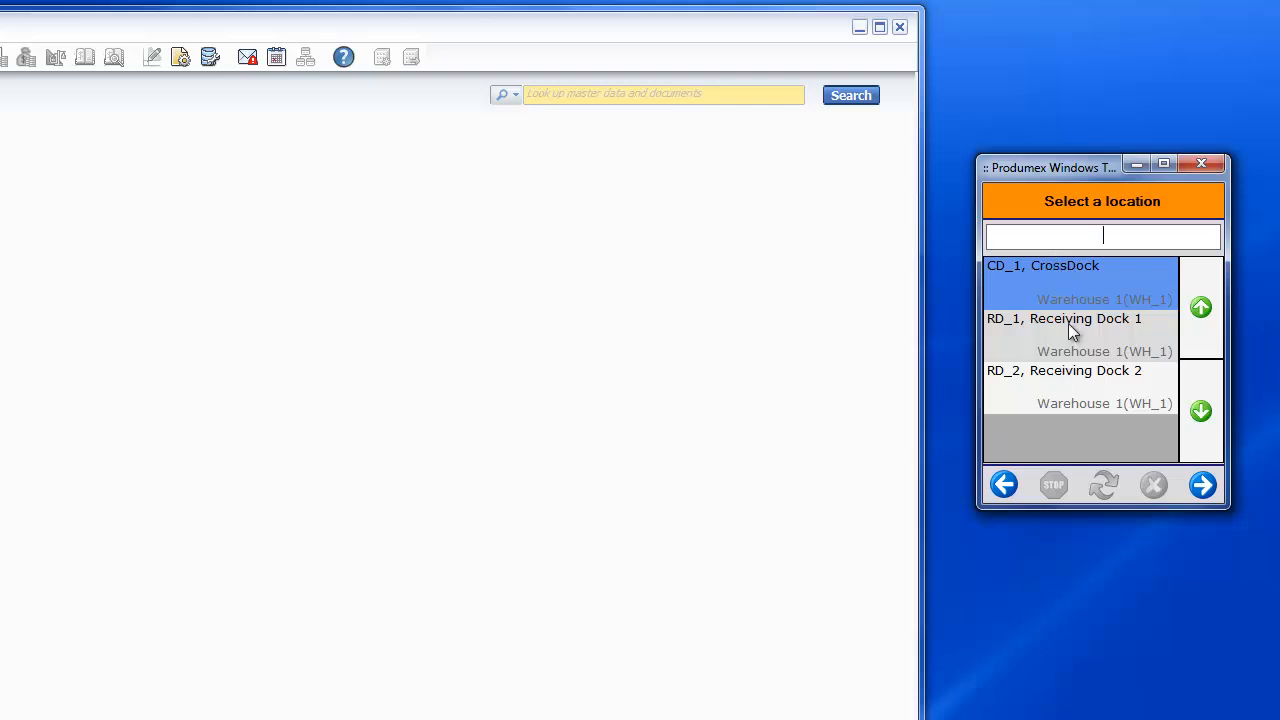
pyautogui.click(1200, 486)
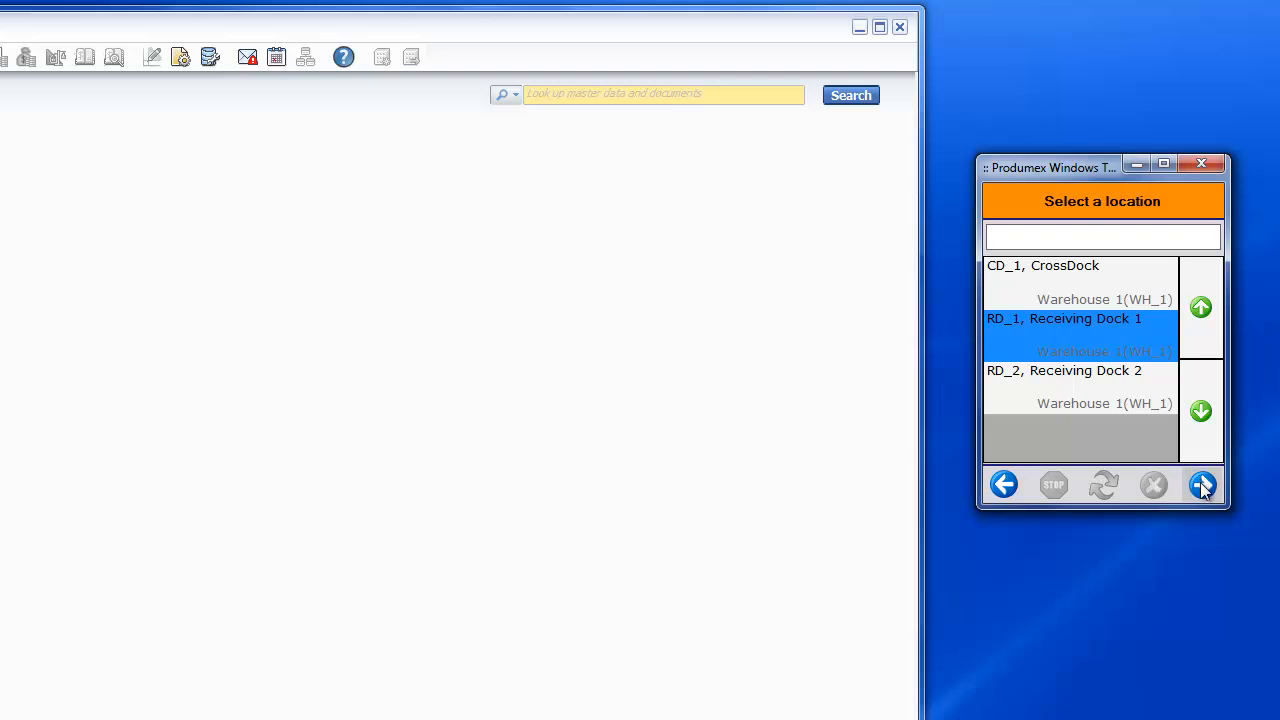
pyautogui.click(1202, 486)
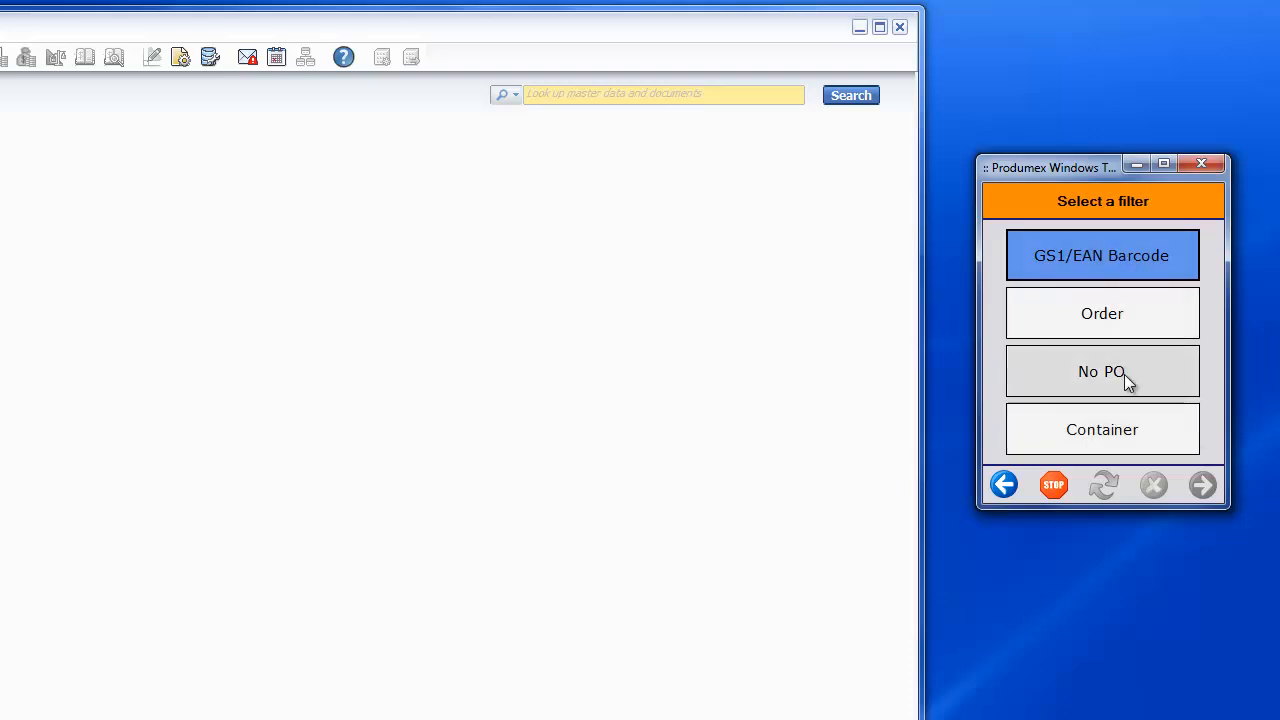
pyautogui.moveTo(1100, 312)
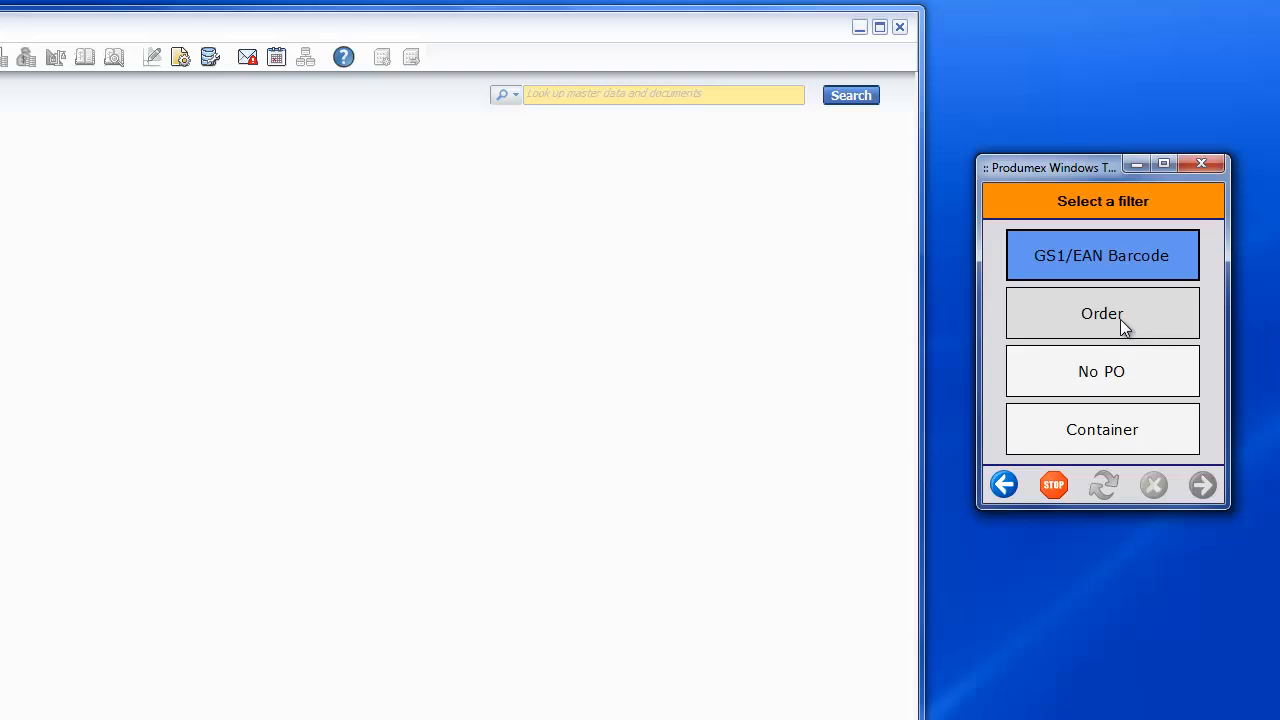
# Choose P.O. 65 - Chocolate with non-identical units, no unit label and no logistic carrier
pyautogui.click(1100, 312)
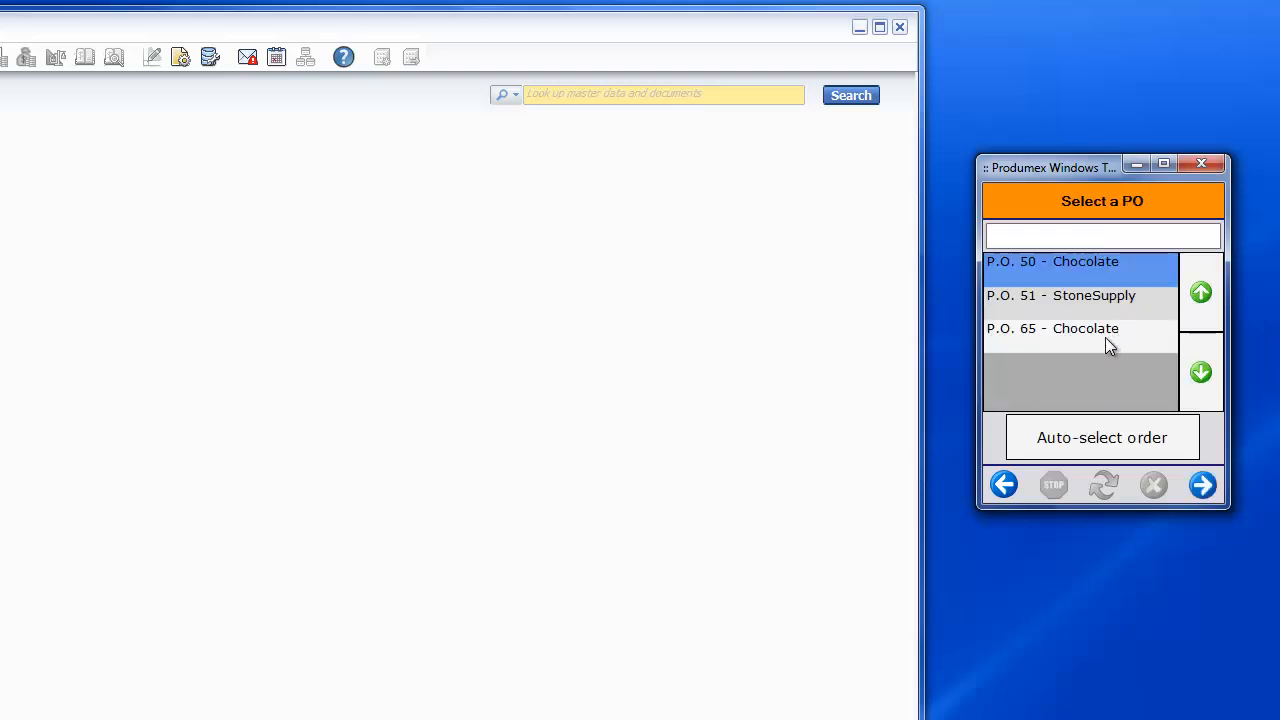
pyautogui.click(1102, 236)
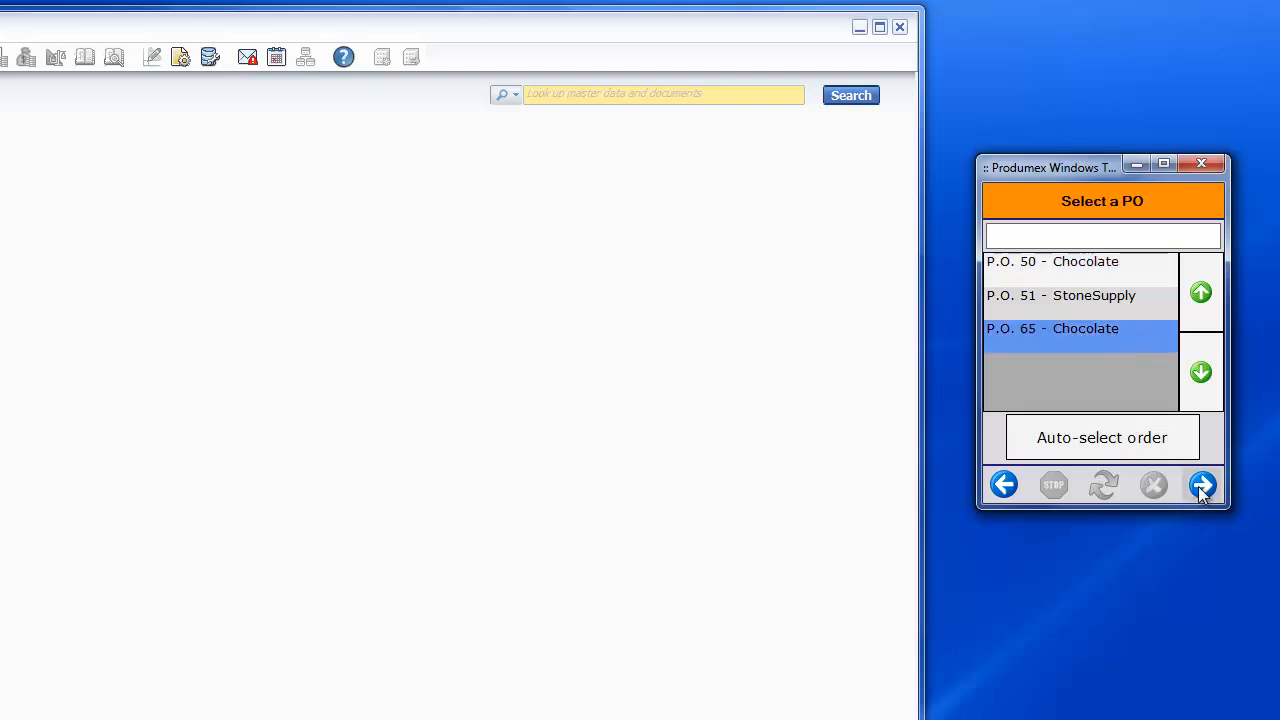
pyautogui.click(1202, 486)
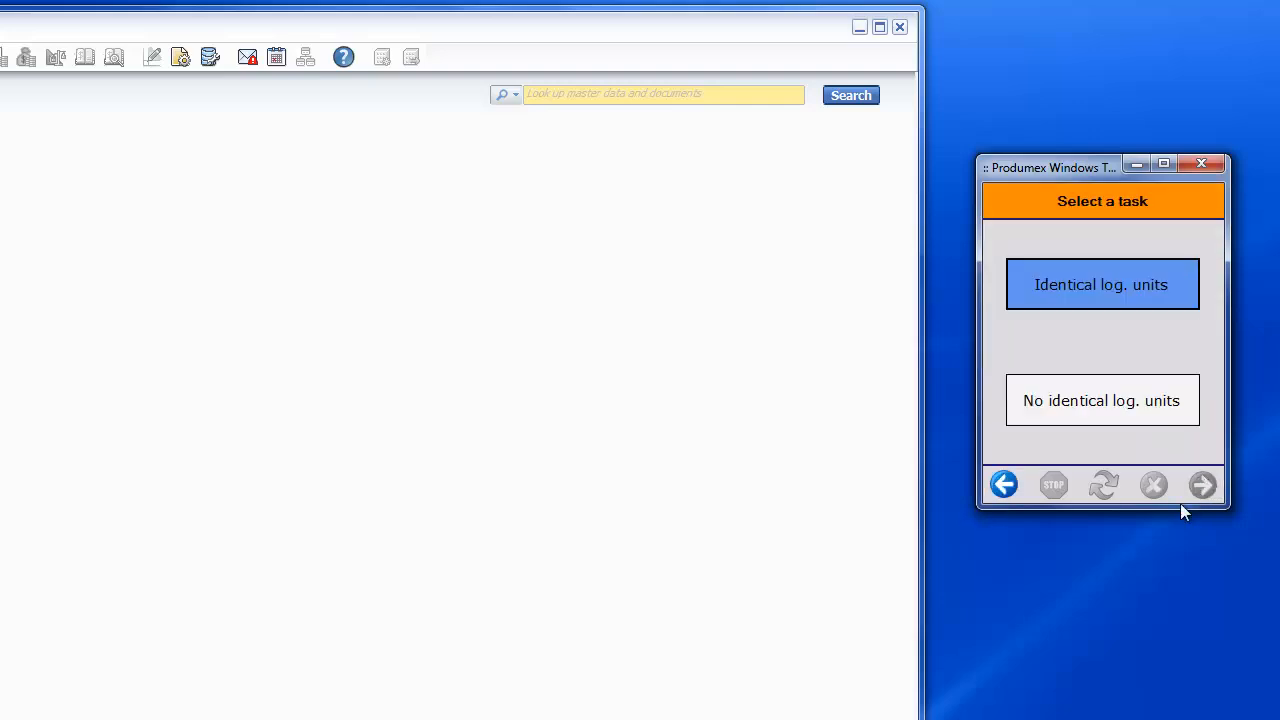
pyautogui.moveTo(1104, 562)
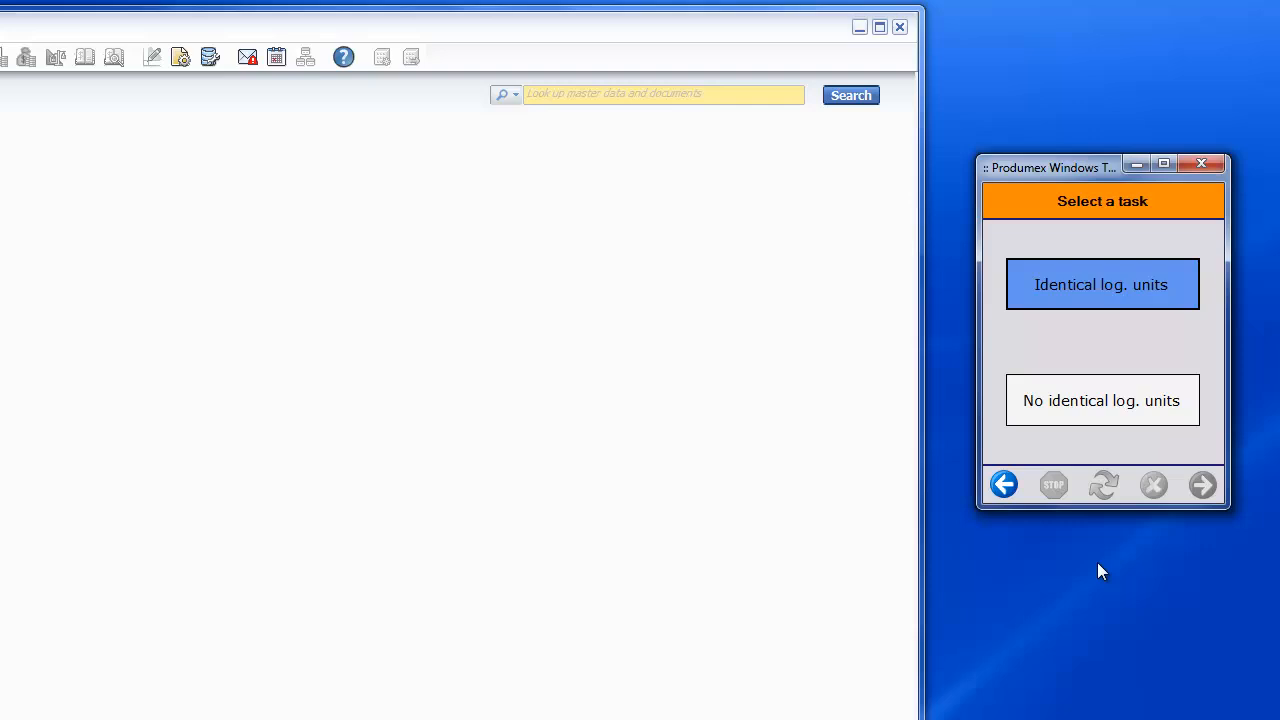
pyautogui.moveTo(1102, 552)
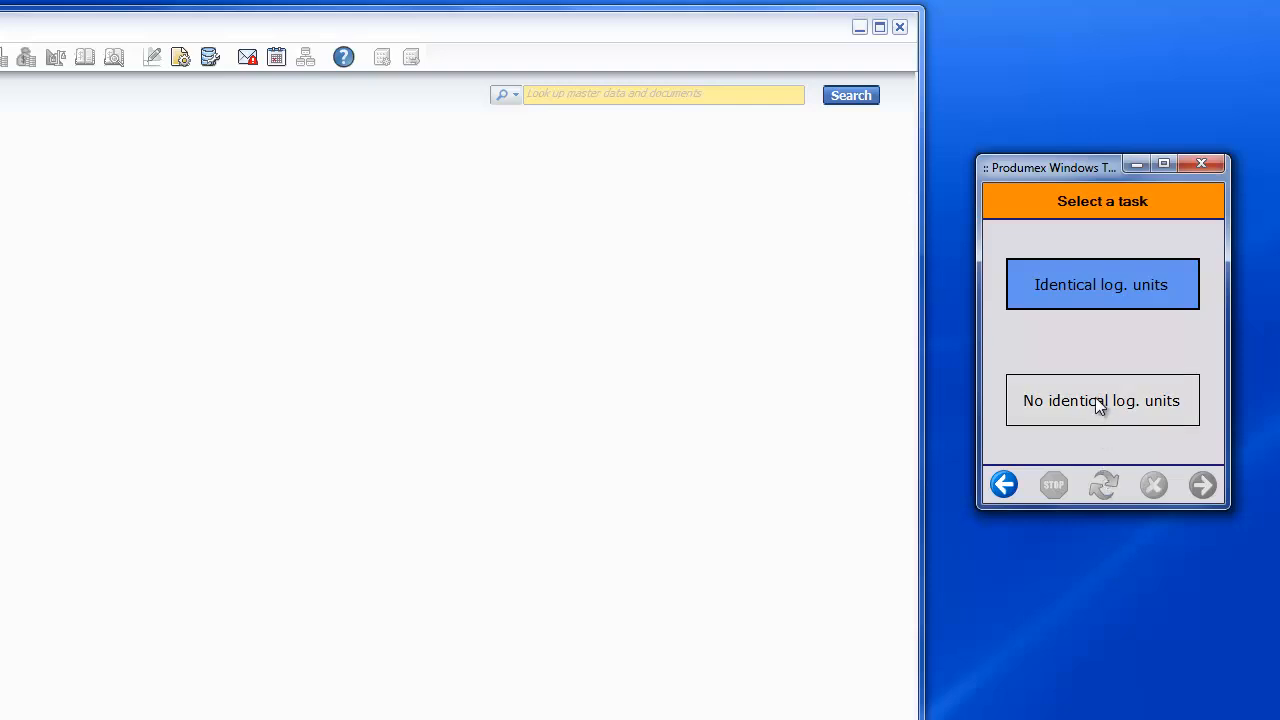
pyautogui.click(1100, 284)
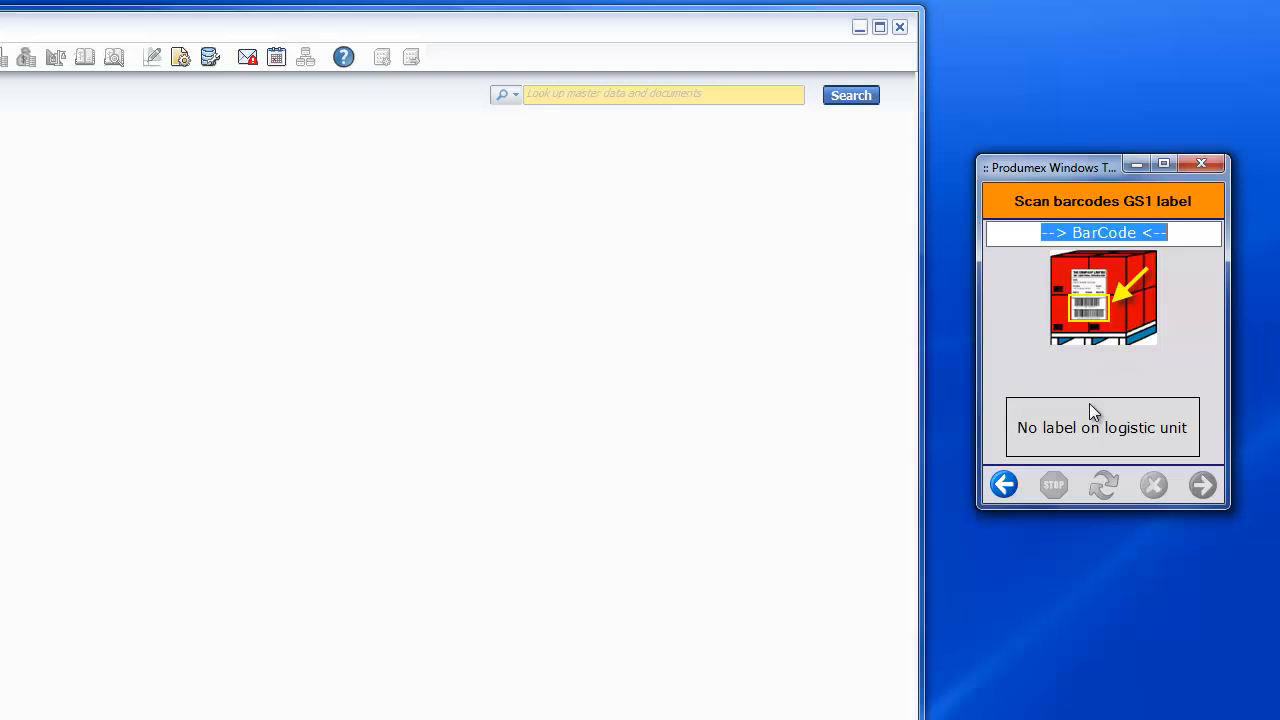
pyautogui.moveTo(1100, 430)
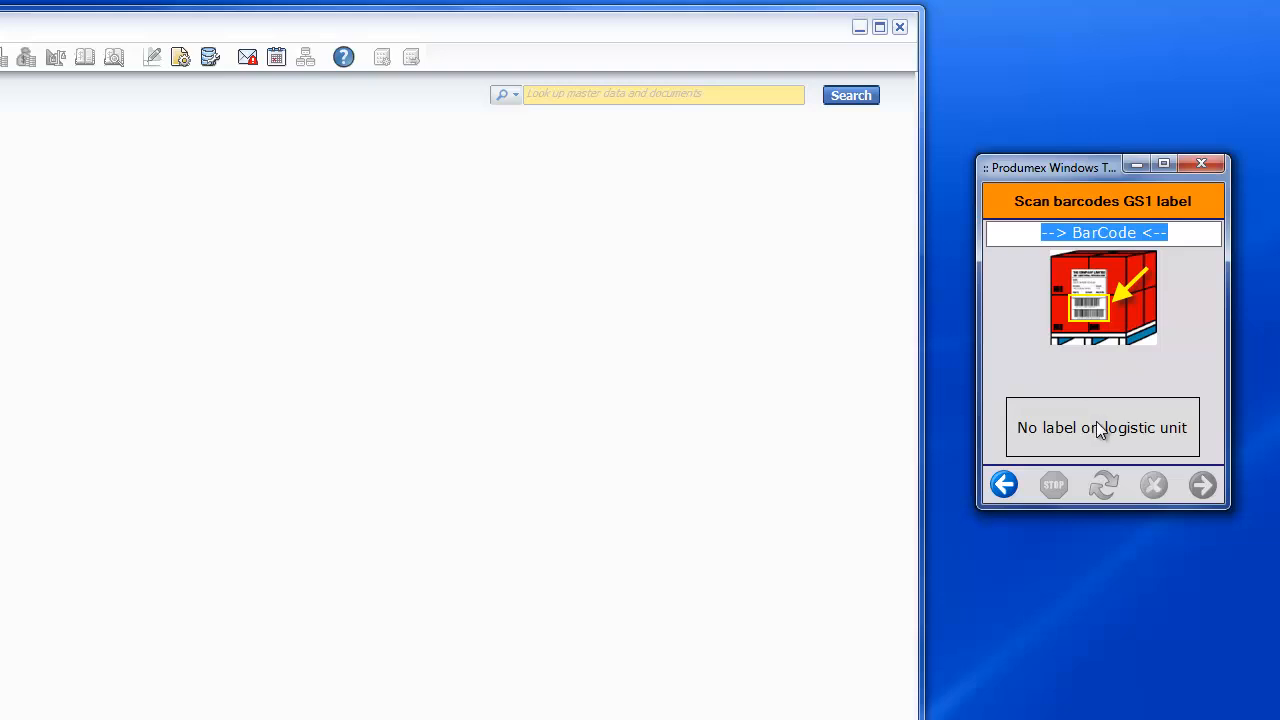
pyautogui.click(1202, 486)
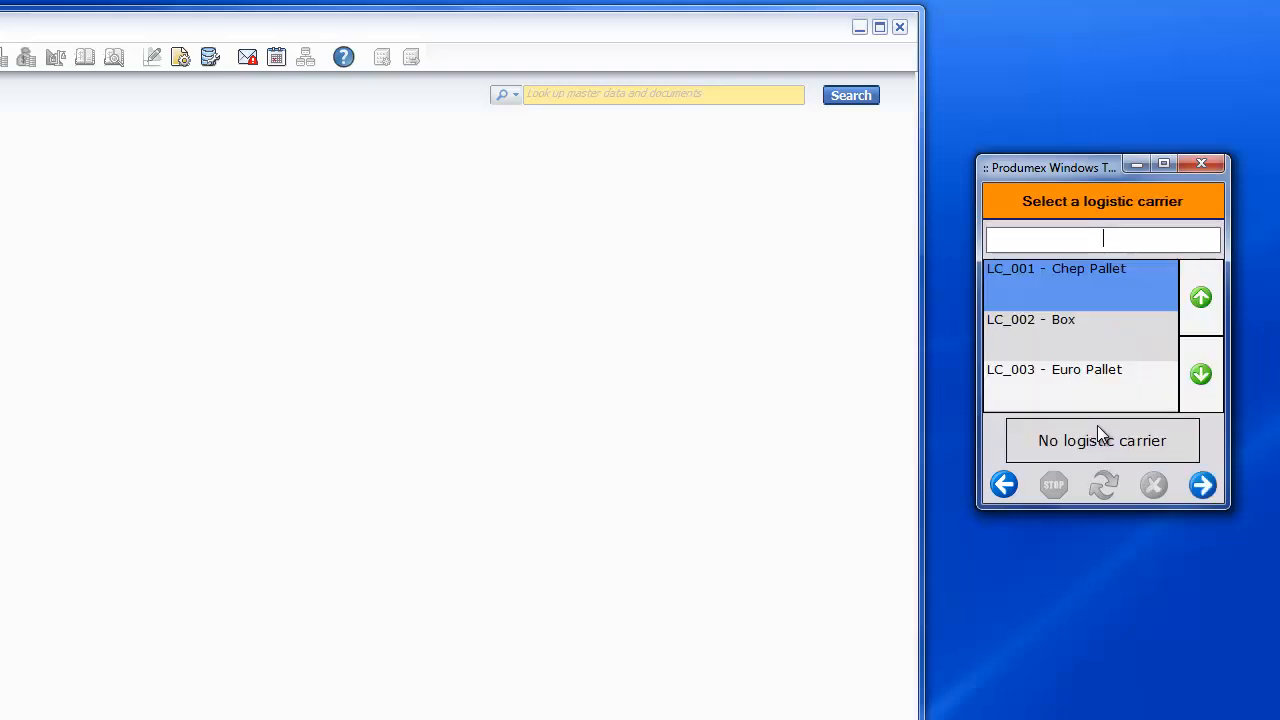
pyautogui.click(1202, 486)
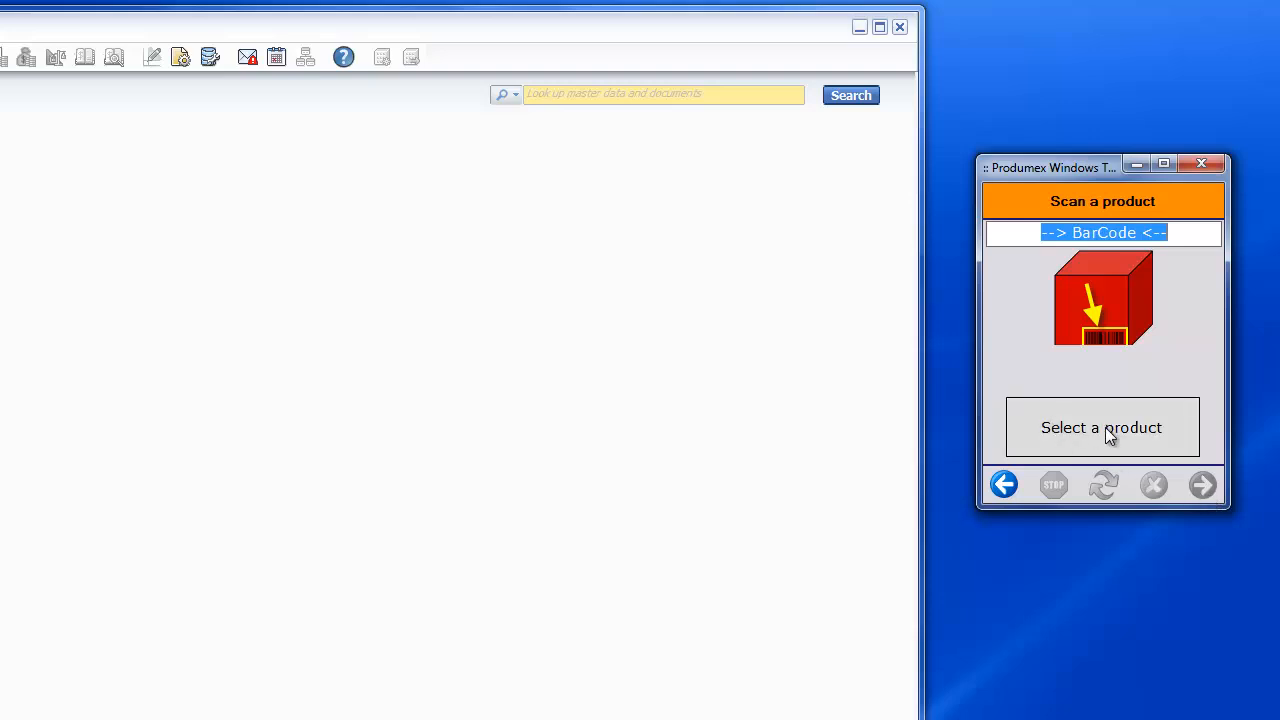
pyautogui.click(1100, 428)
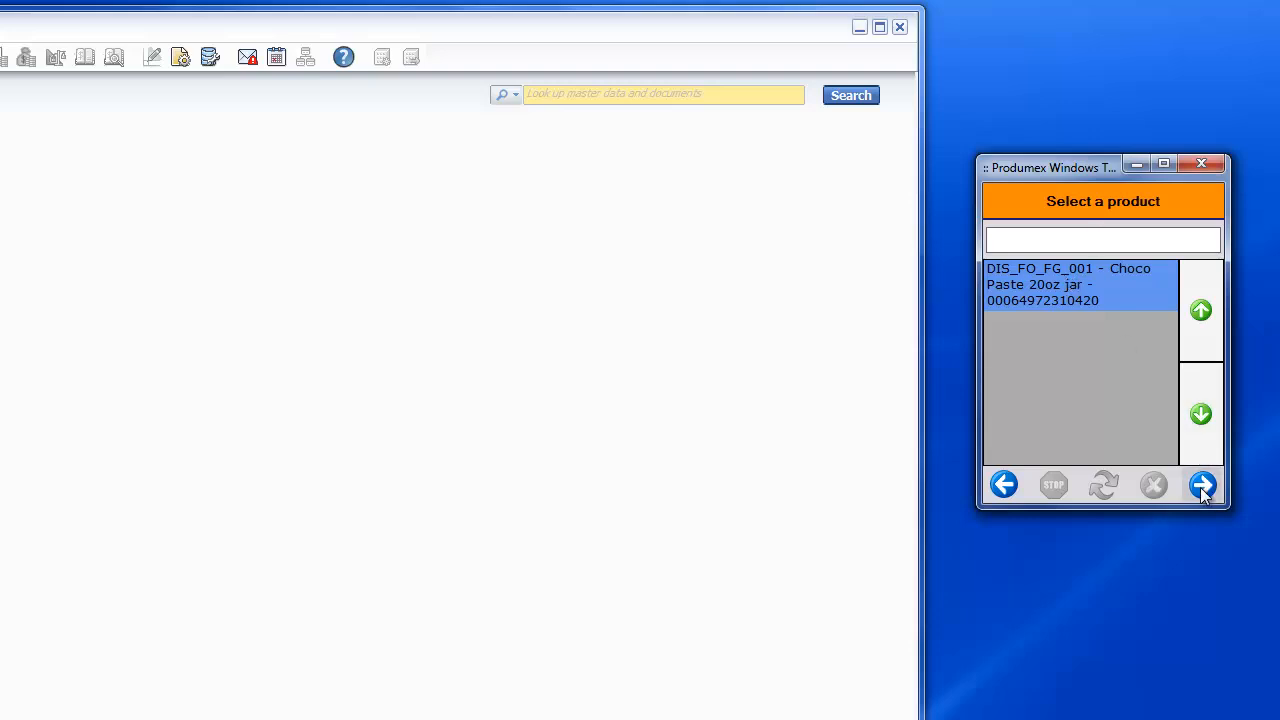
pyautogui.click(1200, 486)
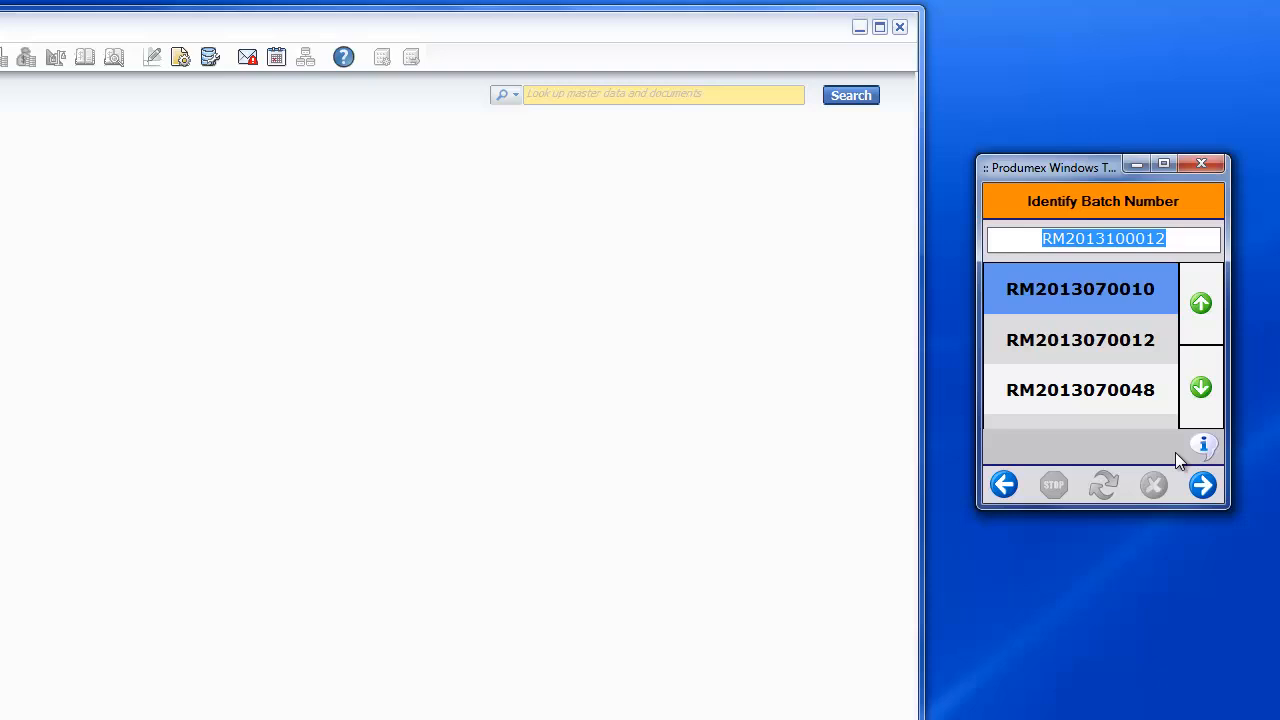
pyautogui.moveTo(1170, 452)
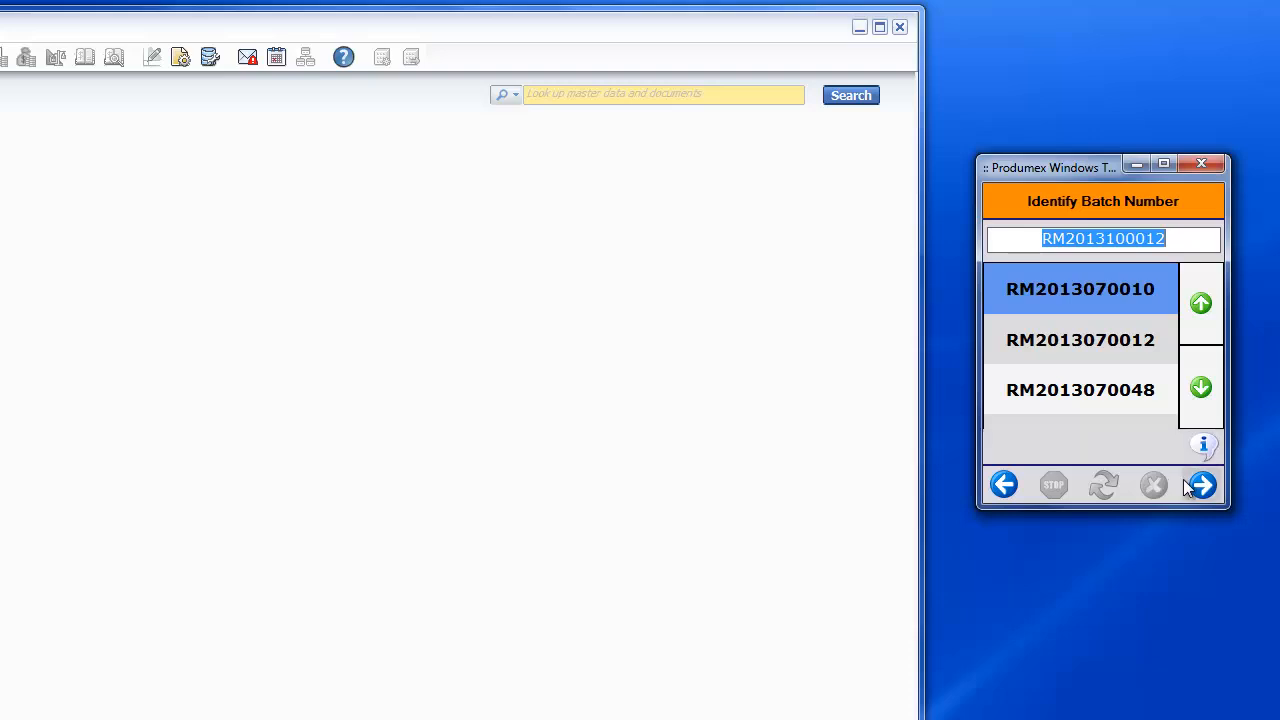
pyautogui.moveTo(1200, 486)
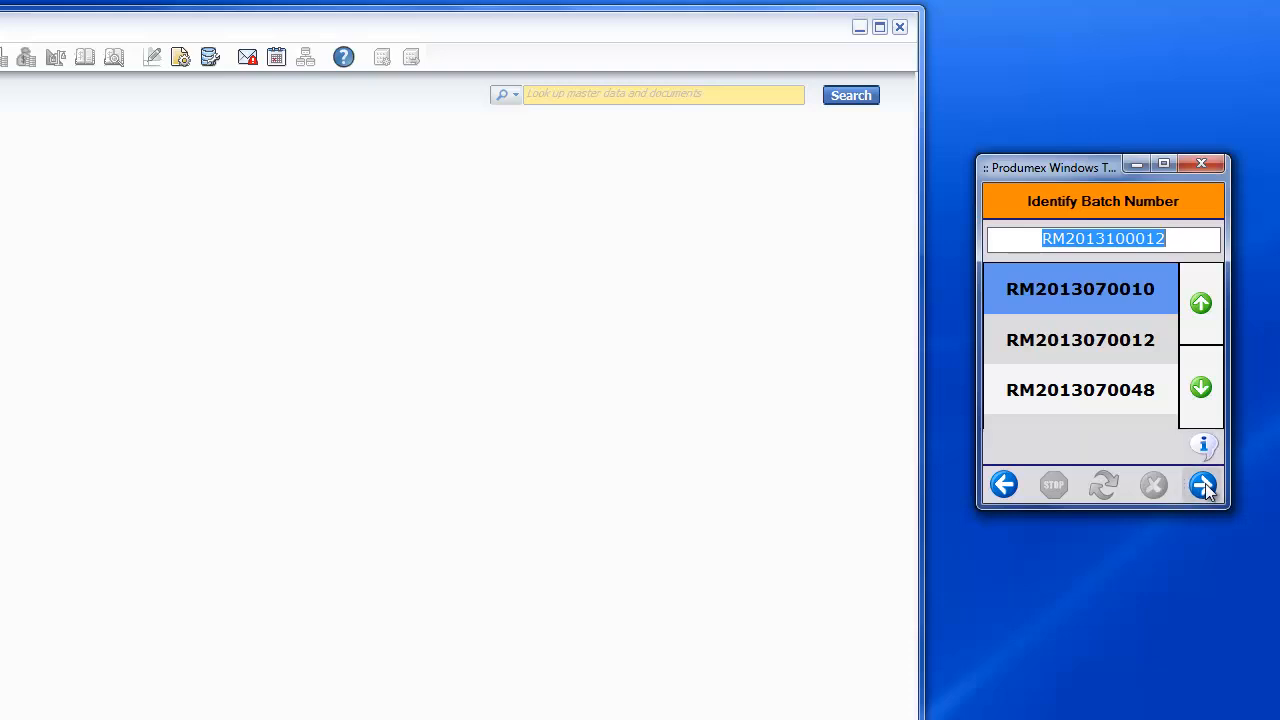
pyautogui.click(1202, 486)
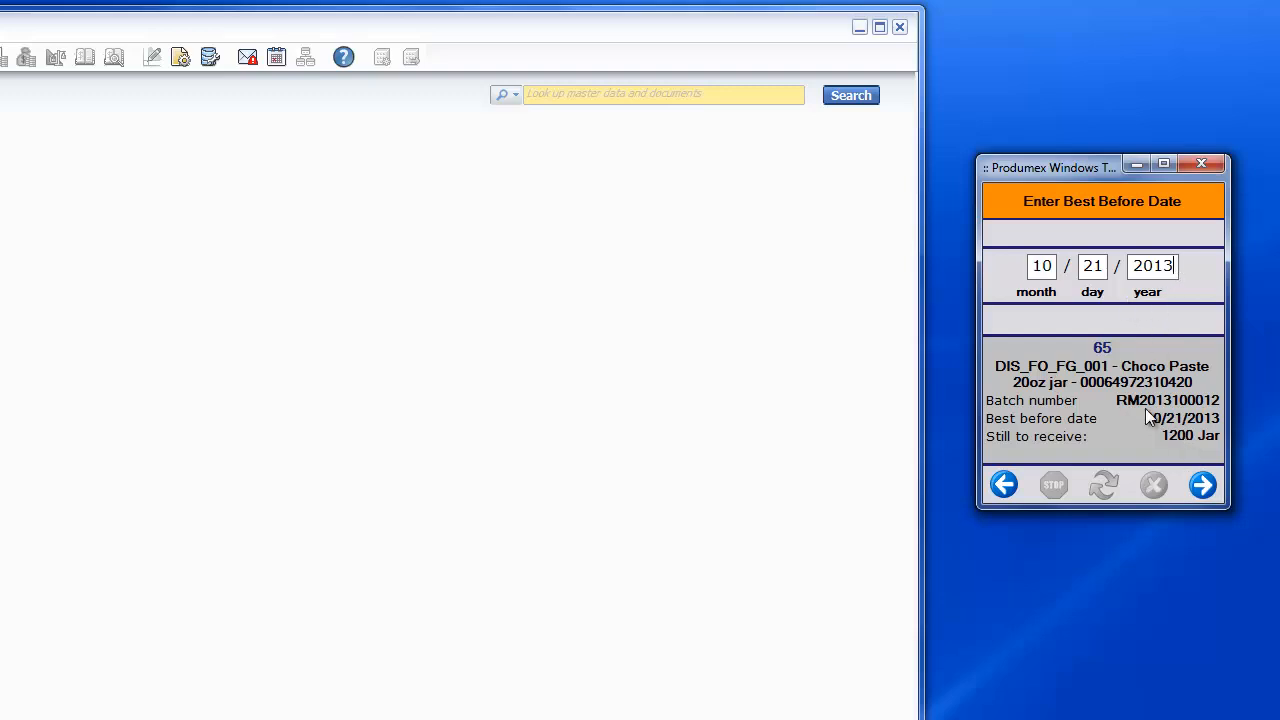
pyautogui.write('2014')
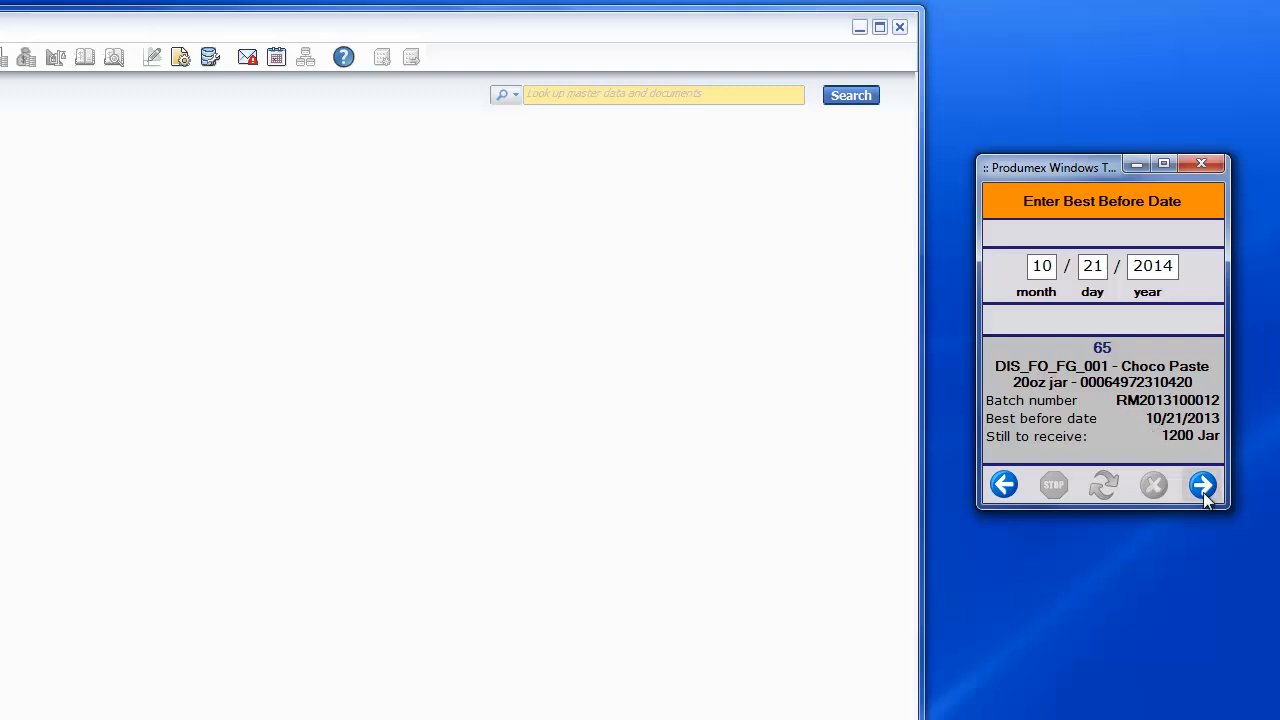
pyautogui.click(1202, 486)
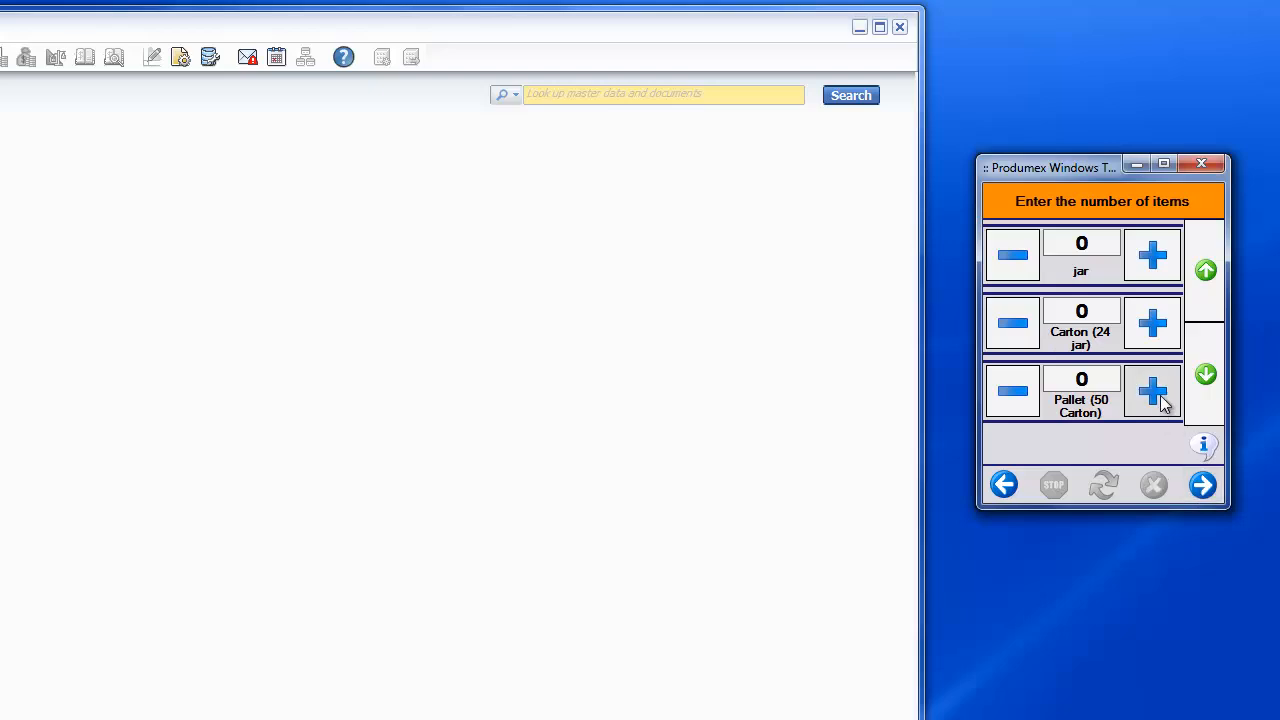
pyautogui.click(1152, 390)
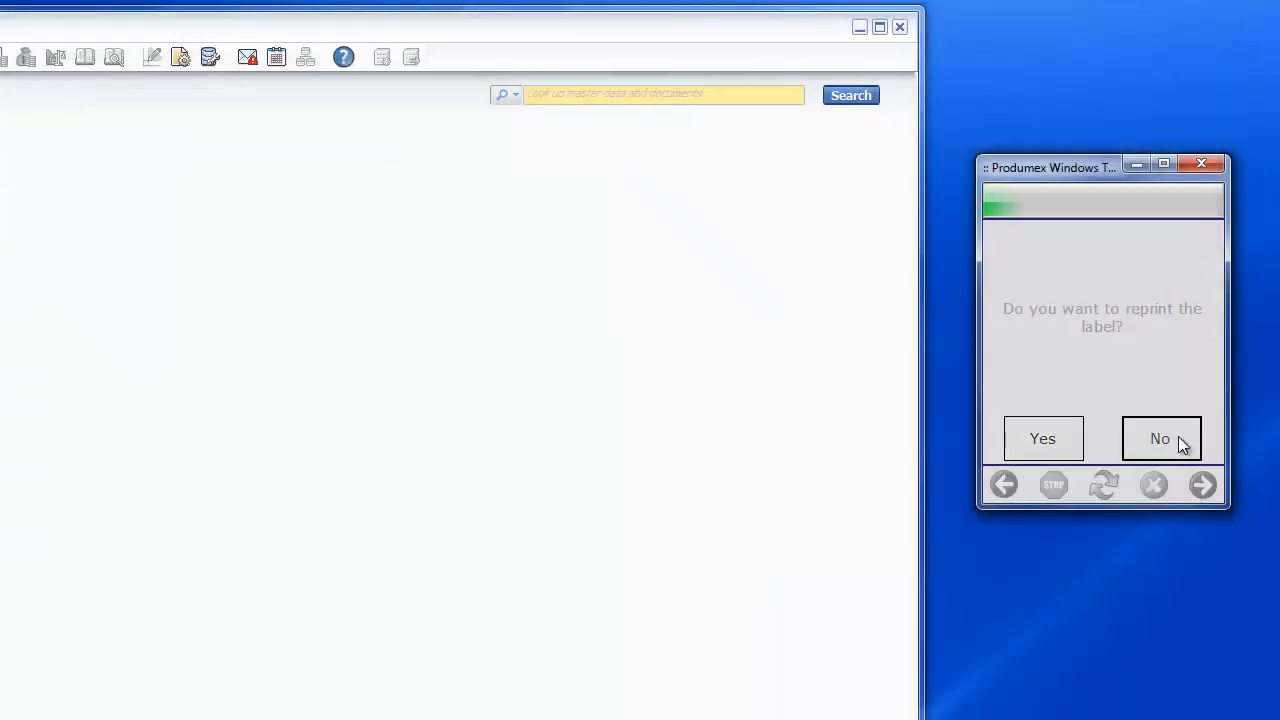
# Decline reprinting the label, then check the best before date on the Goods Receipt PO's Choco Paste line
pyautogui.click(1160, 438)
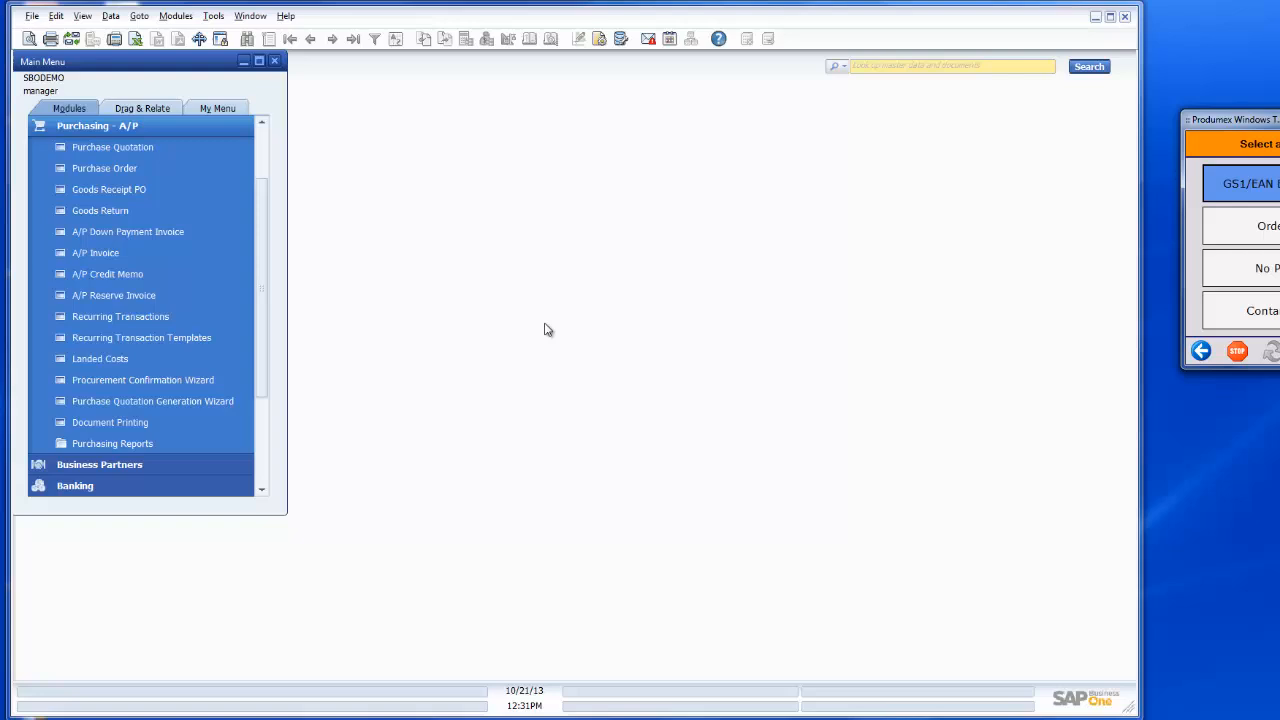
pyautogui.moveTo(178, 188)
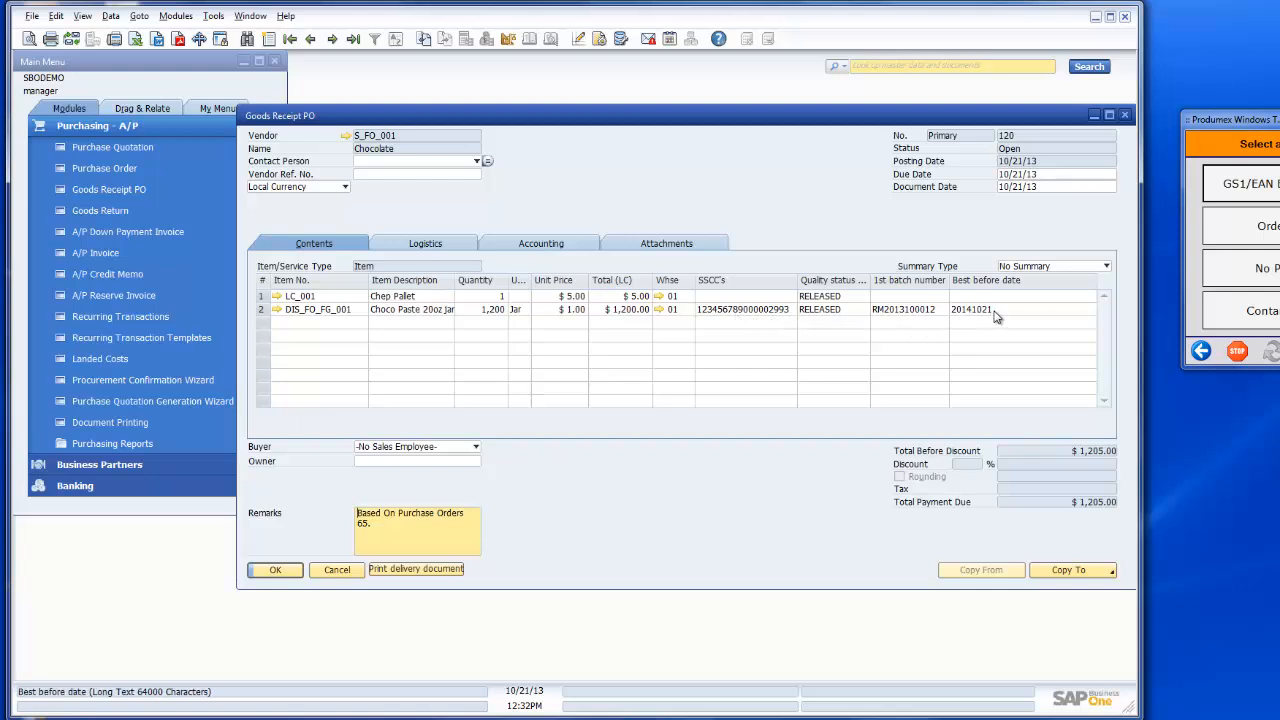
pyautogui.click(260, 308)
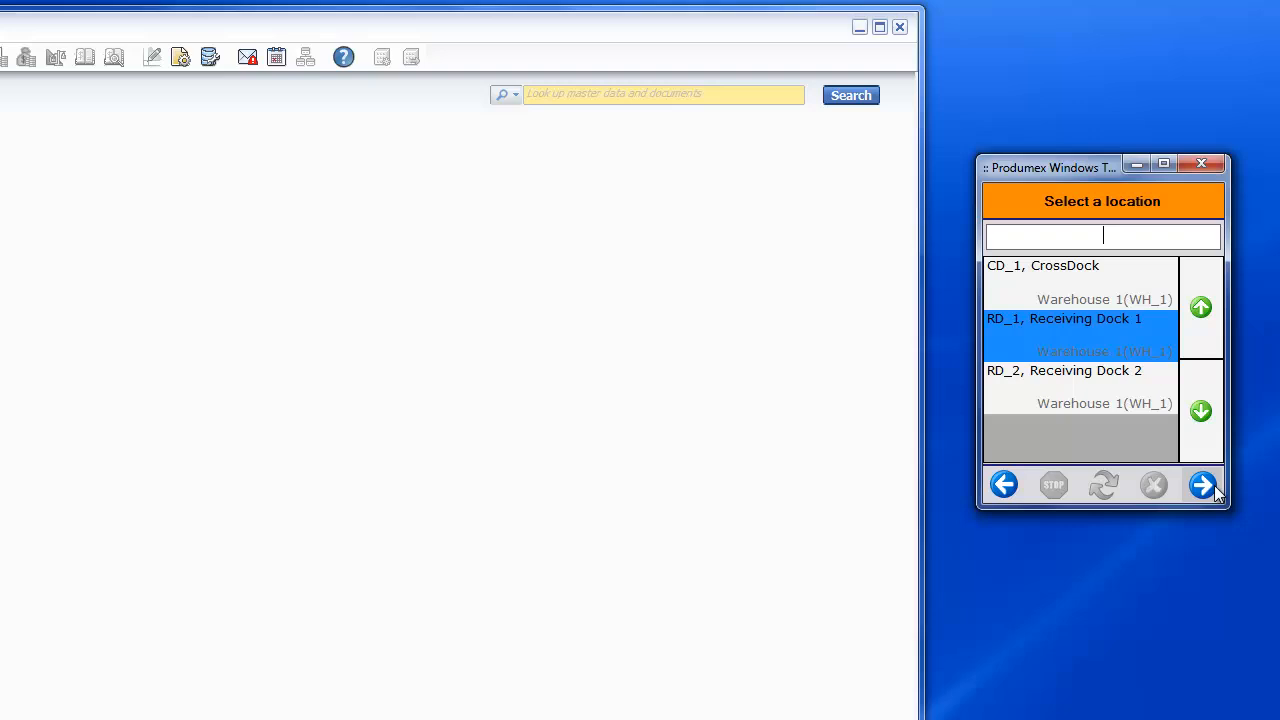
# Confirm Receiving Dock 1 as source and scan the pallet's SSCC
pyautogui.click(1202, 486)
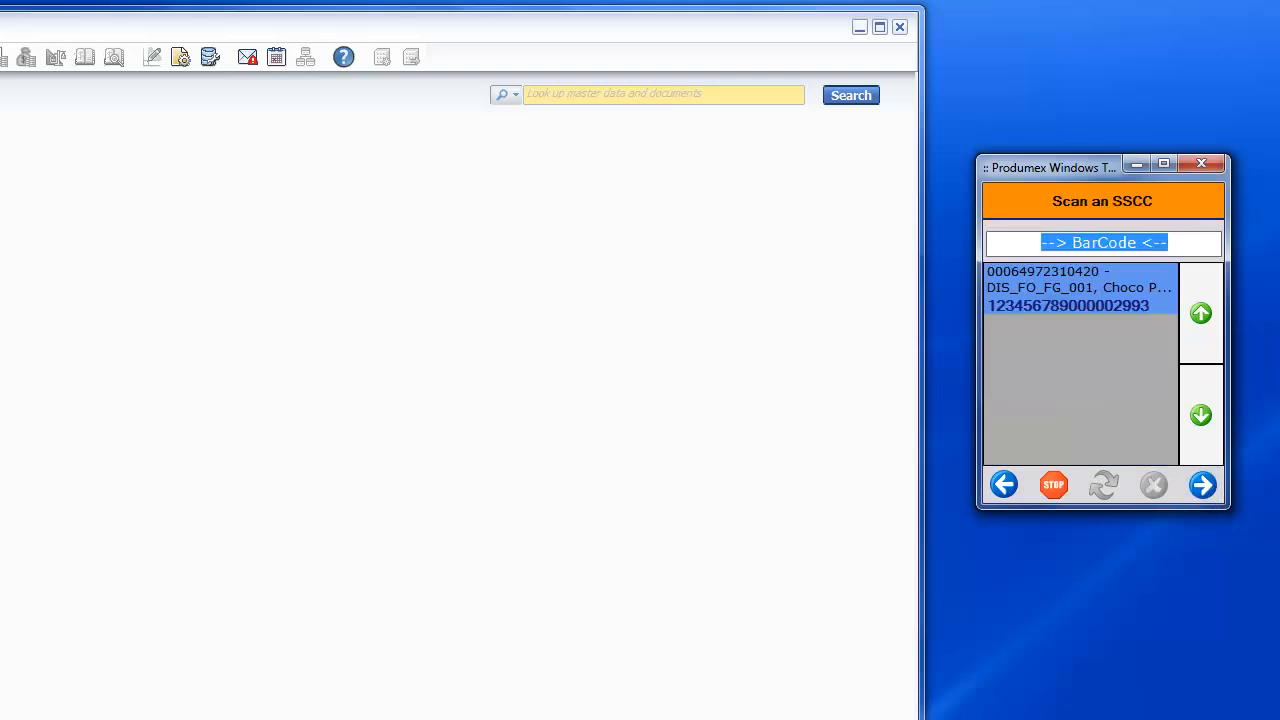
pyautogui.write('00')
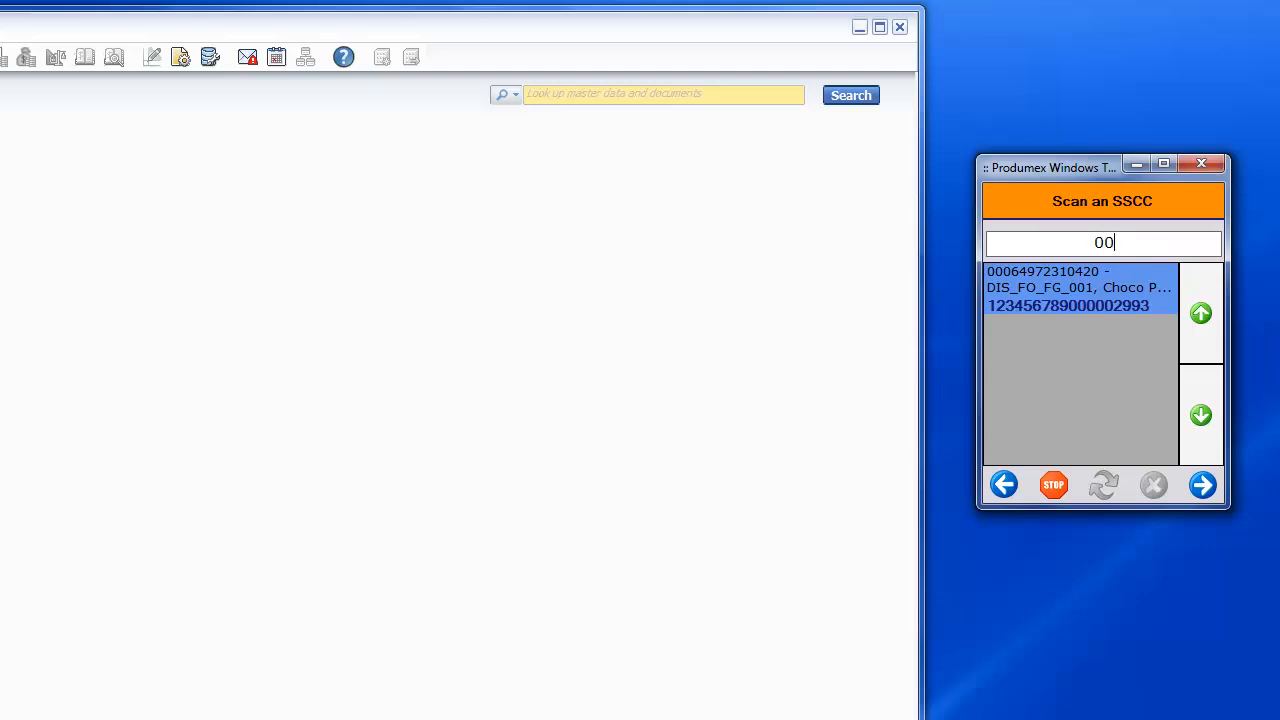
pyautogui.write('123456')
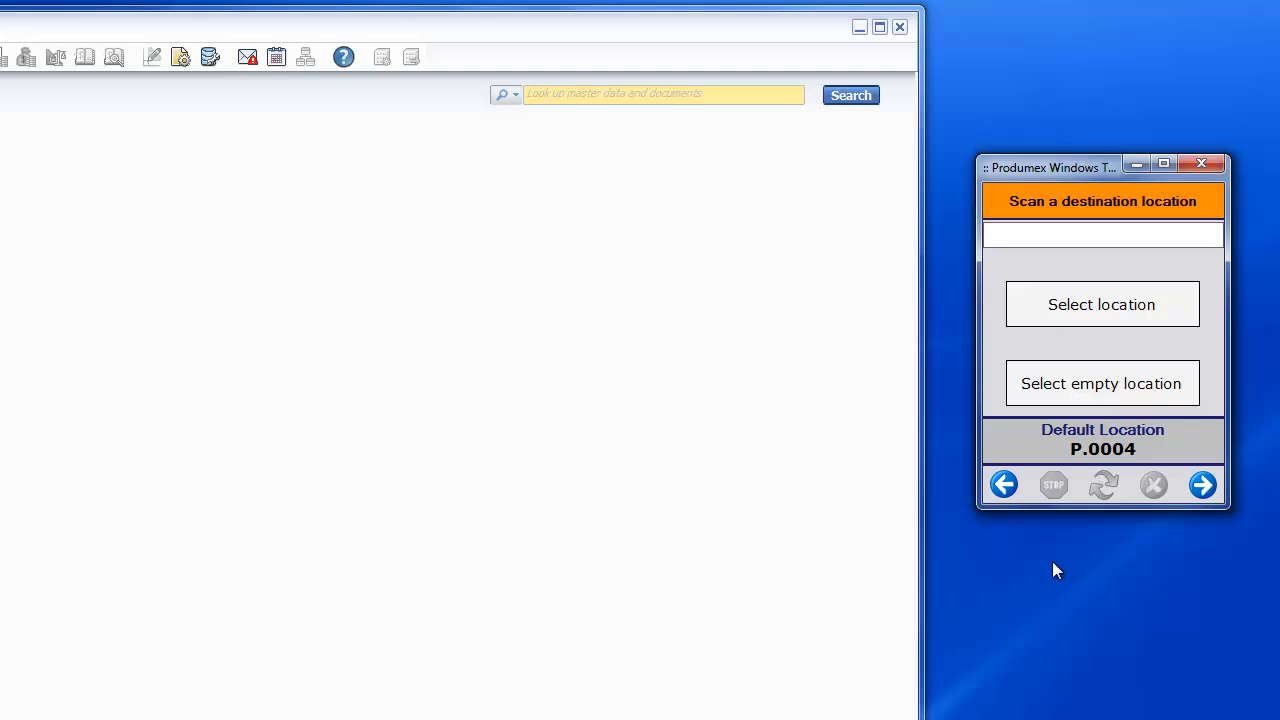
pyautogui.moveTo(1148, 476)
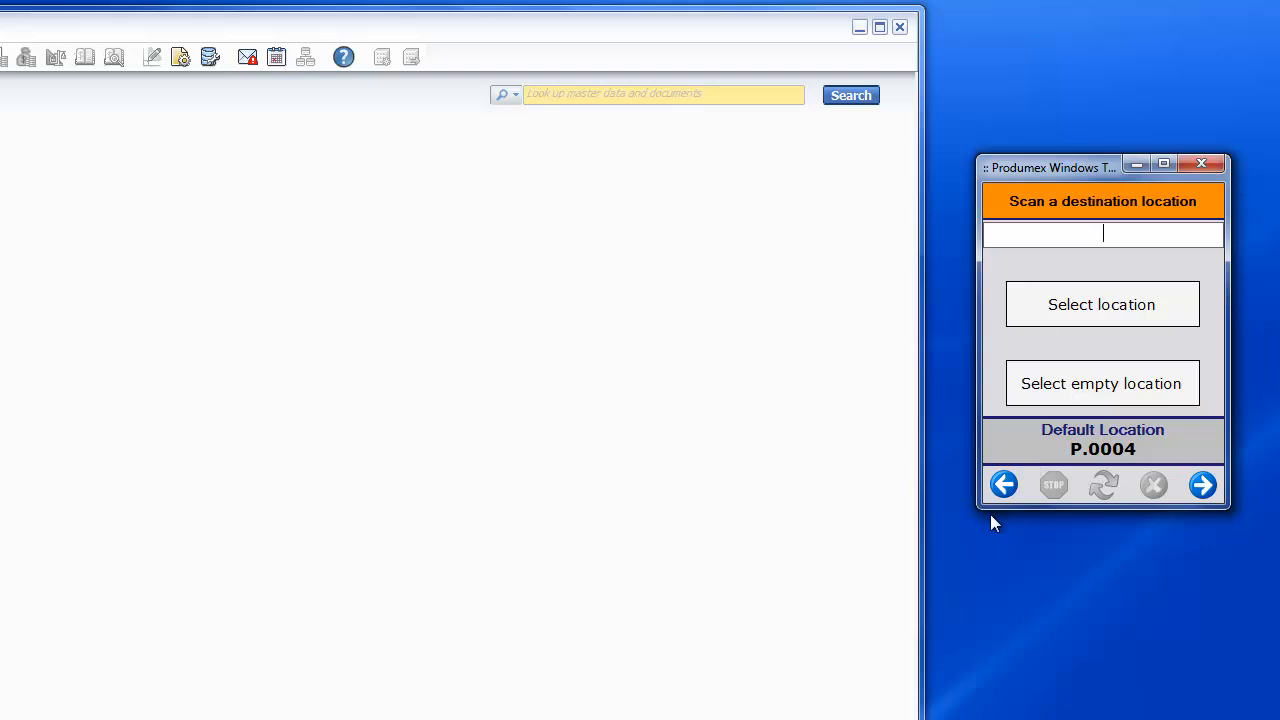
# Enter destination P.0004 and acknowledge that the pallet was moved
pyautogui.write('P.00')
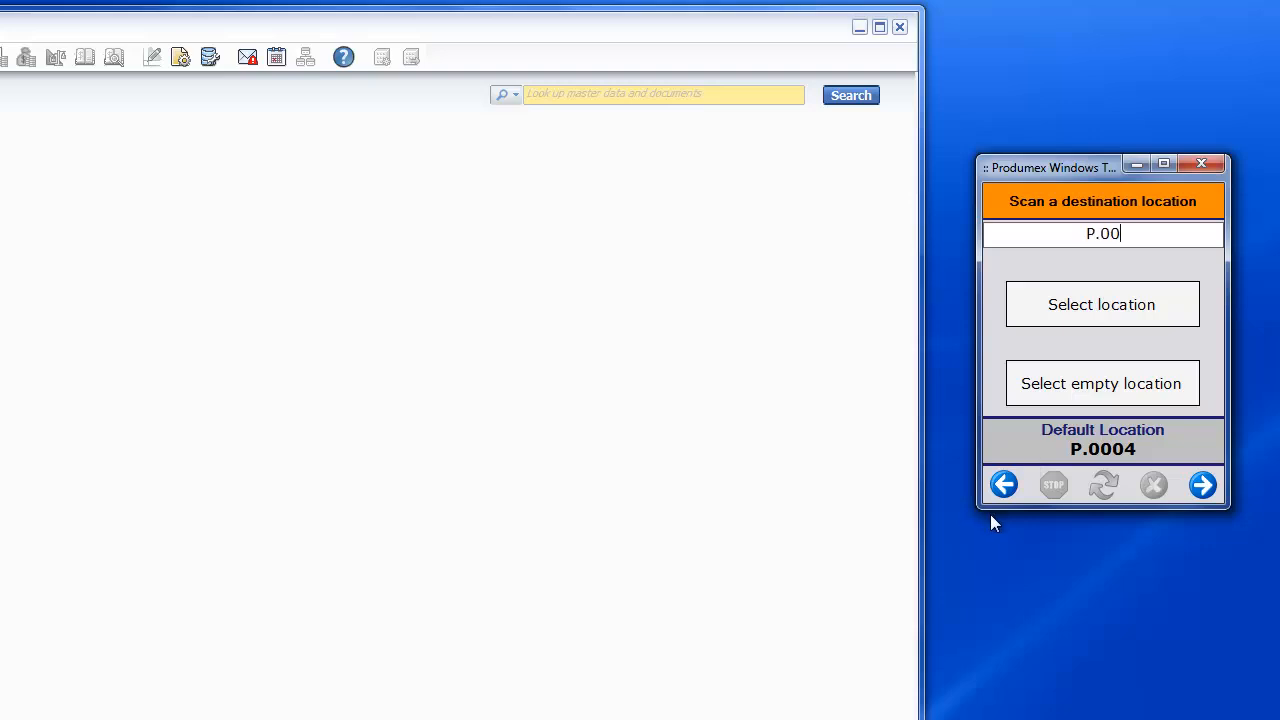
pyautogui.write('04')
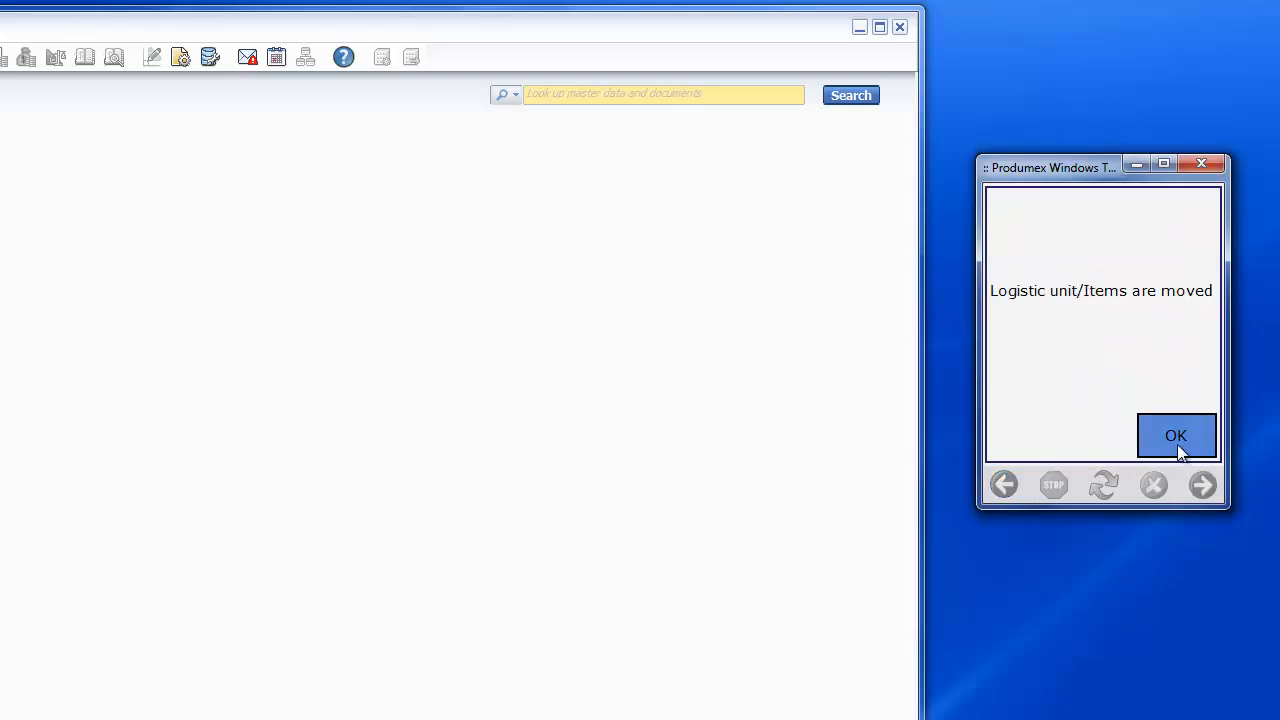
pyautogui.click(1176, 436)
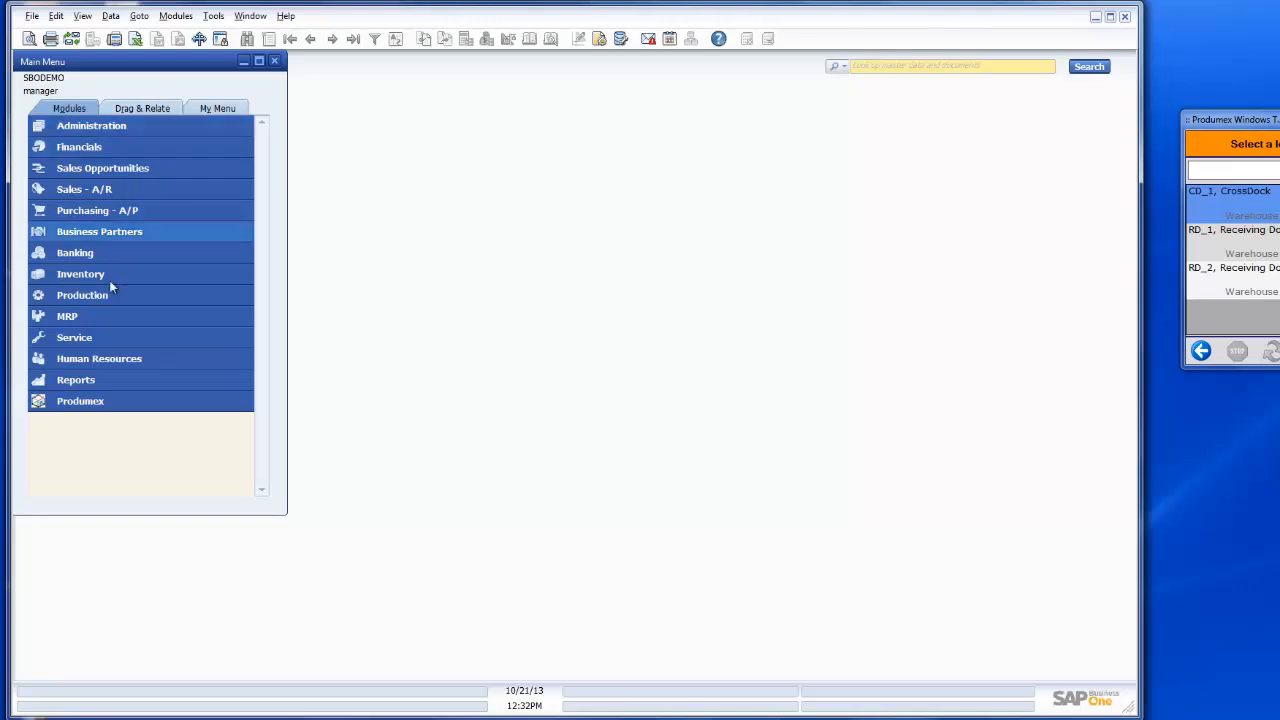
pyautogui.moveTo(80, 400)
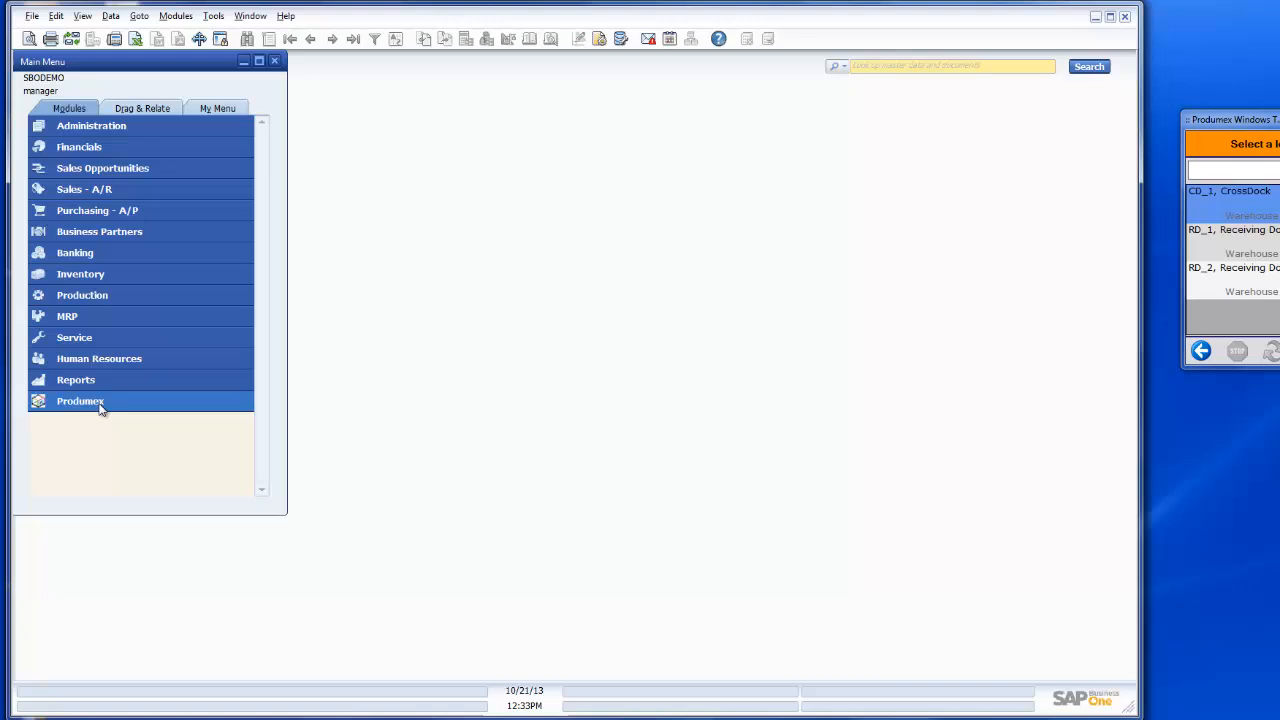
# Run the Produmex Inventory Report filtered to storage location P.0004
pyautogui.click(80, 400)
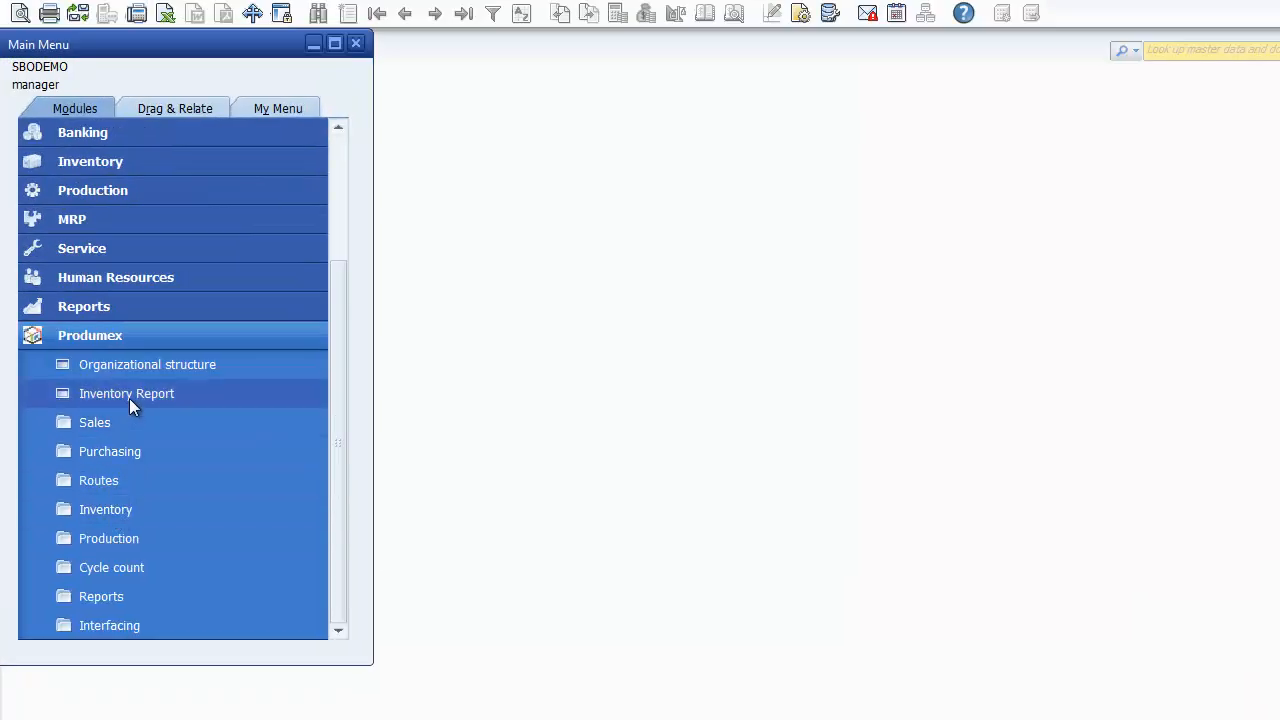
pyautogui.doubleClick(128, 392)
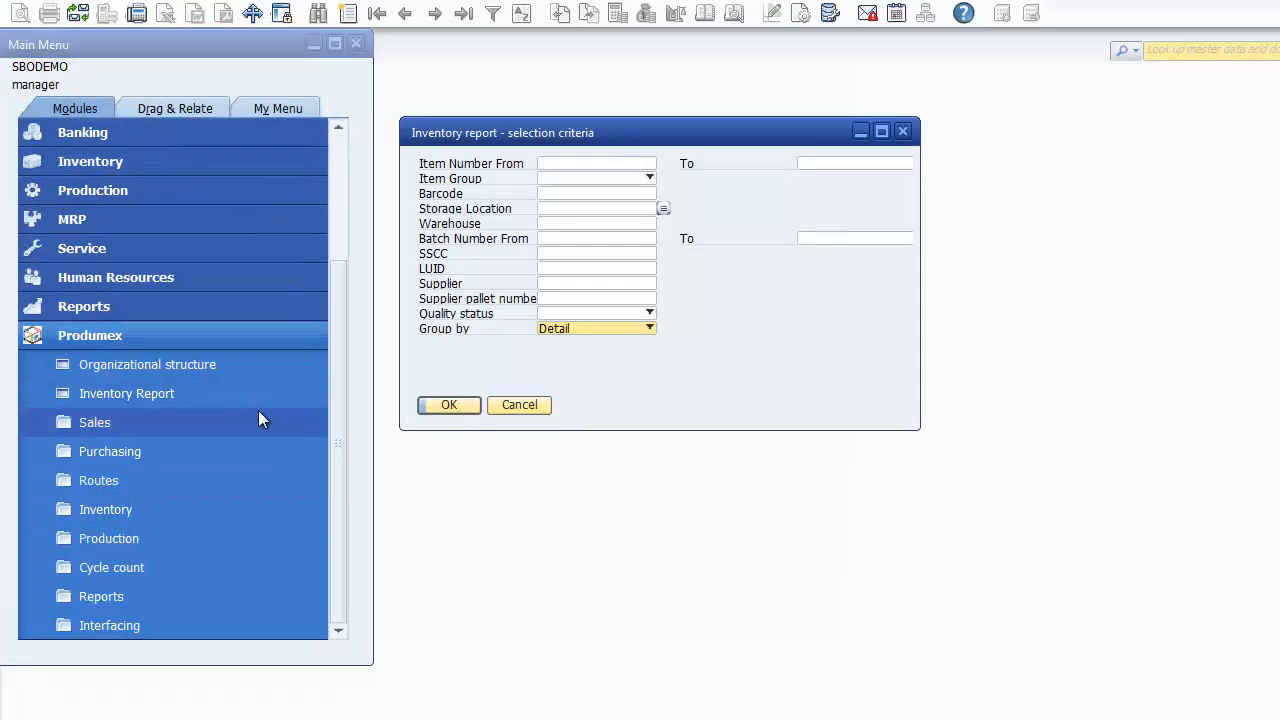
pyautogui.moveTo(668, 212)
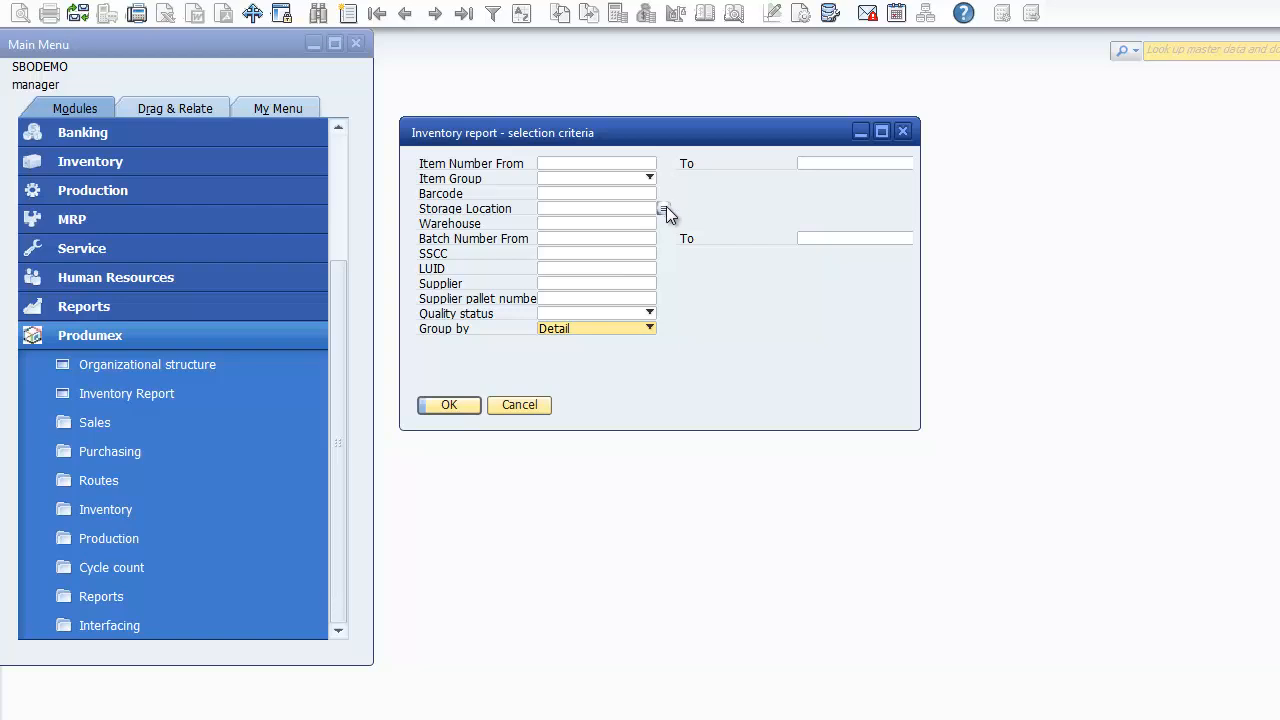
pyautogui.click(664, 208)
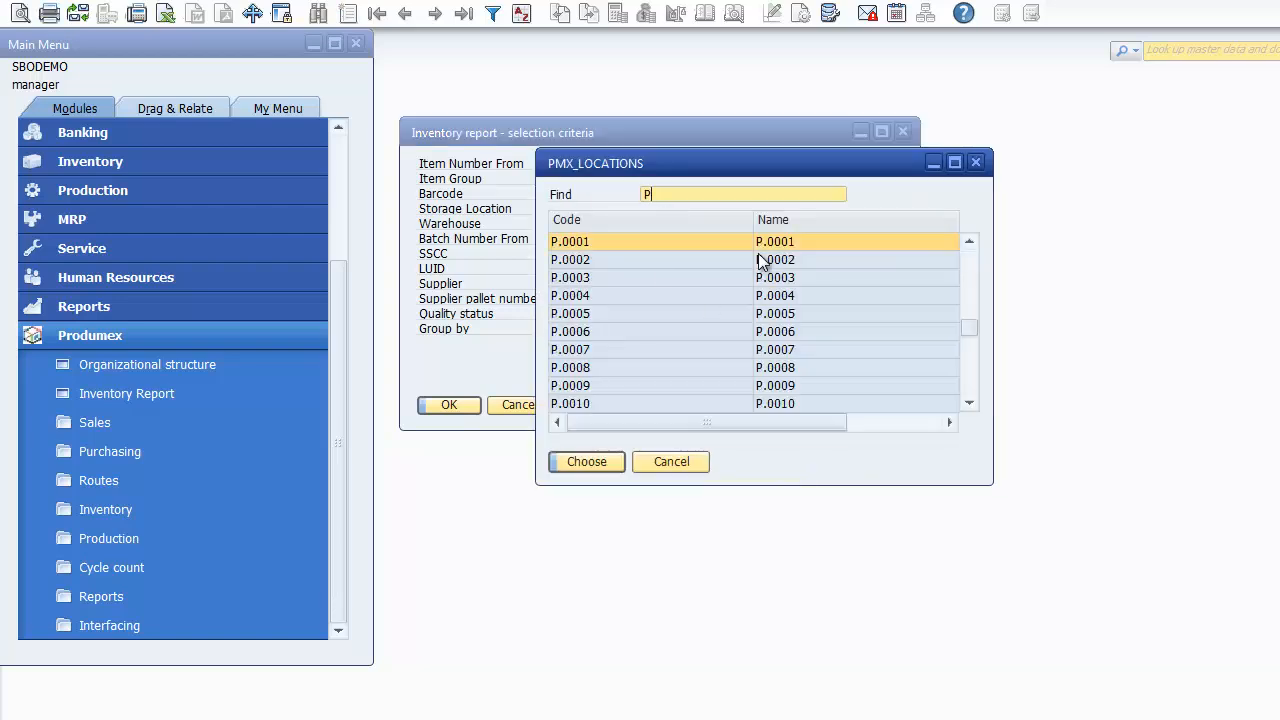
pyautogui.write('.0004')
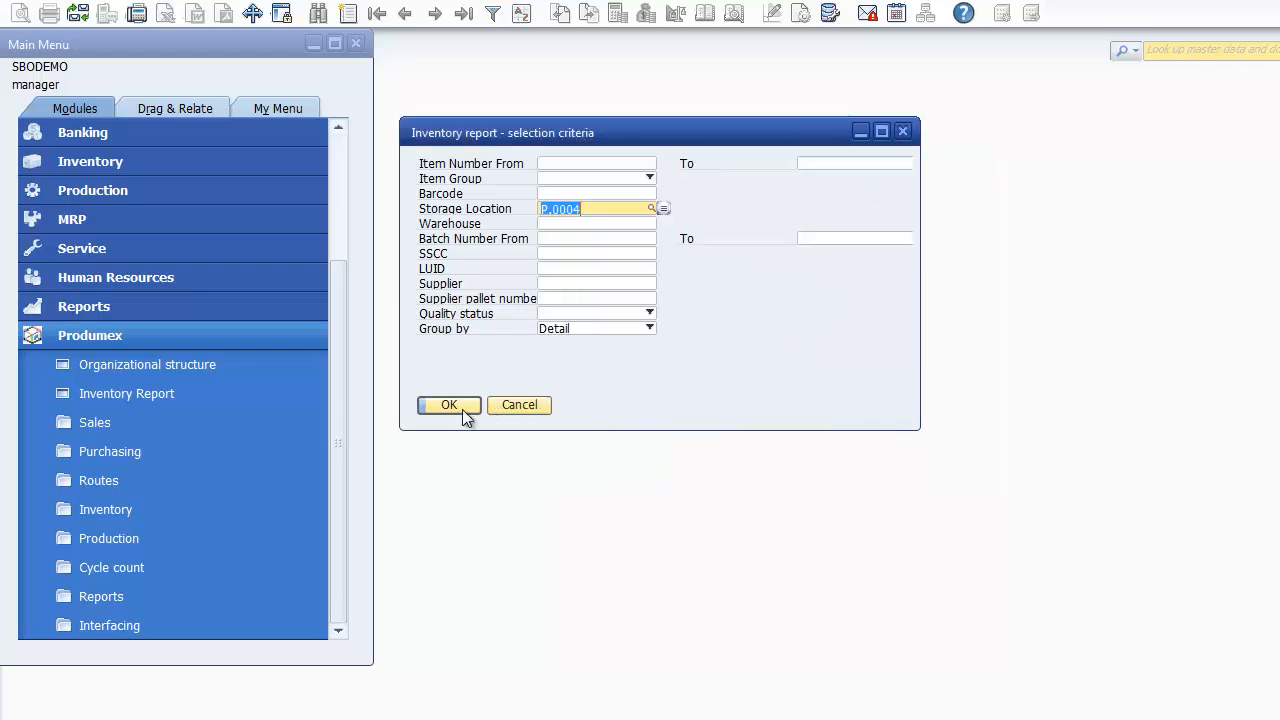
pyautogui.click(448, 404)
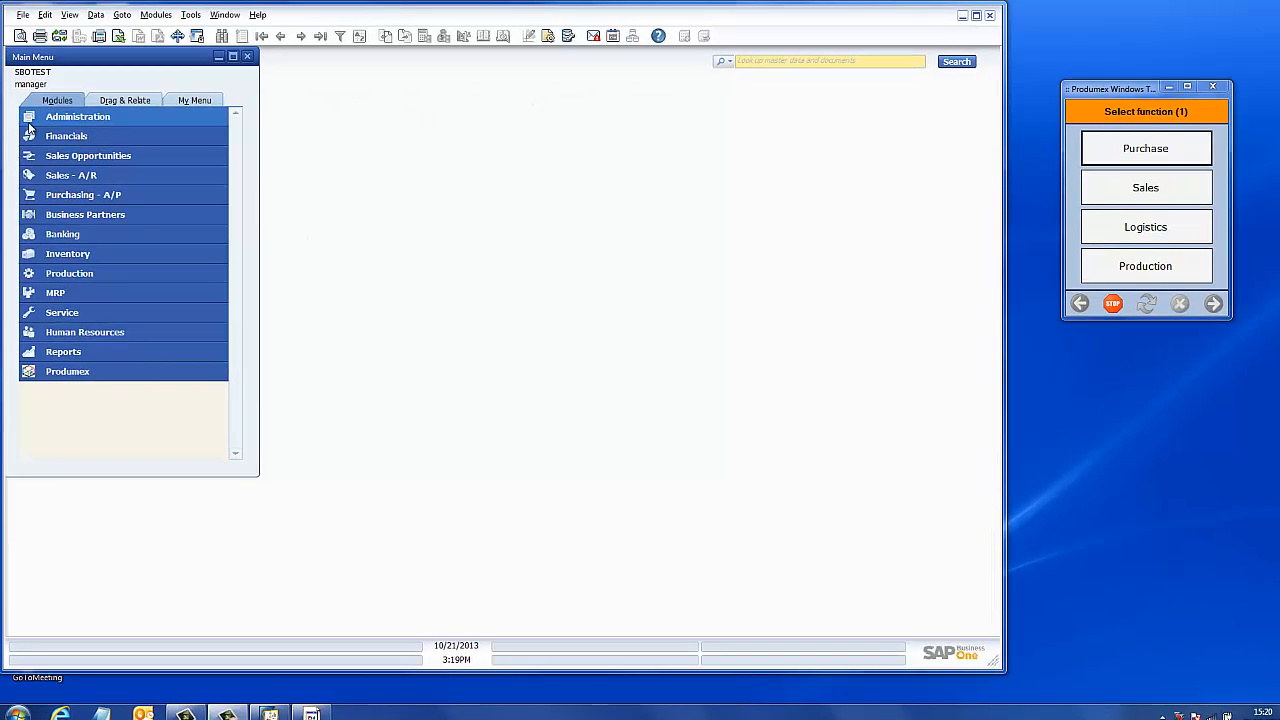
# Start a new sales order for CustomerBuildingMaterials
pyautogui.click(72, 176)
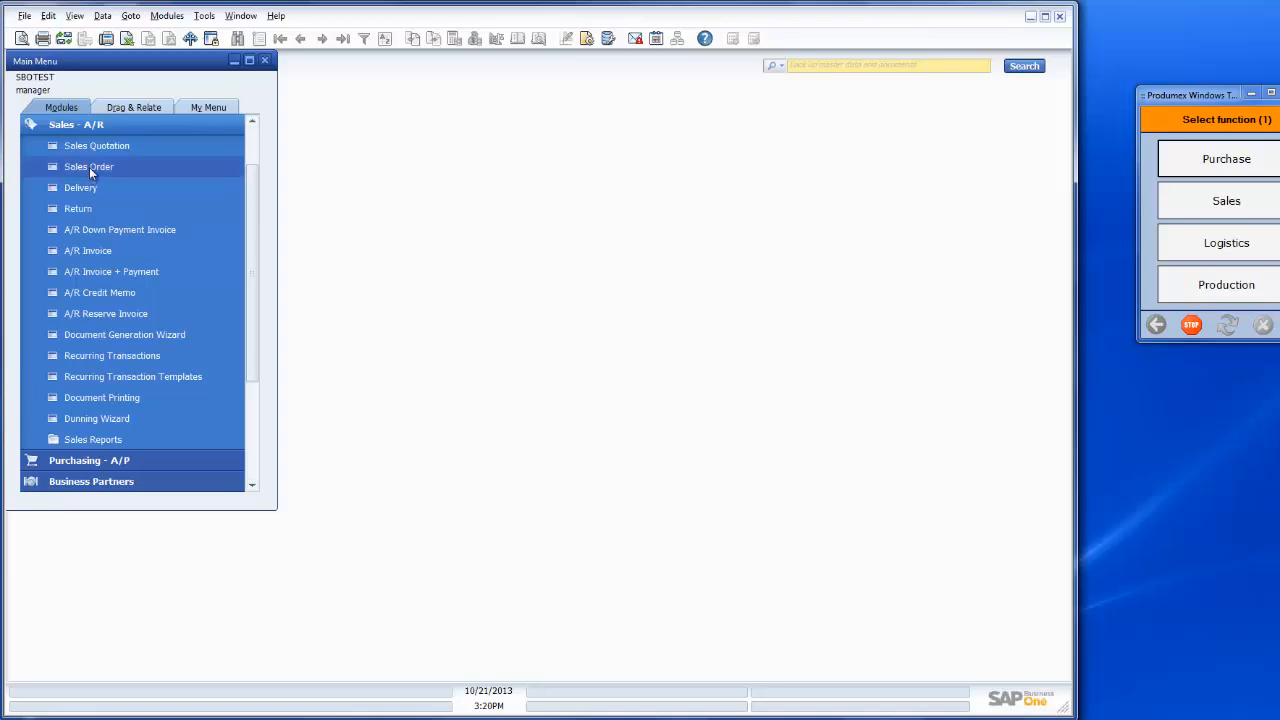
pyautogui.click(88, 166)
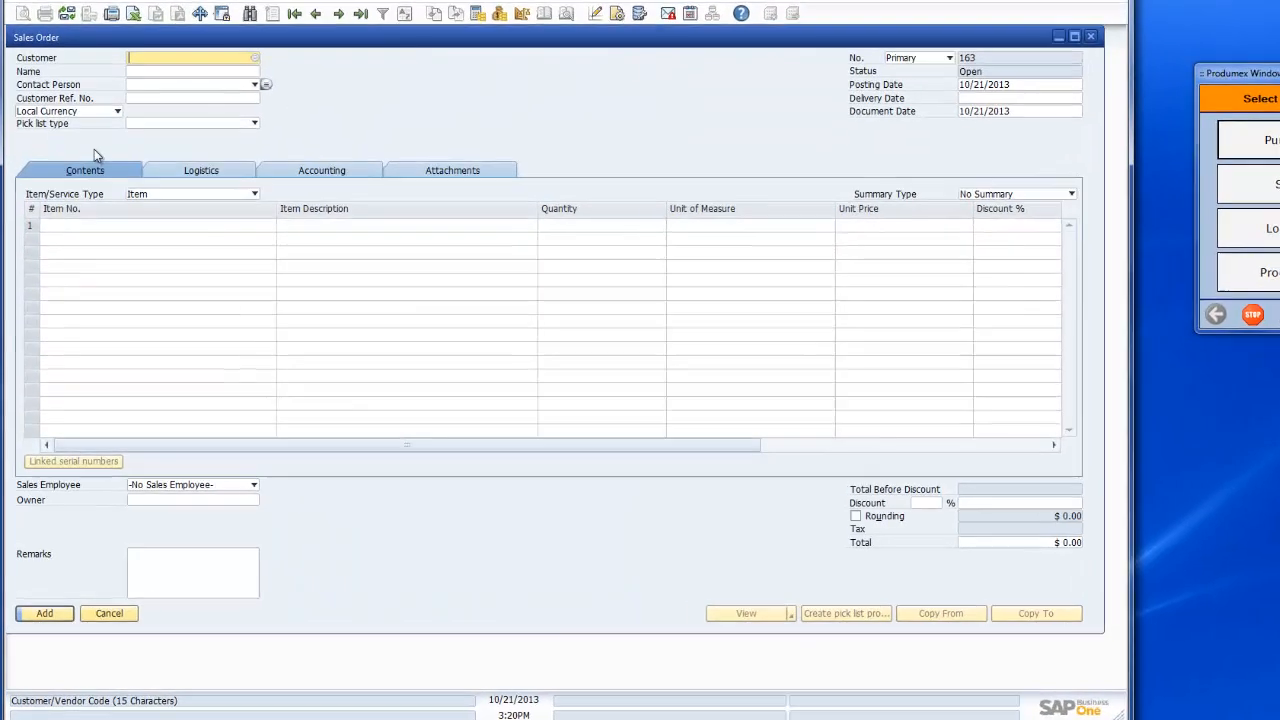
pyautogui.click(256, 56)
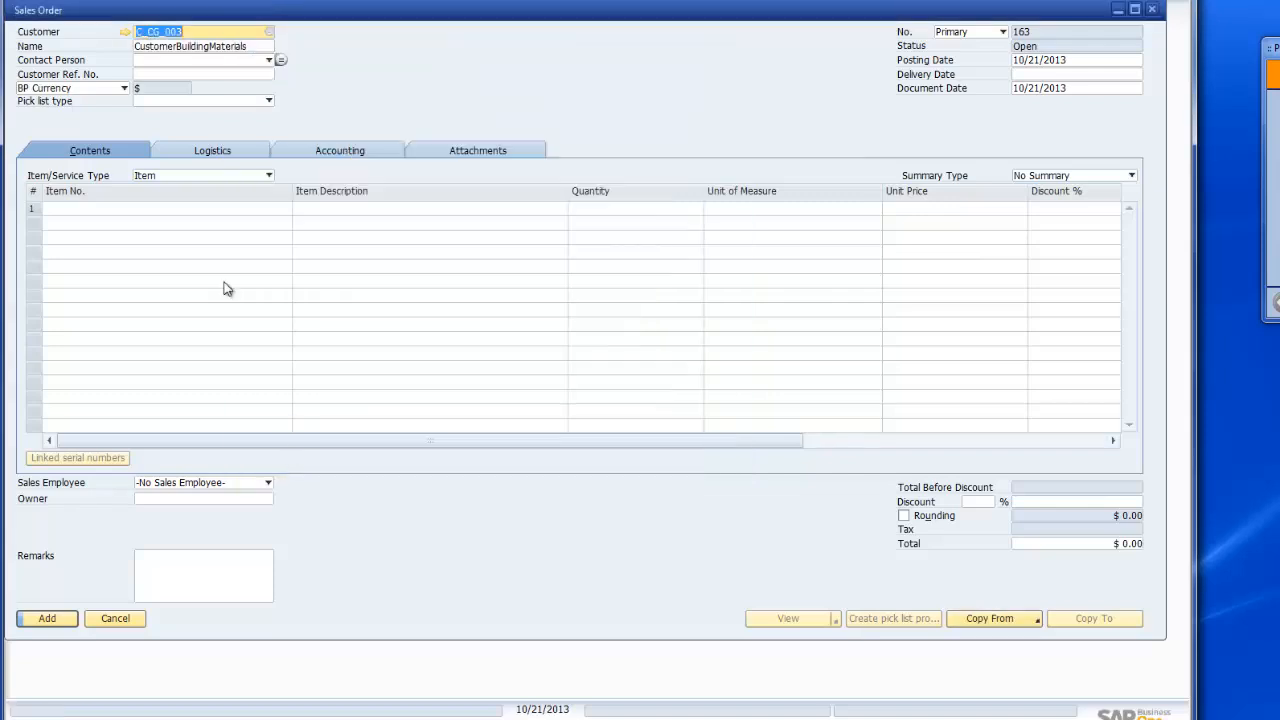
pyautogui.click(164, 208)
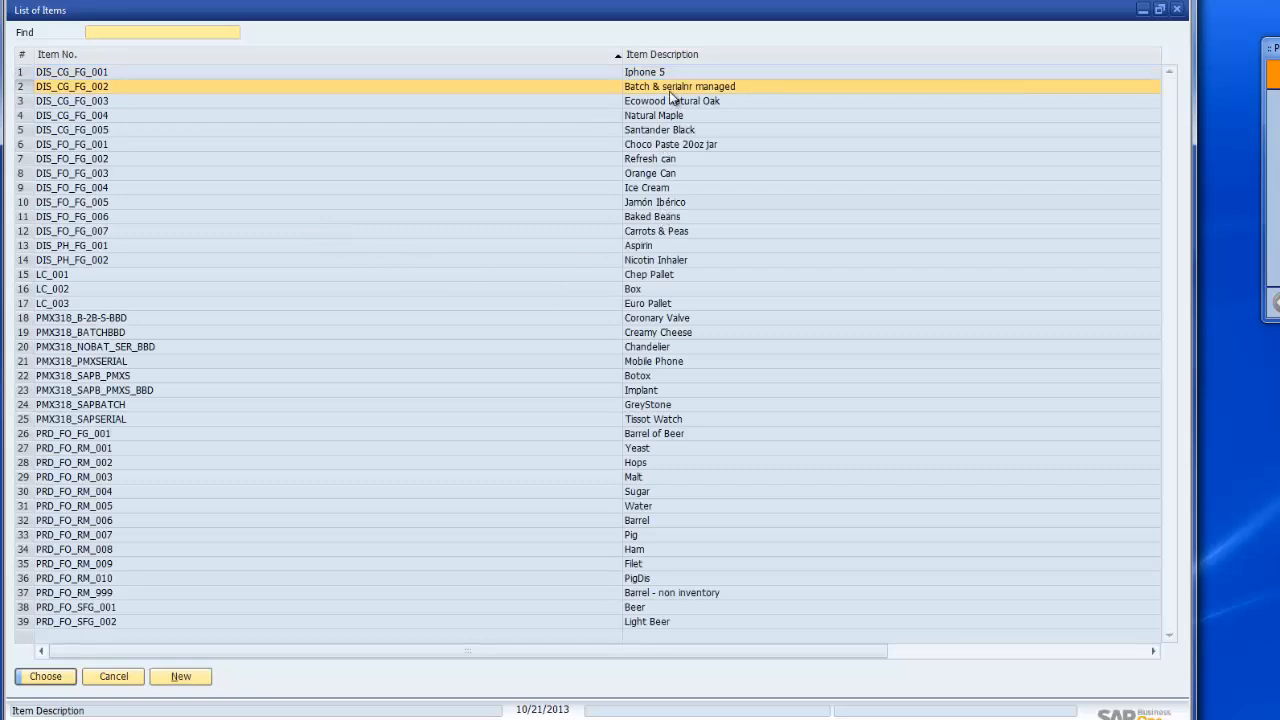
# Add 400 Ecowood Natural Oak (DIS_CG_FG_003) and apply the new delivery date to the rows
pyautogui.click(72, 100)
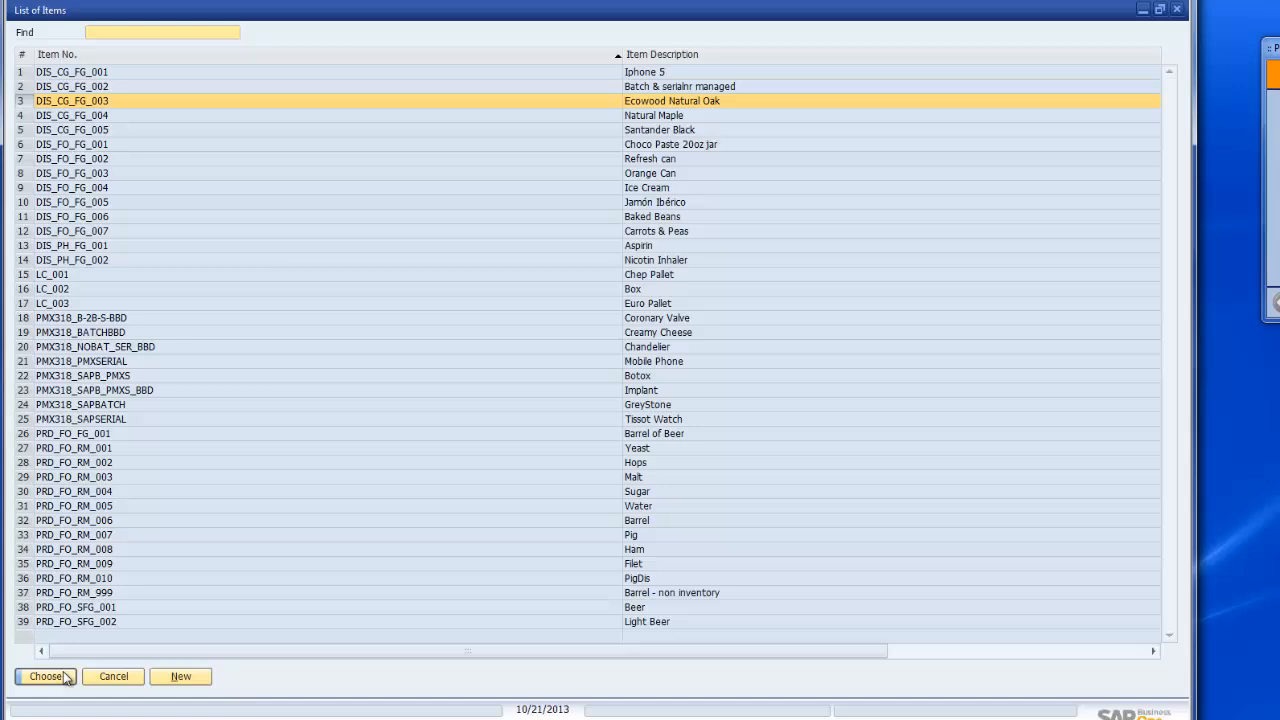
pyautogui.click(44, 676)
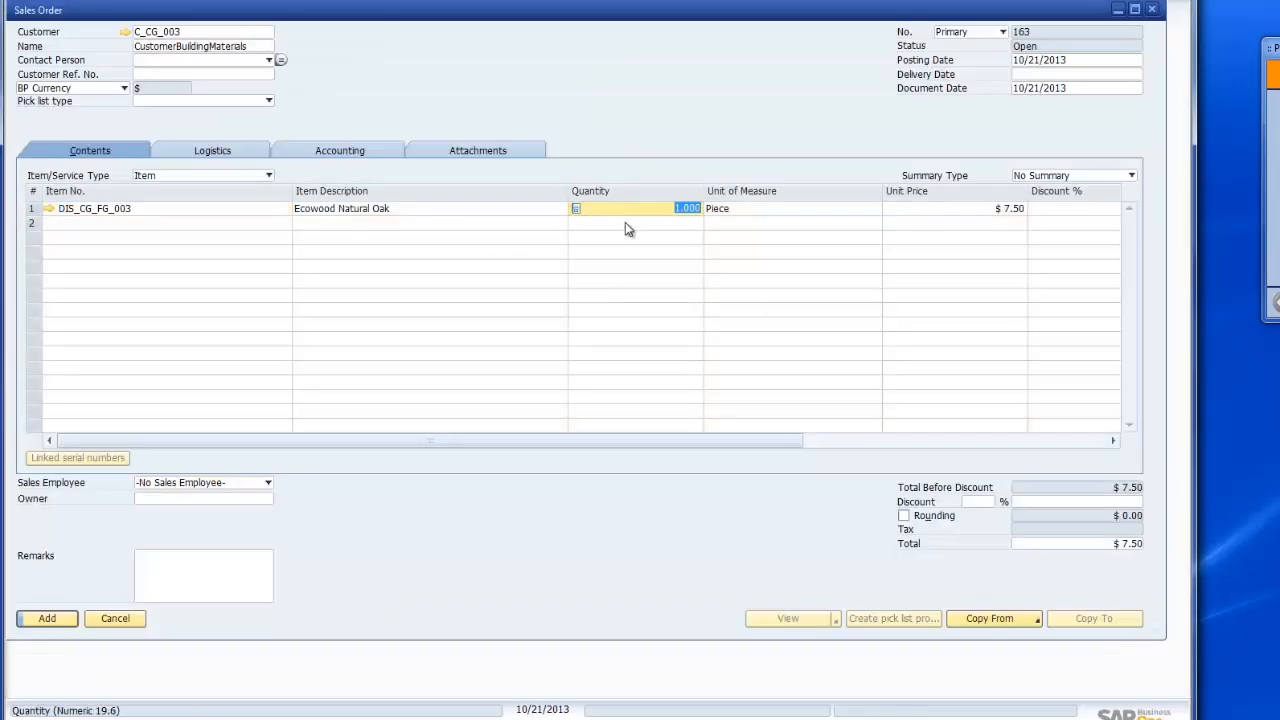
pyautogui.write('400')
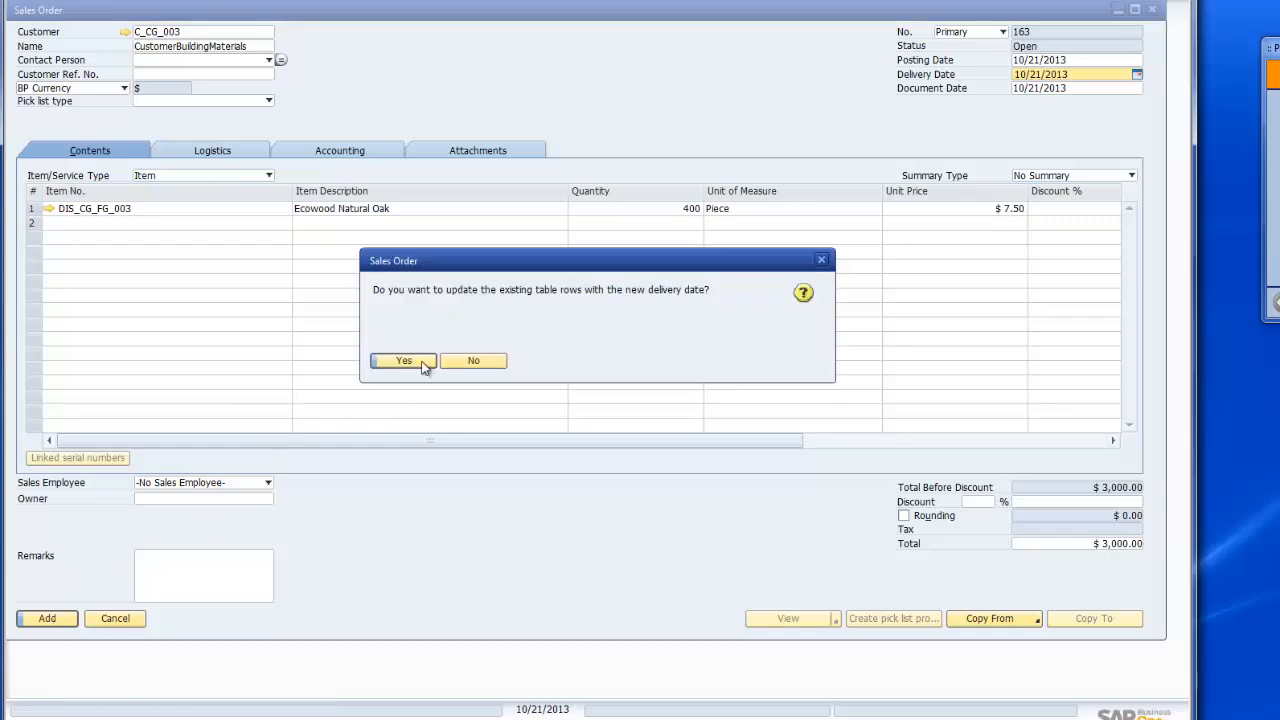
pyautogui.click(404, 360)
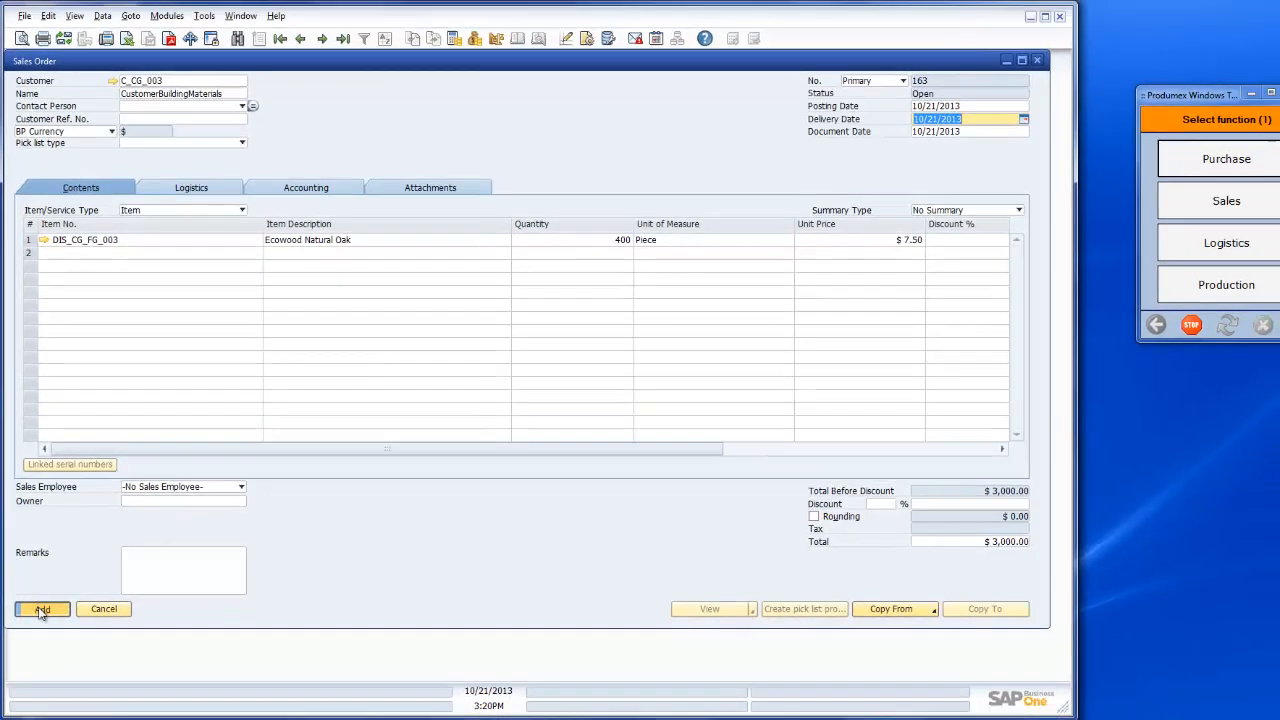
# Add the sales order and create a pick list proposal, selecting its order line
pyautogui.click(40, 608)
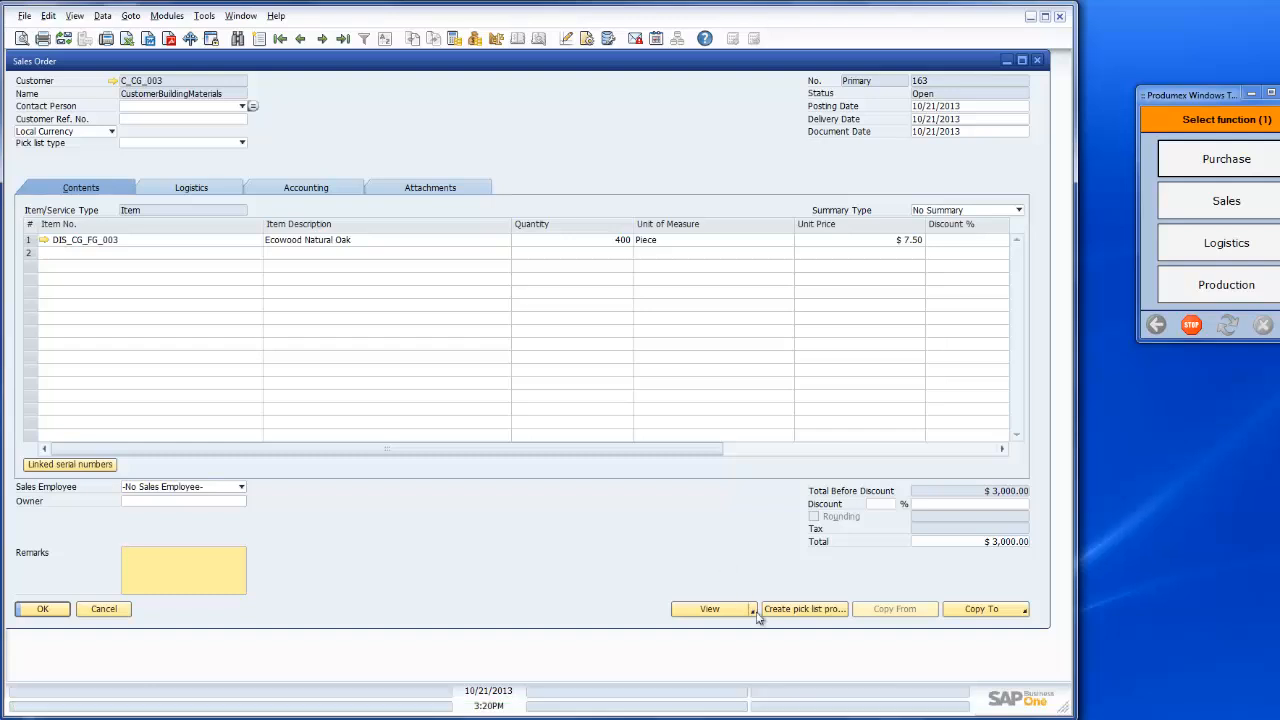
pyautogui.moveTo(804, 608)
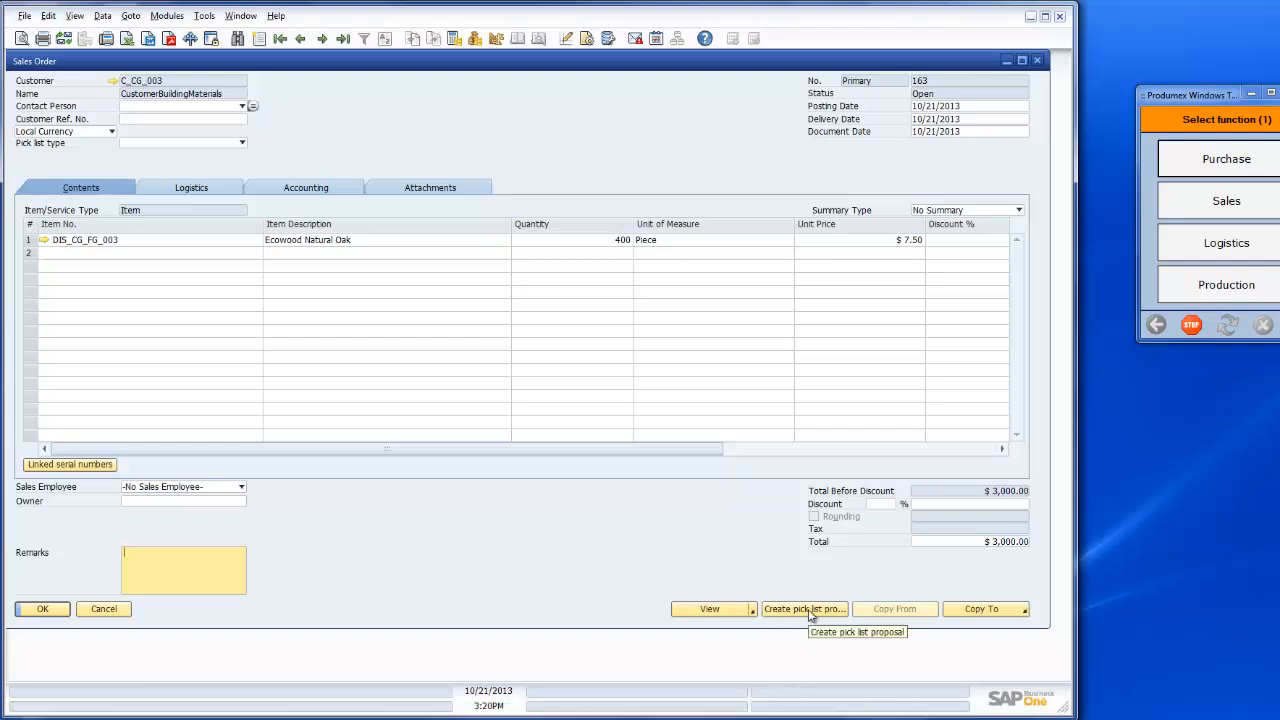
pyautogui.click(804, 608)
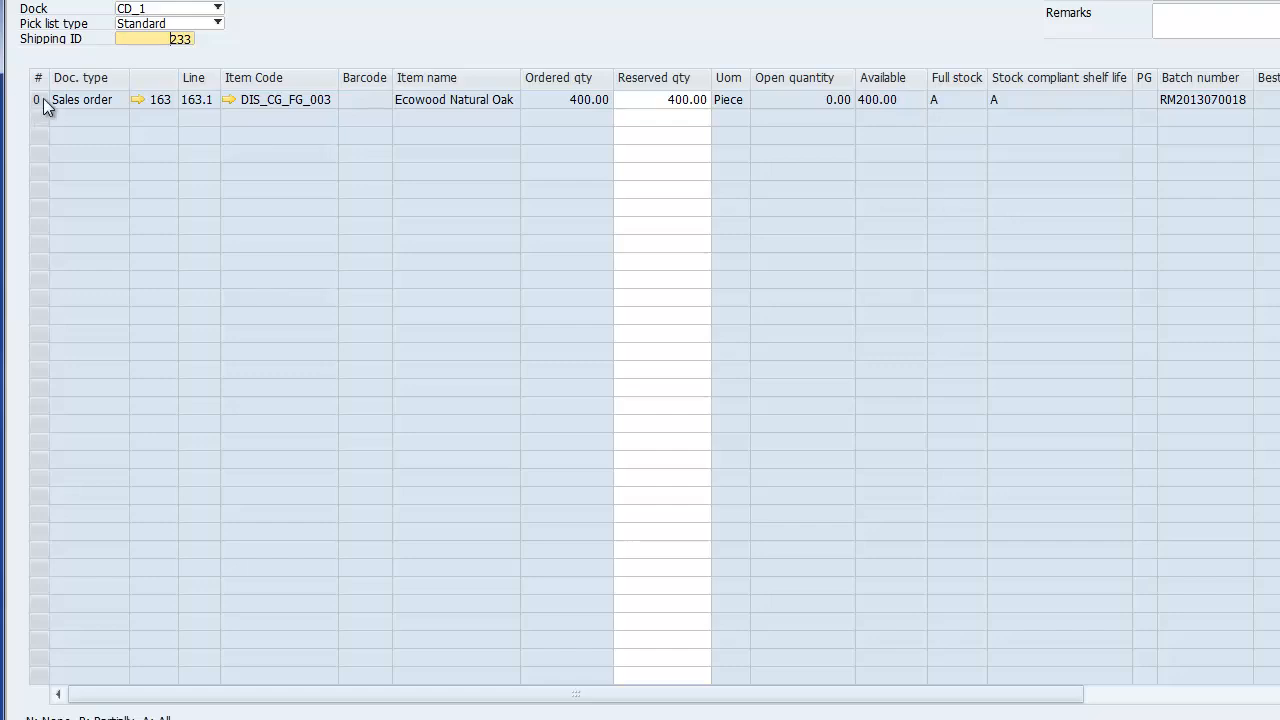
pyautogui.click(588, 100)
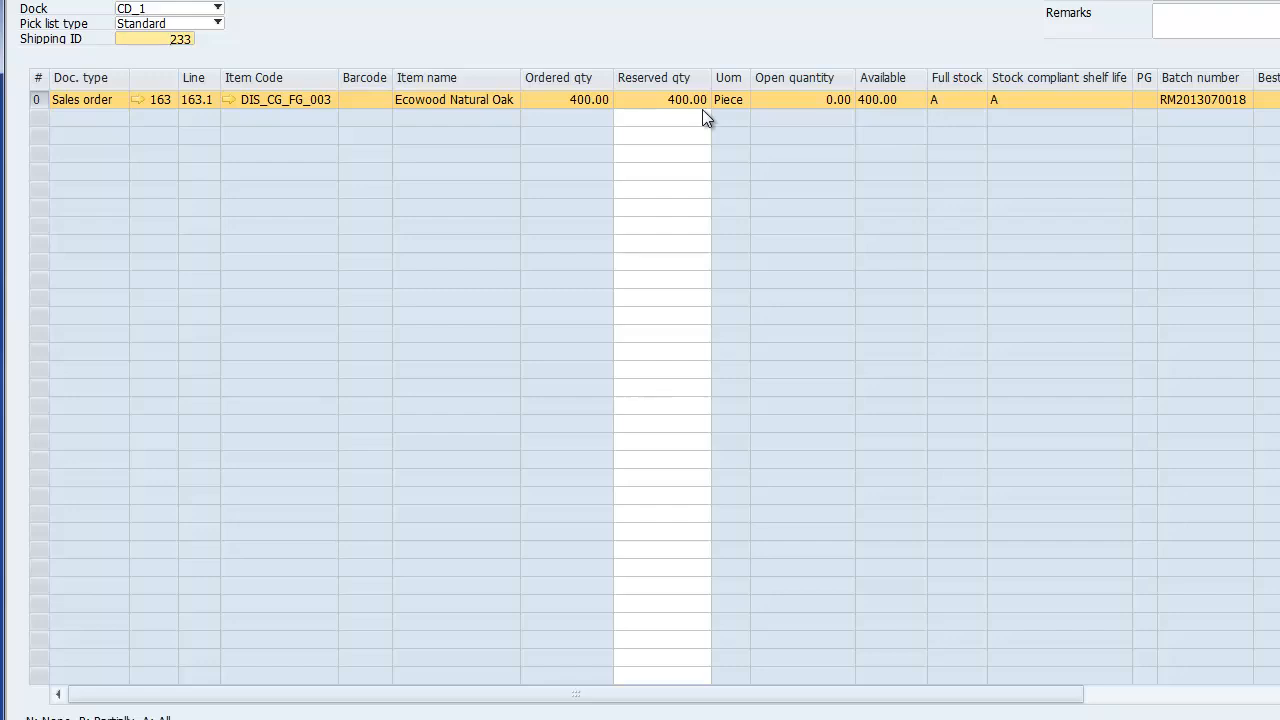
pyautogui.moveTo(872, 156)
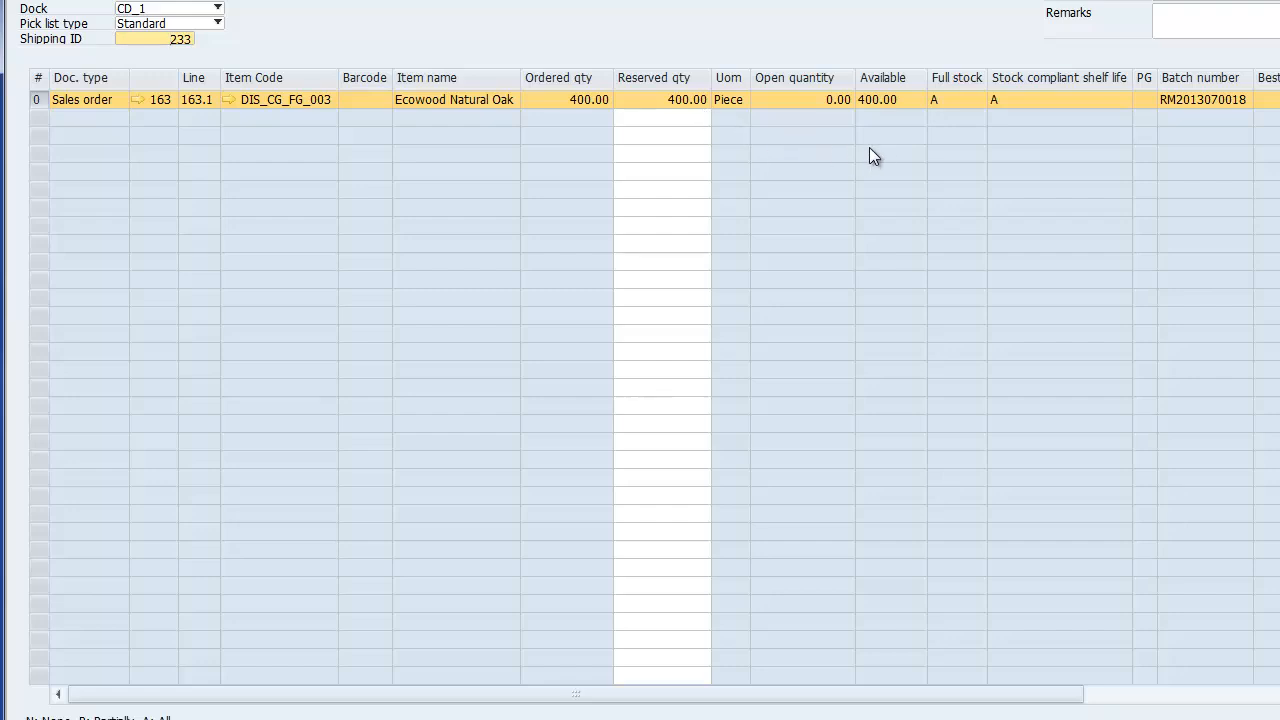
pyautogui.moveTo(1008, 120)
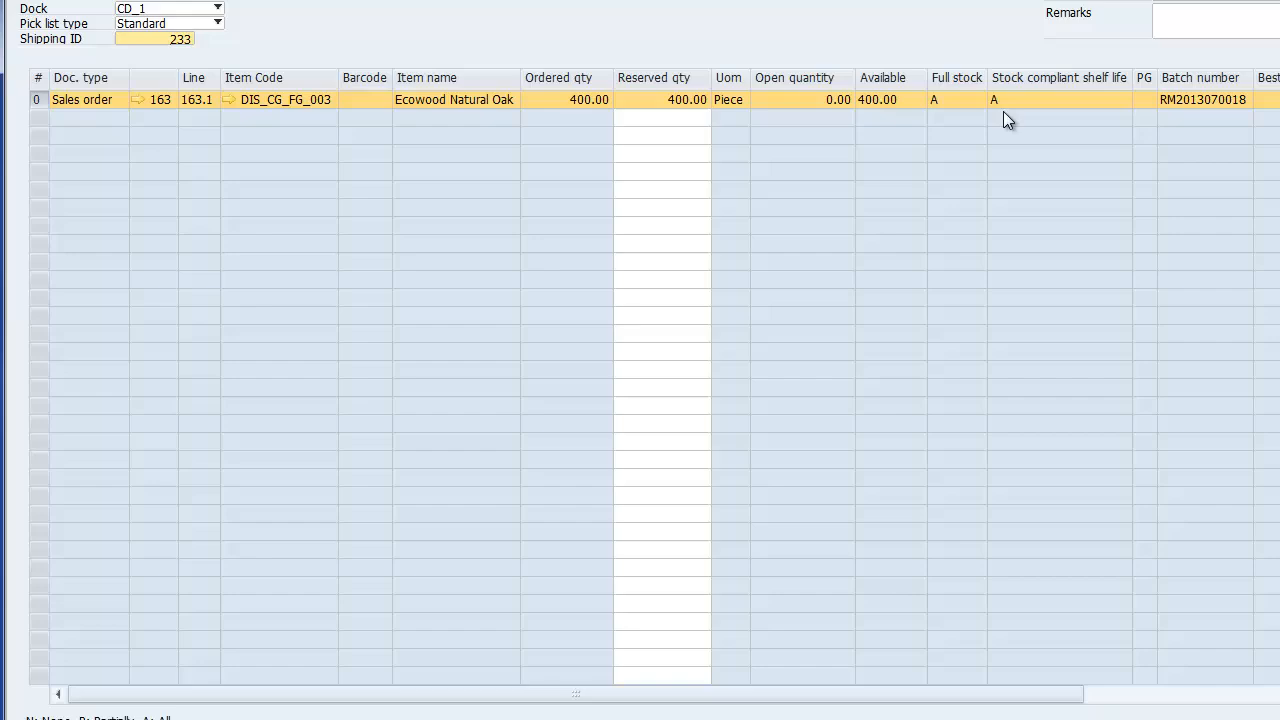
pyautogui.moveTo(1184, 130)
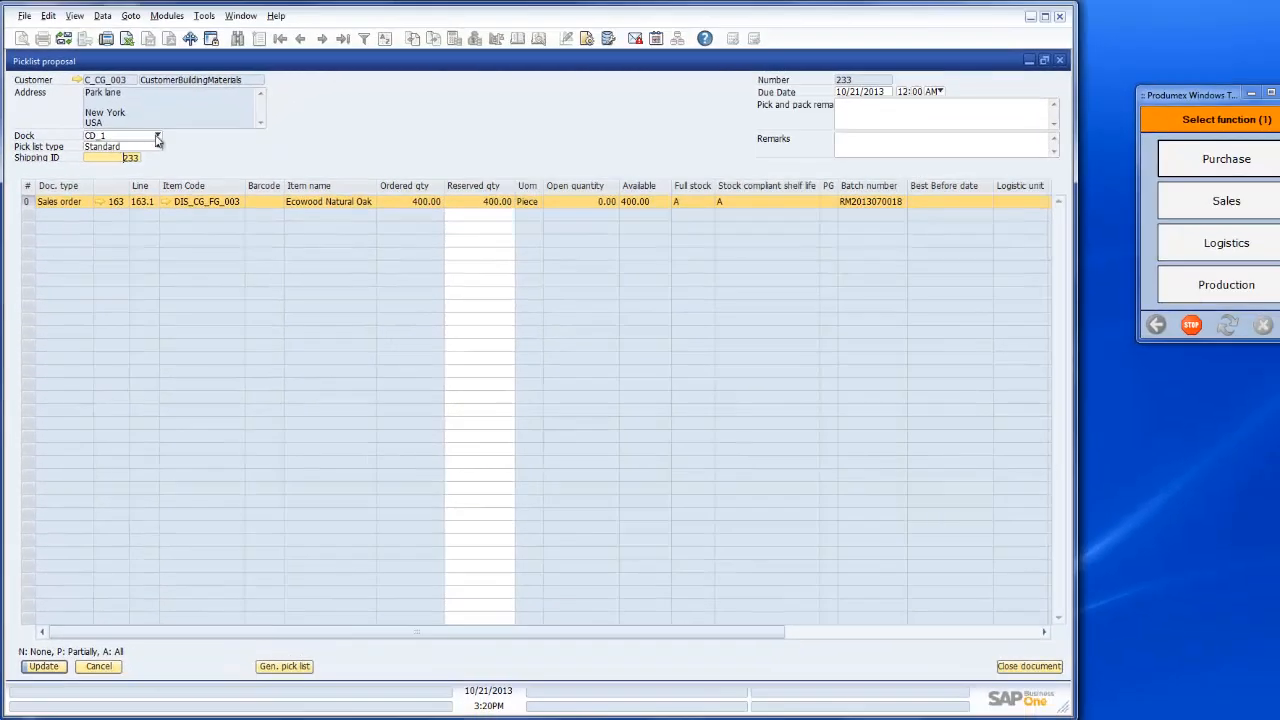
# Choose the shipping dock, generate the pick list and accept it
pyautogui.click(120, 136)
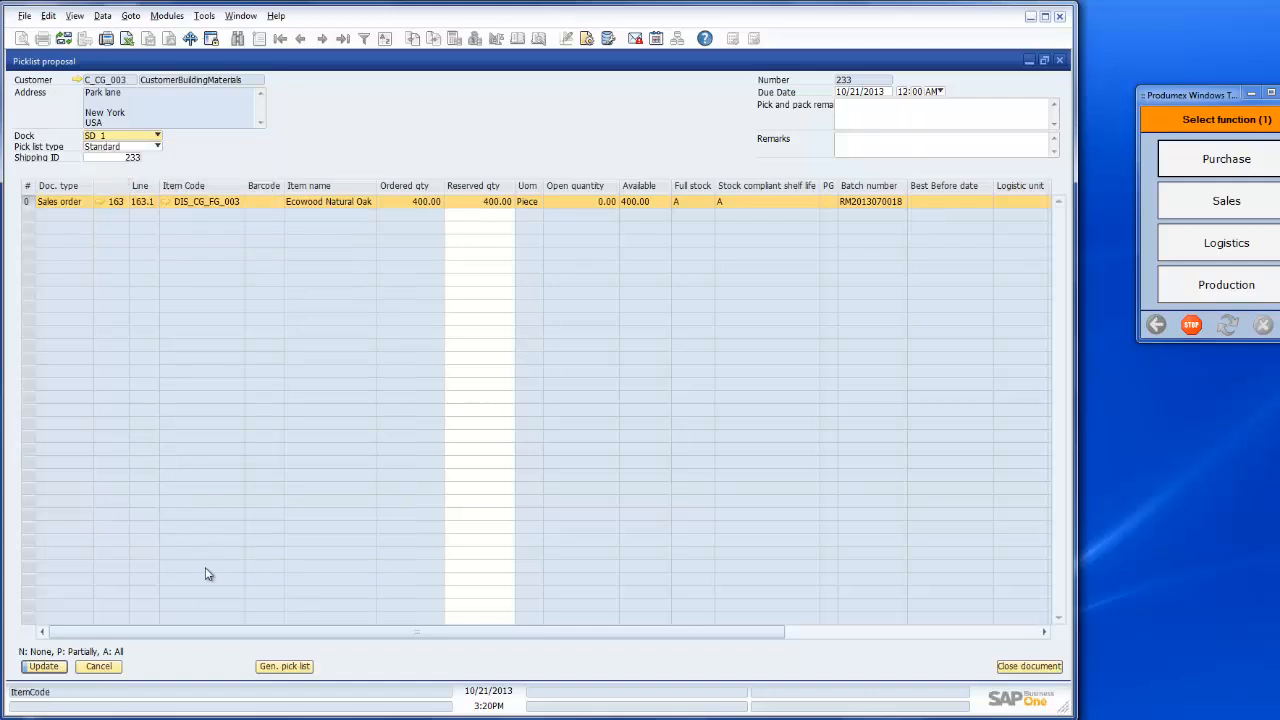
pyautogui.click(284, 666)
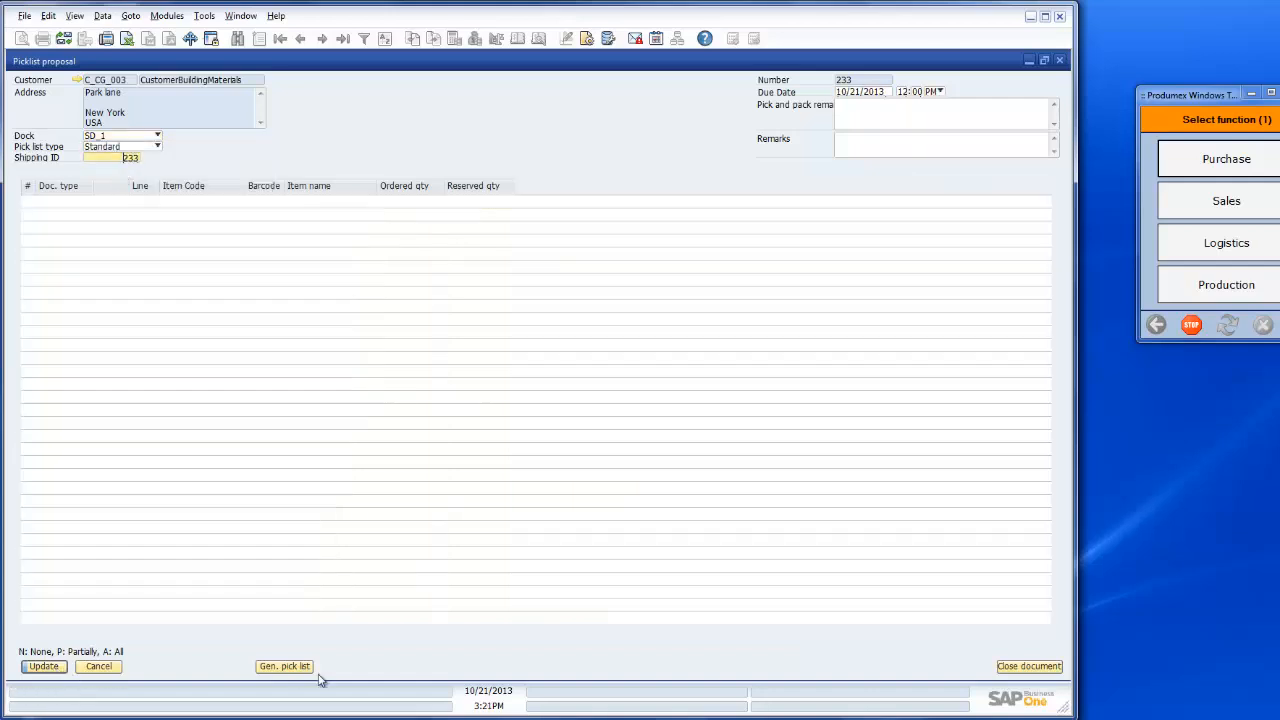
pyautogui.click(284, 666)
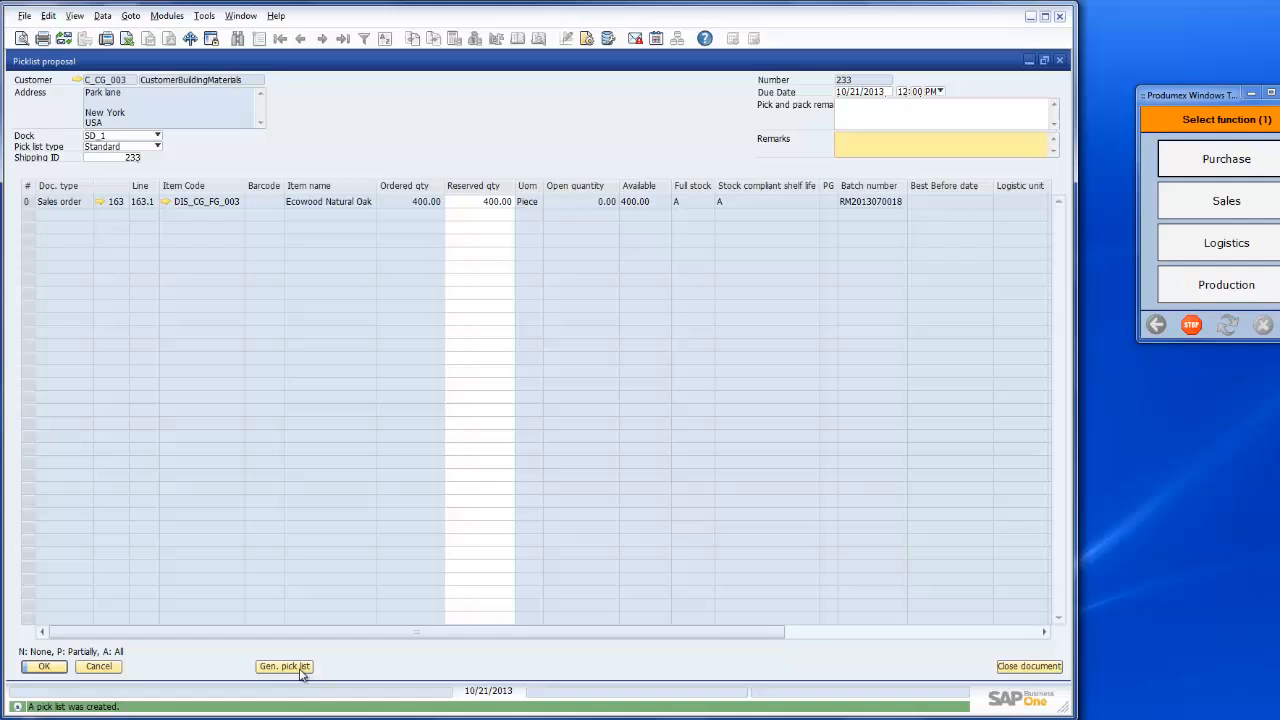
pyautogui.click(284, 666)
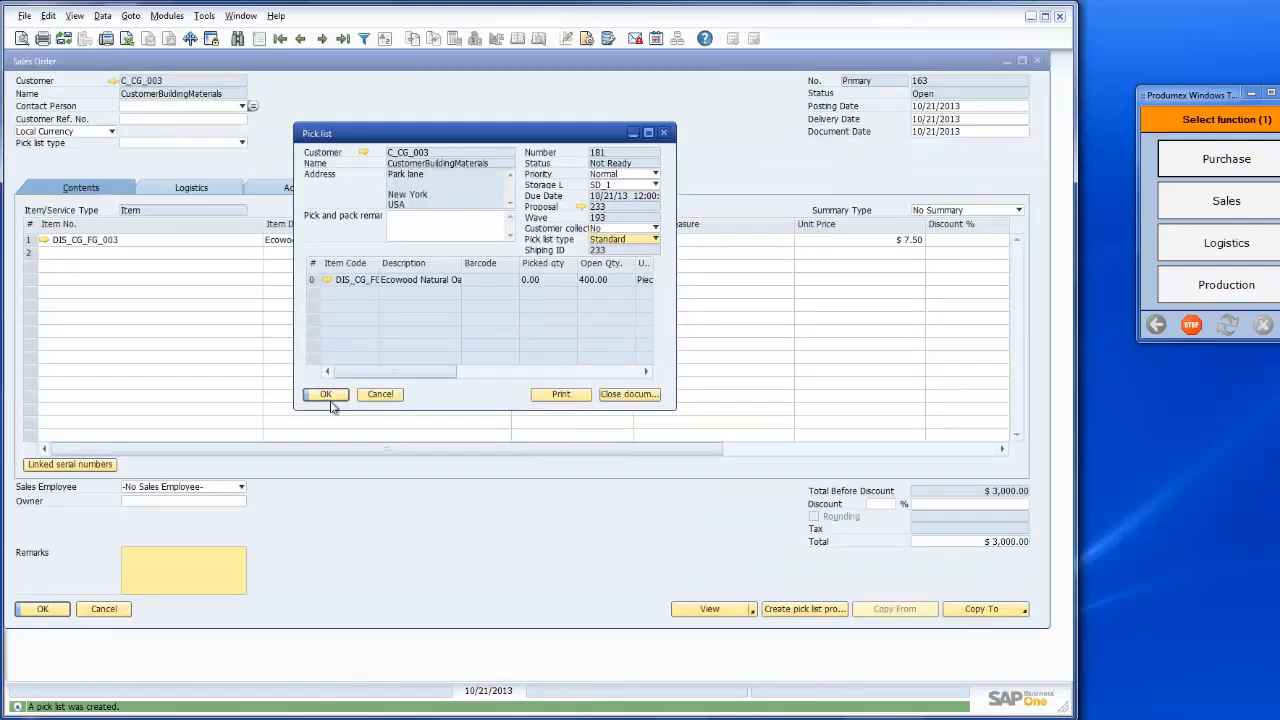
pyautogui.click(324, 392)
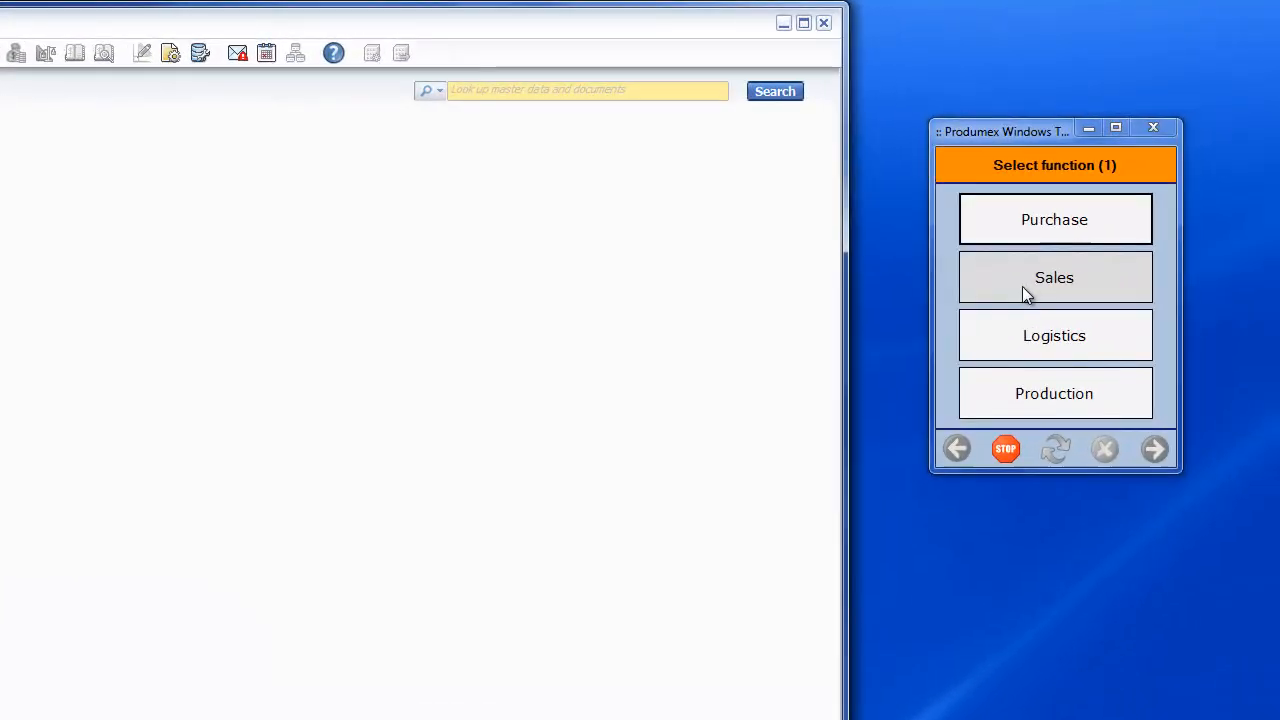
# Start Sales Picking for pick list 193's Ecowood Natural Oak with no moveable location
pyautogui.click(1054, 276)
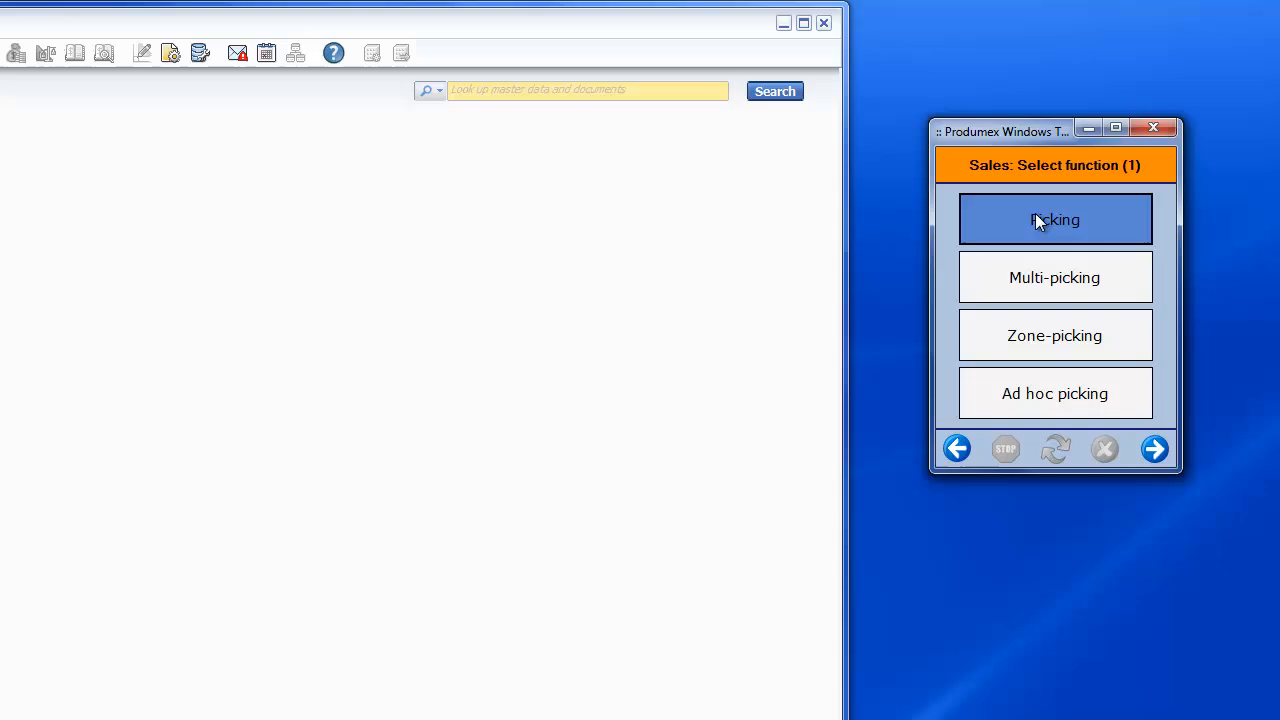
pyautogui.click(1054, 218)
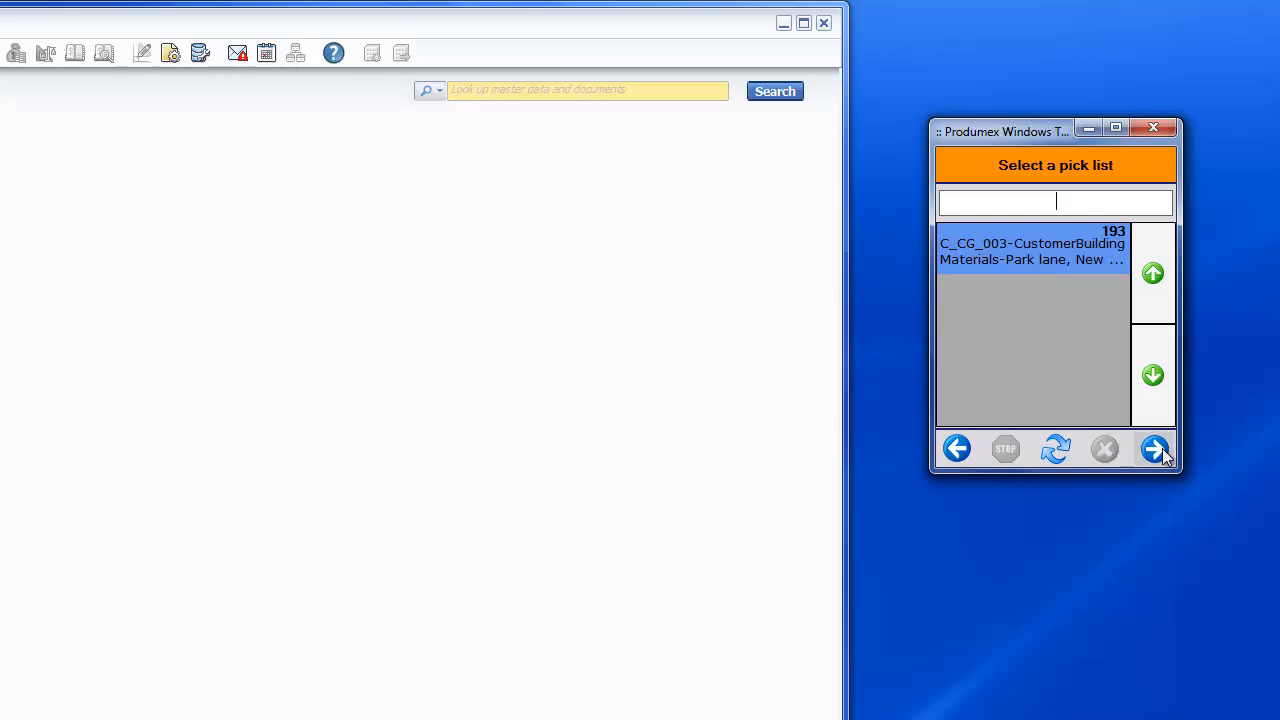
pyautogui.click(1154, 448)
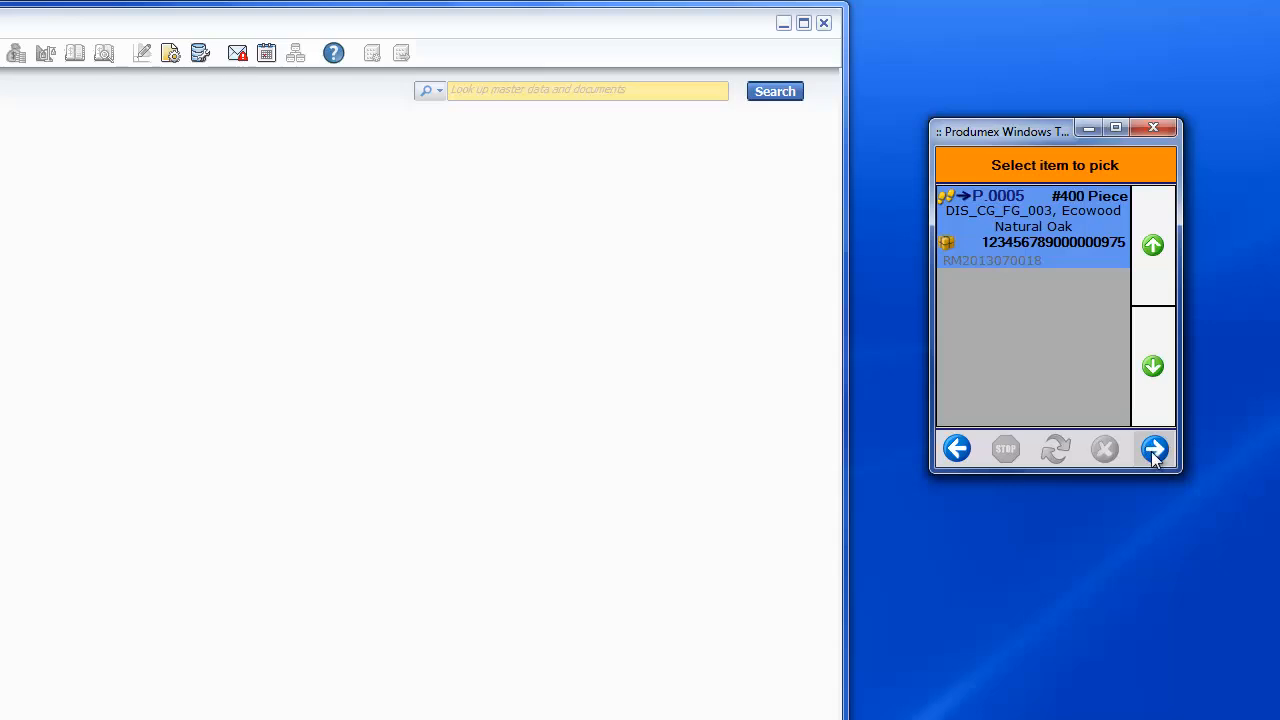
pyautogui.click(1154, 448)
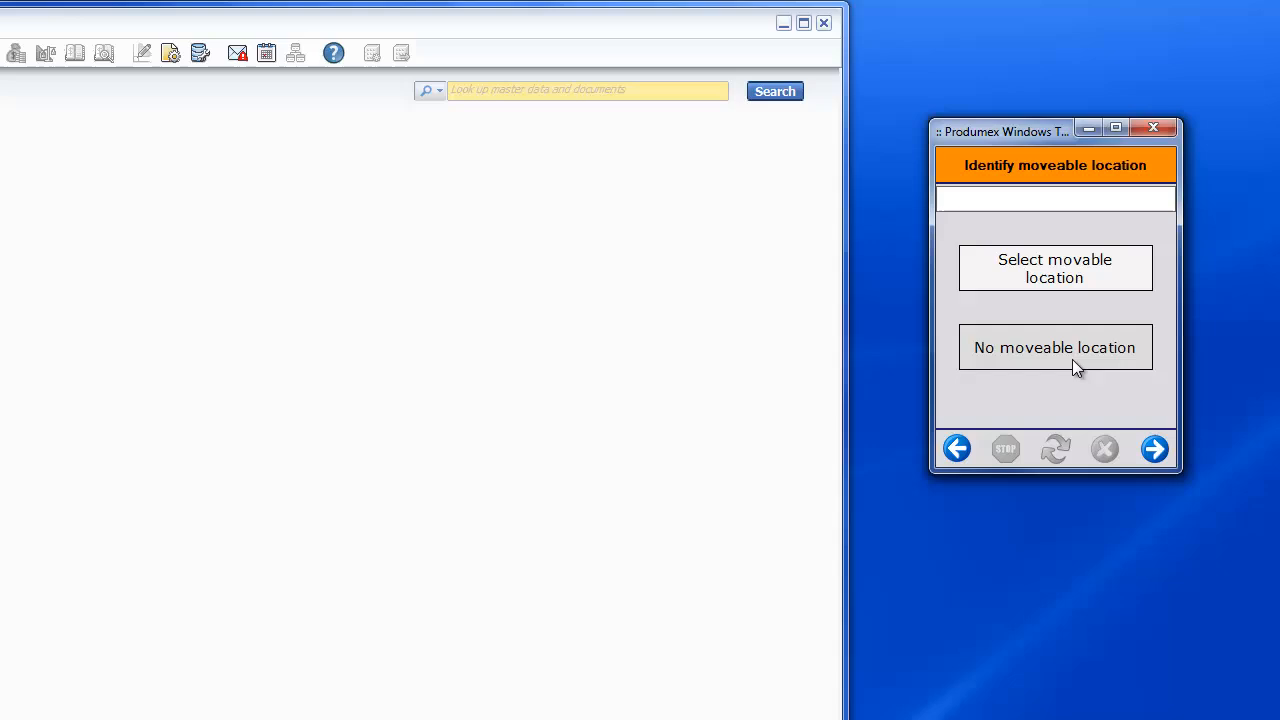
pyautogui.click(1054, 348)
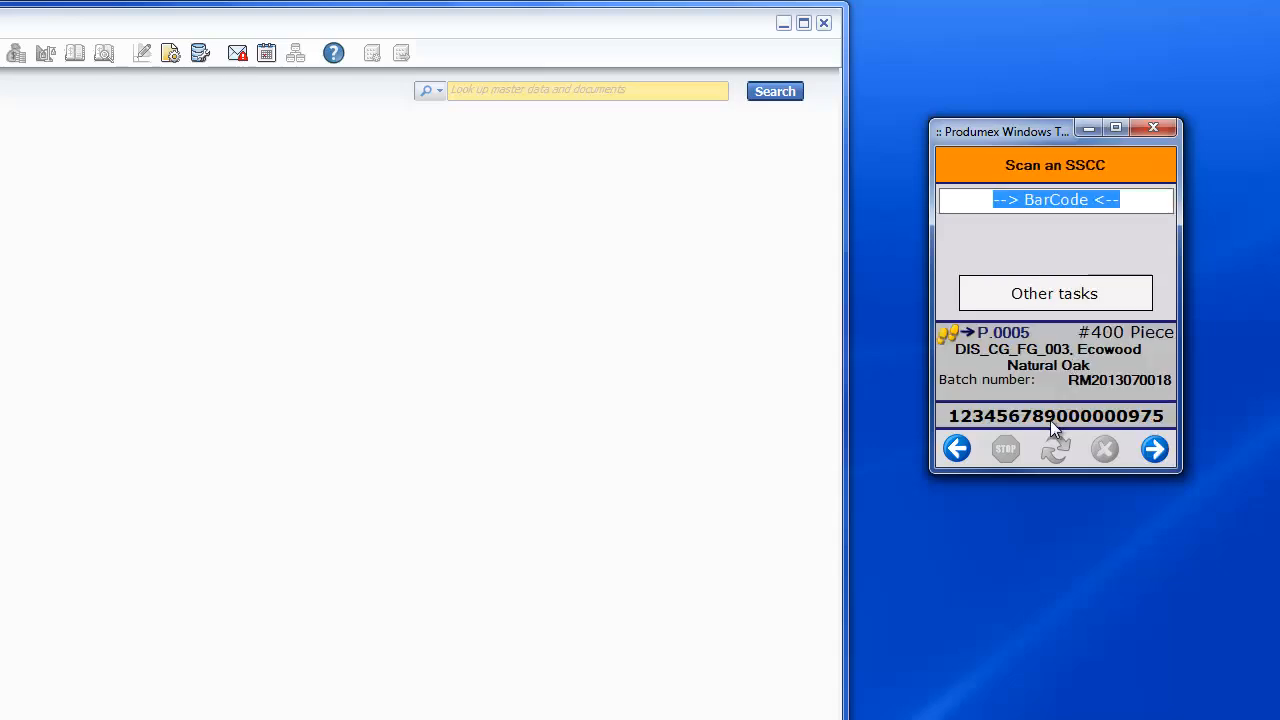
pyautogui.moveTo(1032, 594)
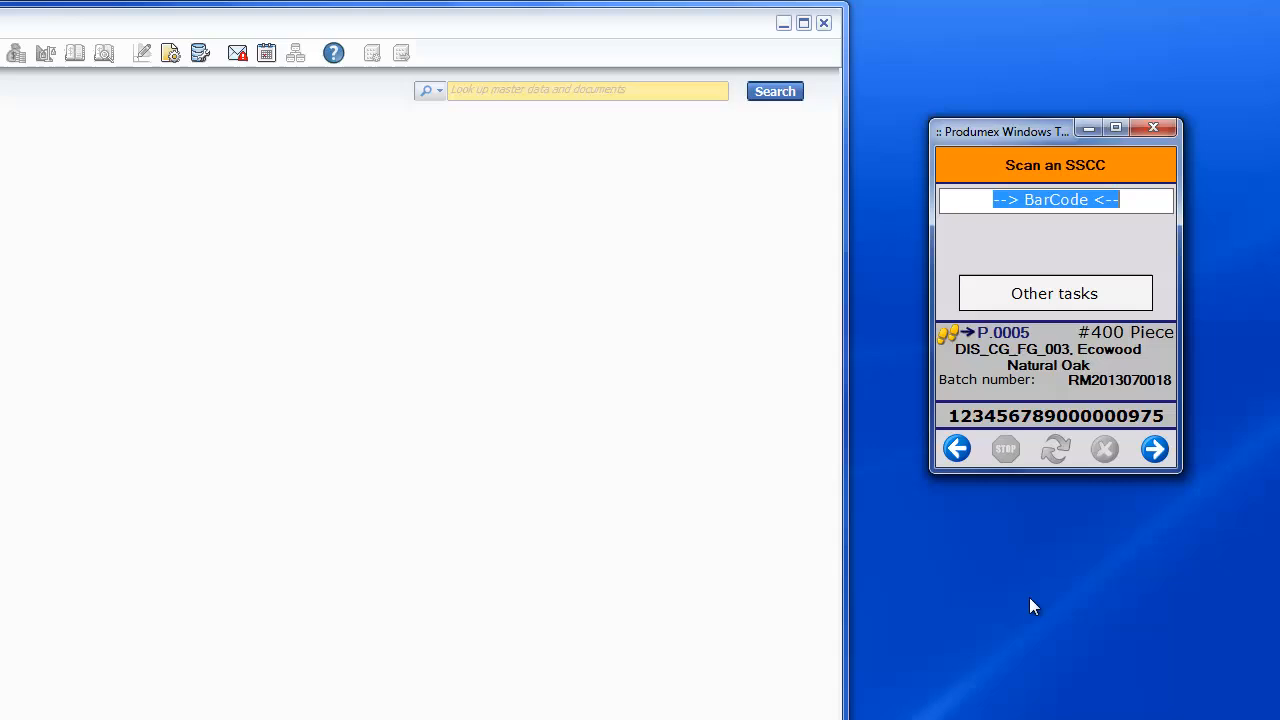
pyautogui.write('001234')
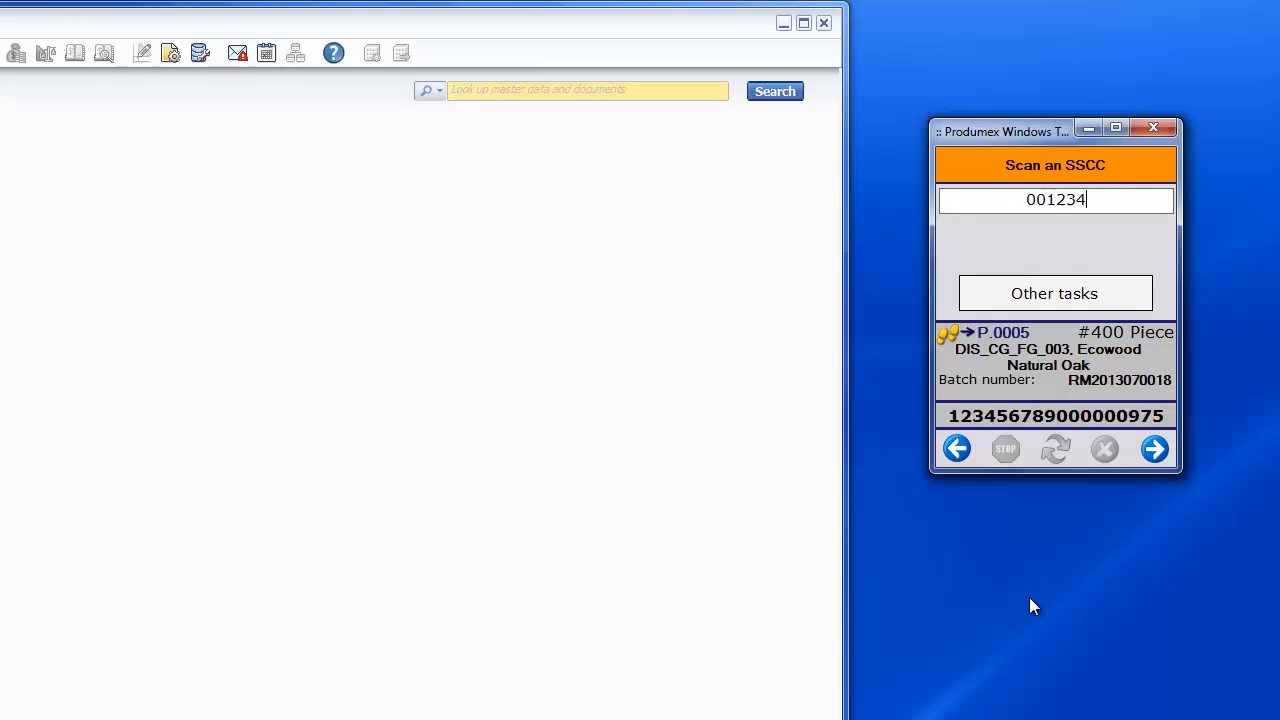
pyautogui.write('00123456789')
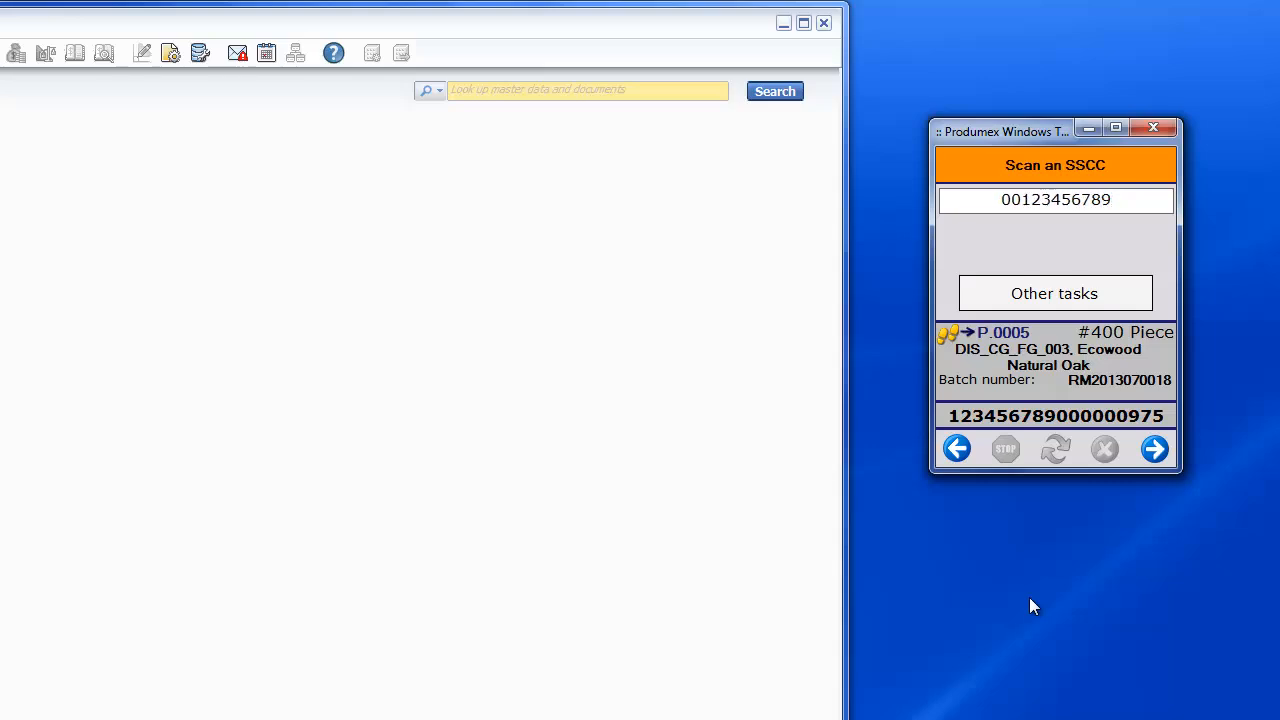
pyautogui.write('0012345678900000')
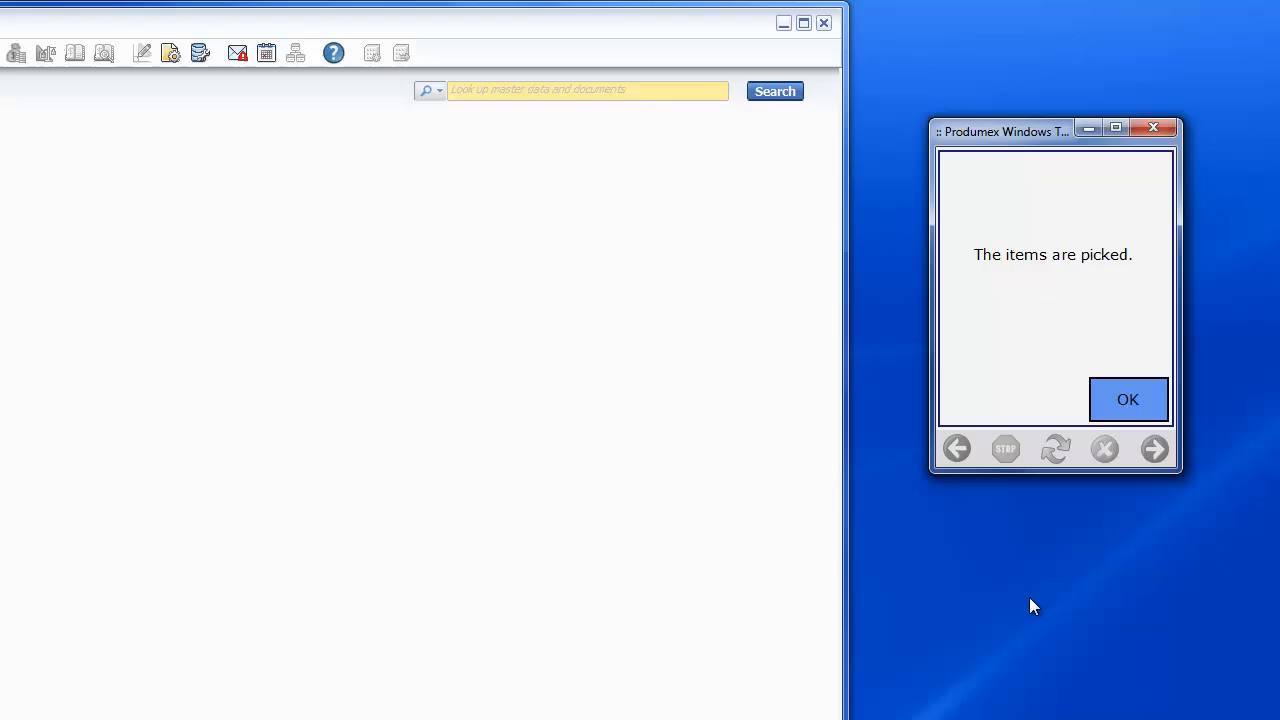
pyautogui.click(1128, 400)
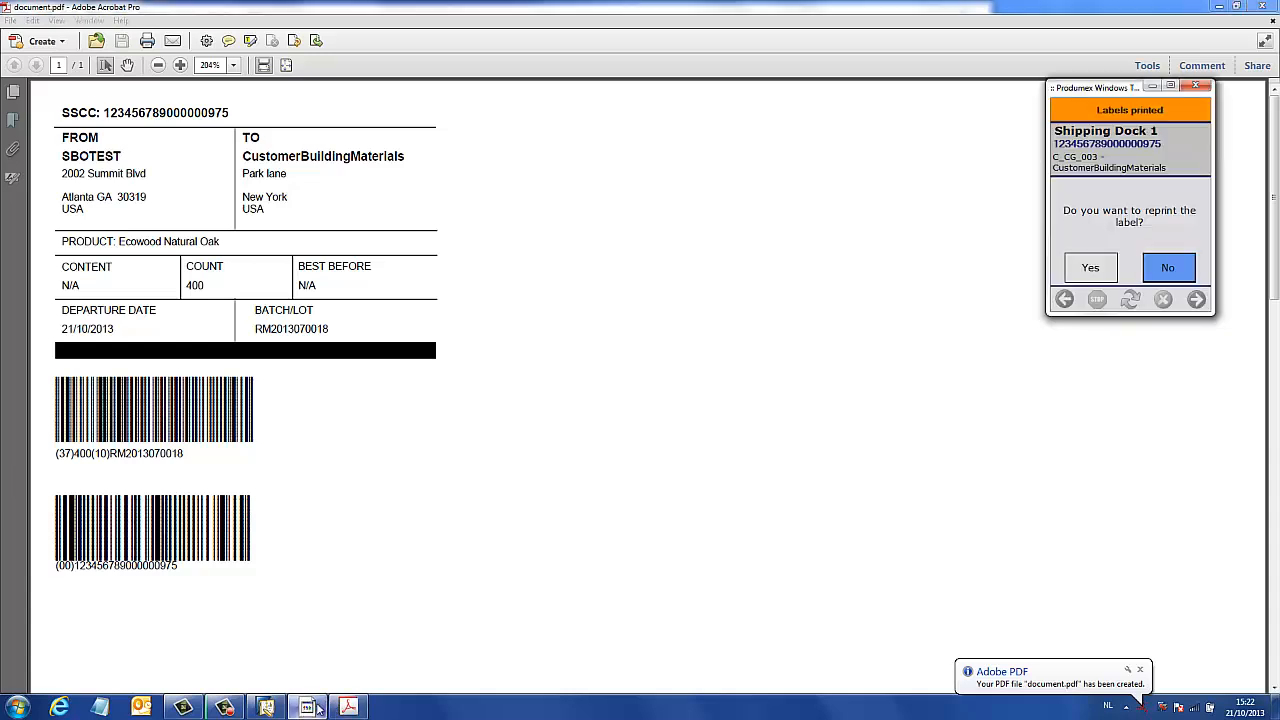
pyautogui.moveTo(1212, 394)
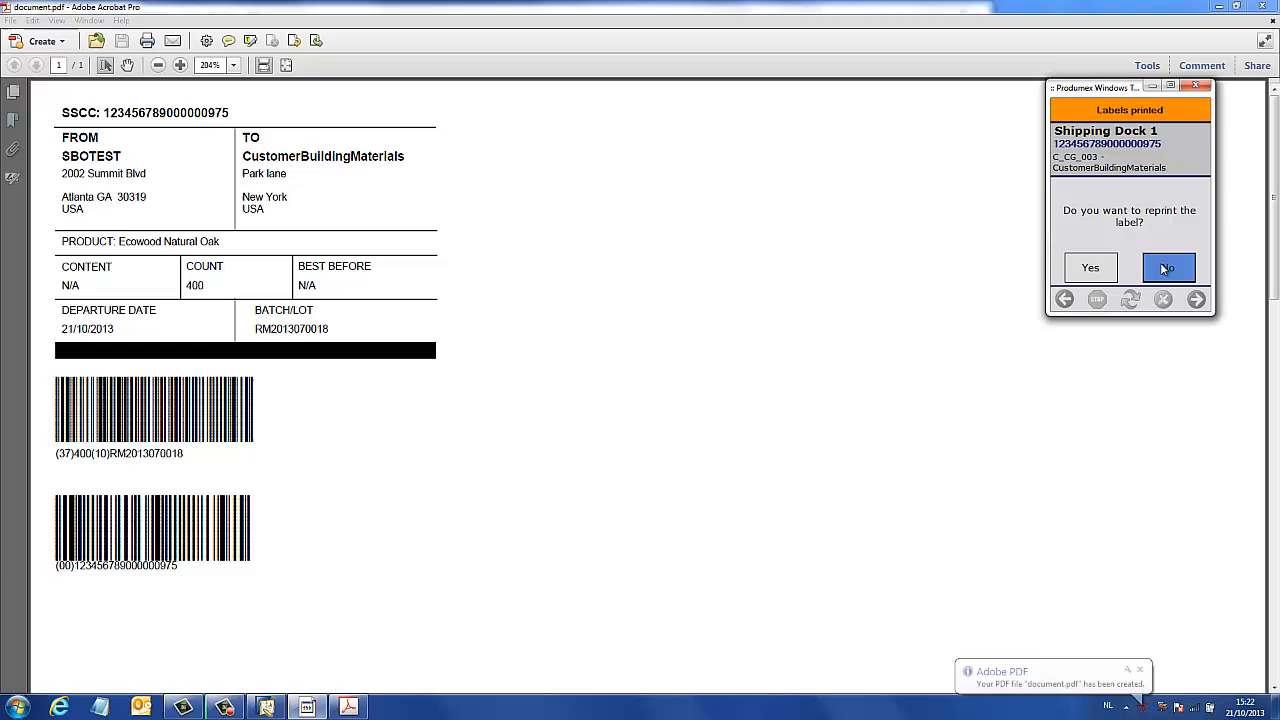
pyautogui.click(1168, 268)
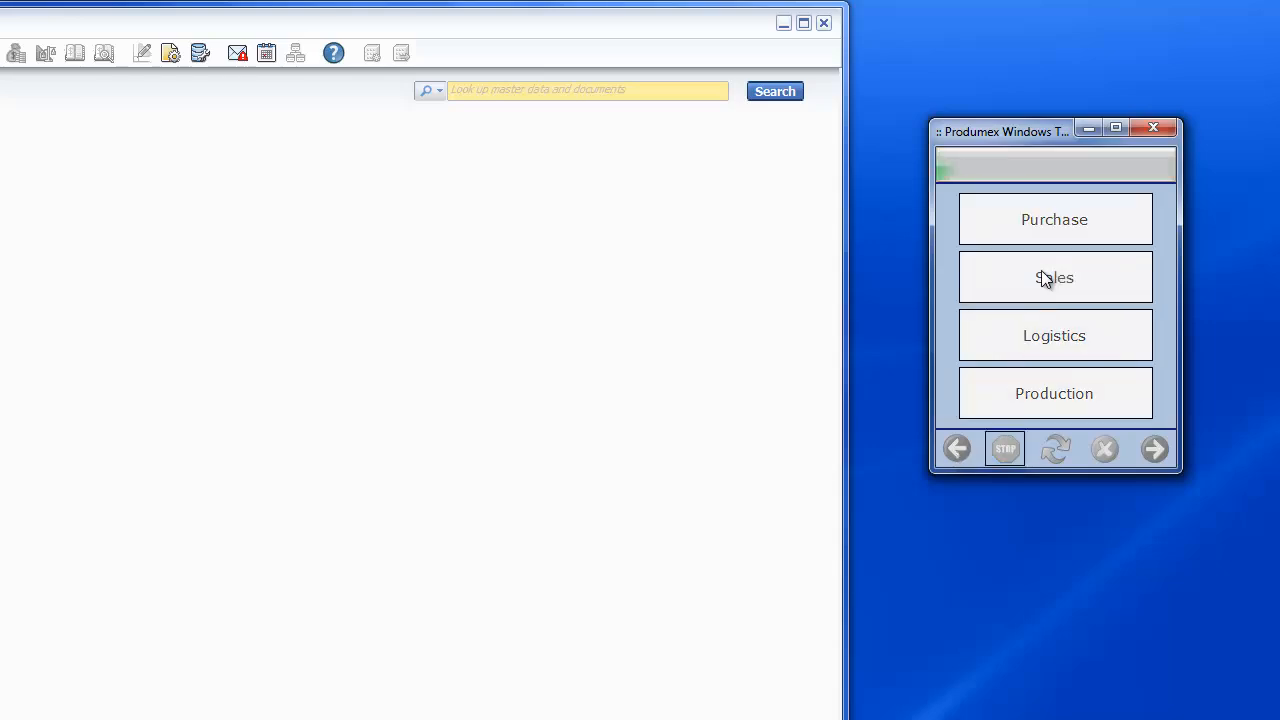
# Start Sales Shipping at Shipping Dock 1
pyautogui.click(1054, 276)
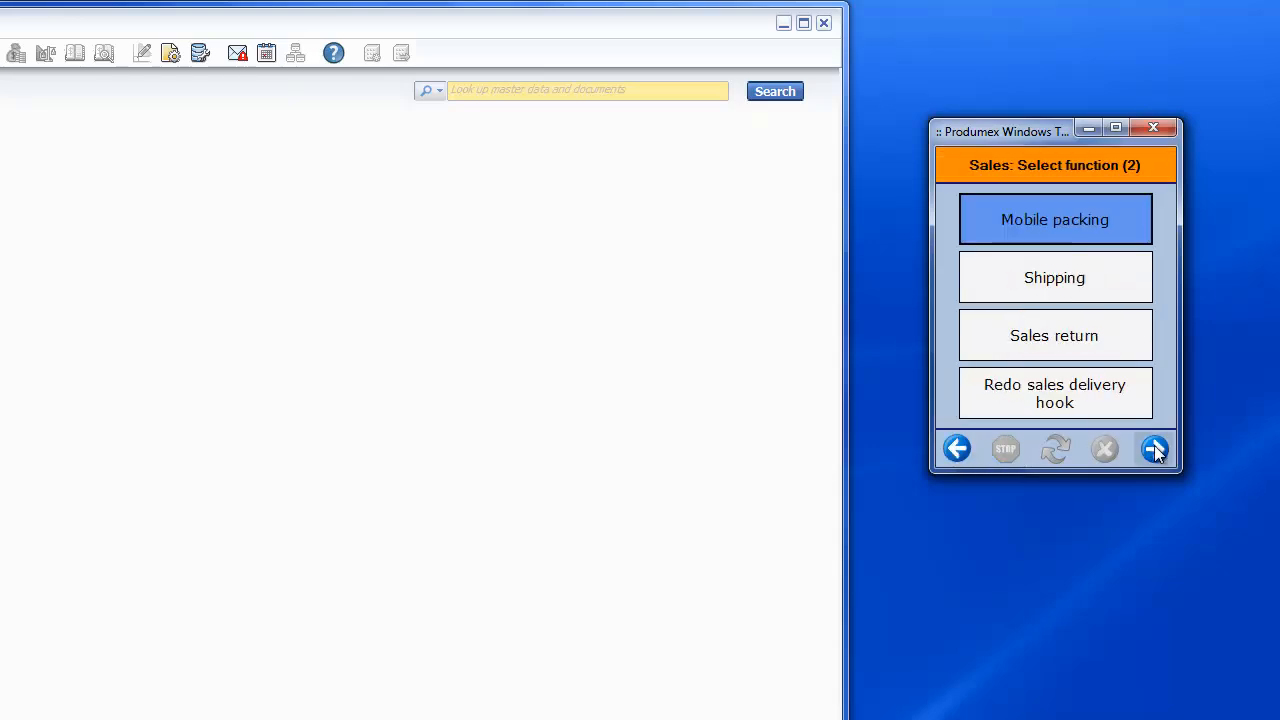
pyautogui.click(1156, 448)
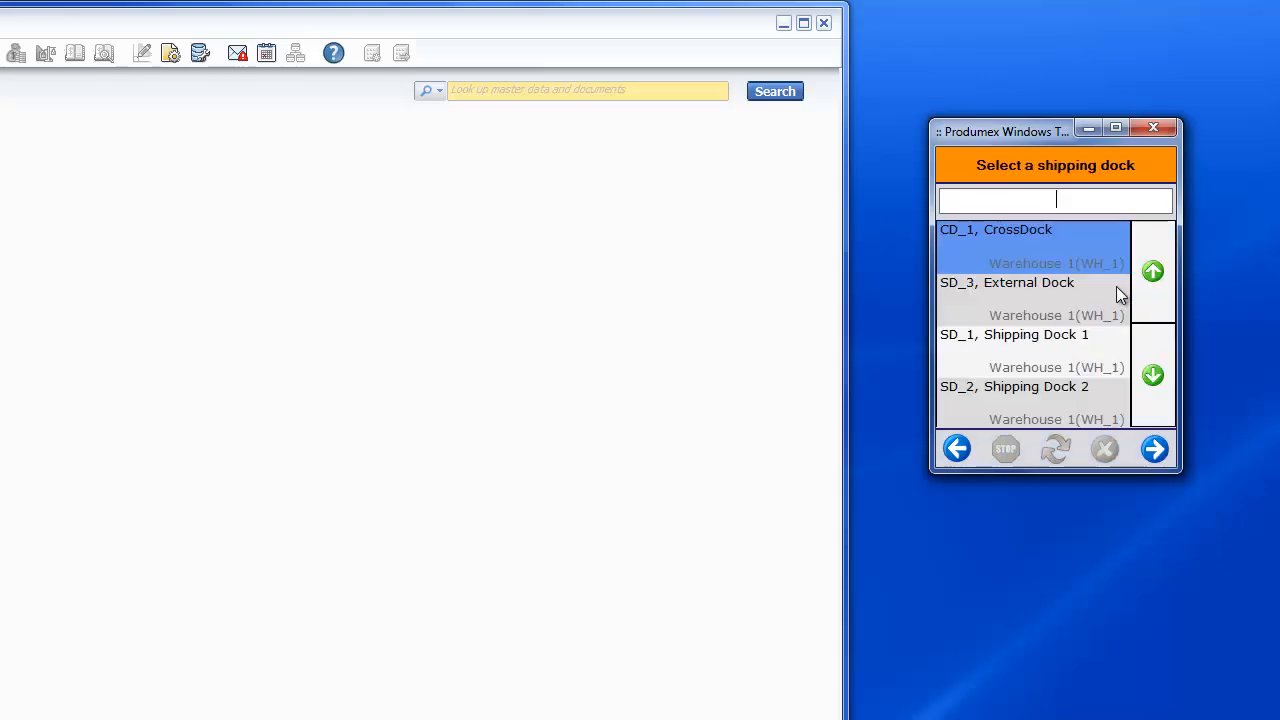
pyautogui.moveTo(1112, 320)
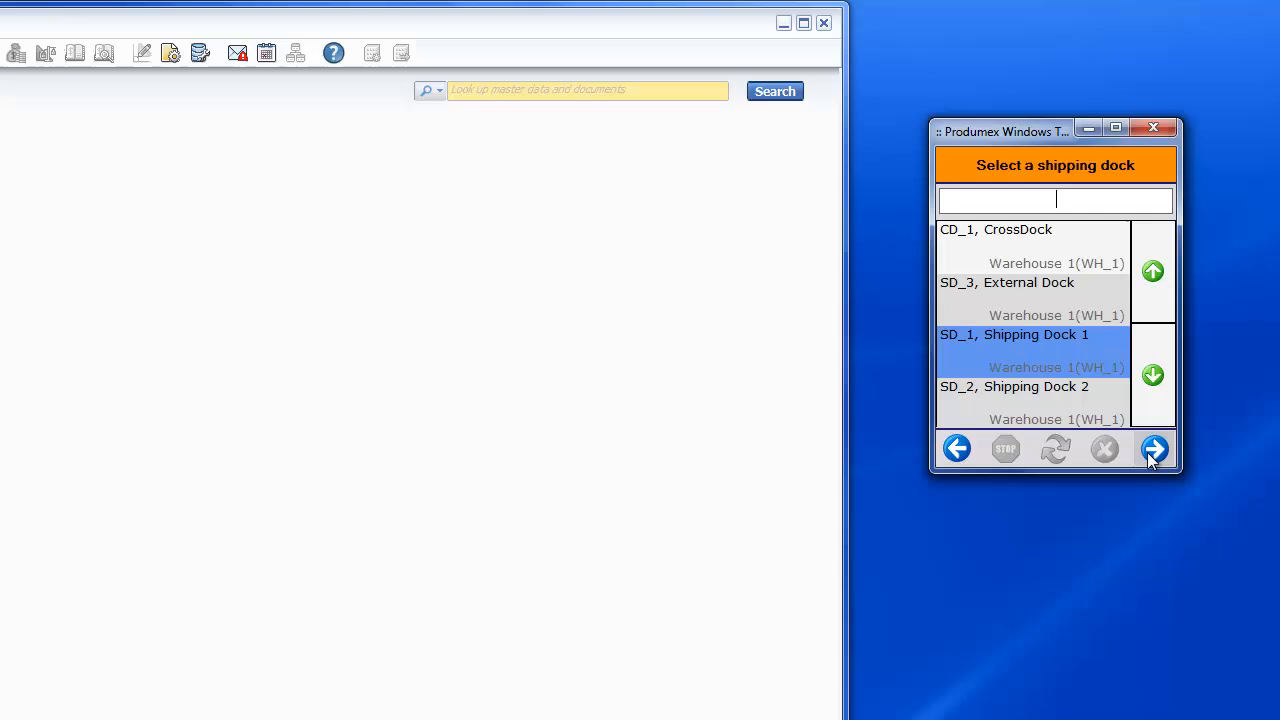
pyautogui.click(1152, 448)
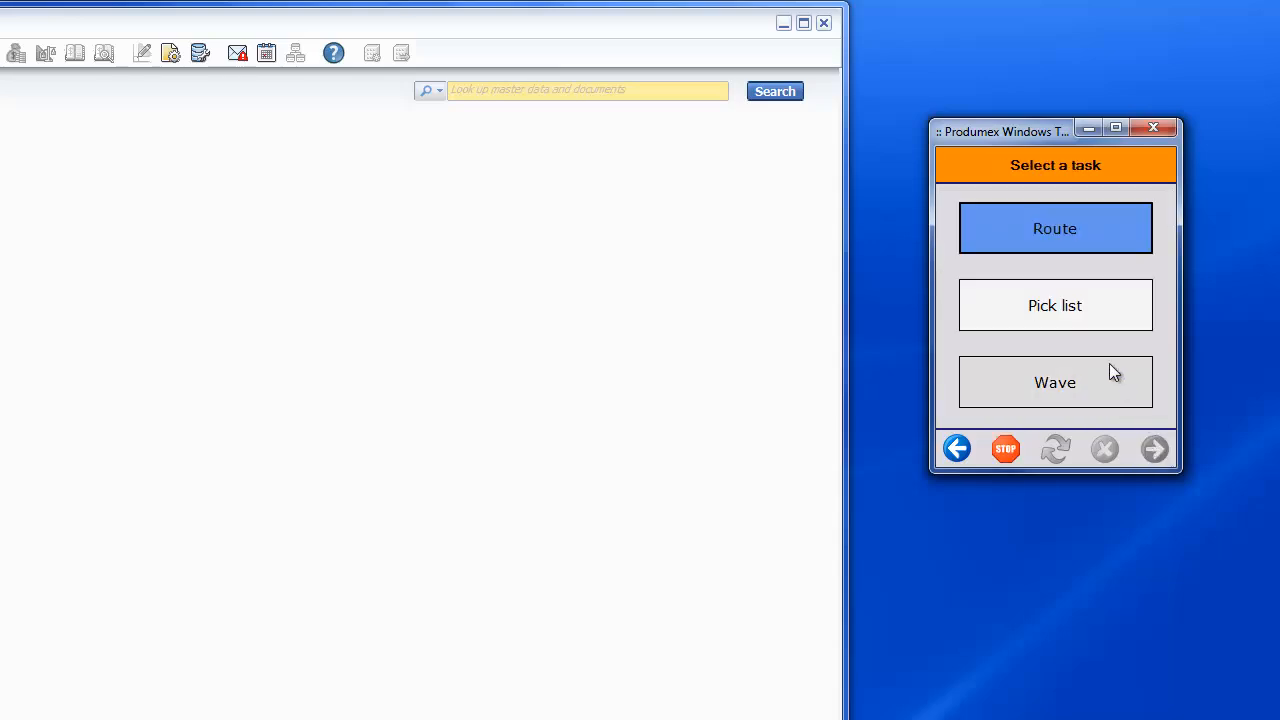
pyautogui.moveTo(1116, 324)
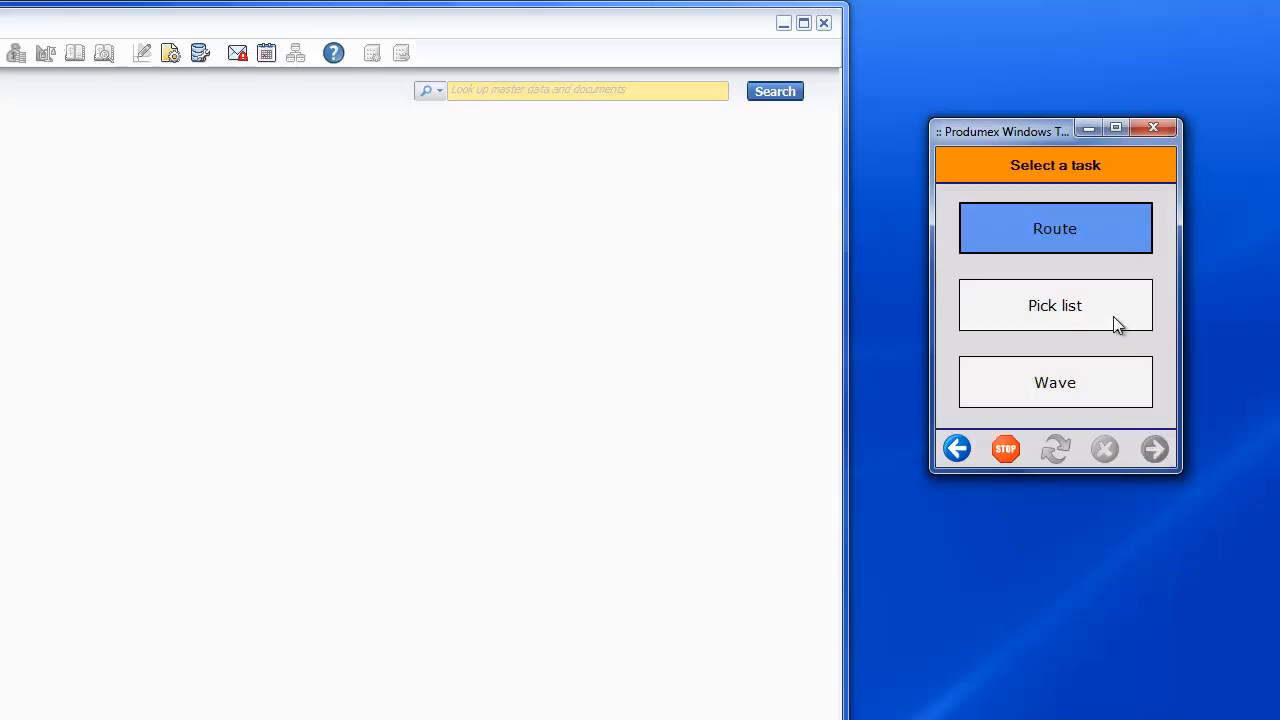
# Work from a pick list and choose pick list 233 for CustomerBuildingMaterials
pyautogui.click(1054, 304)
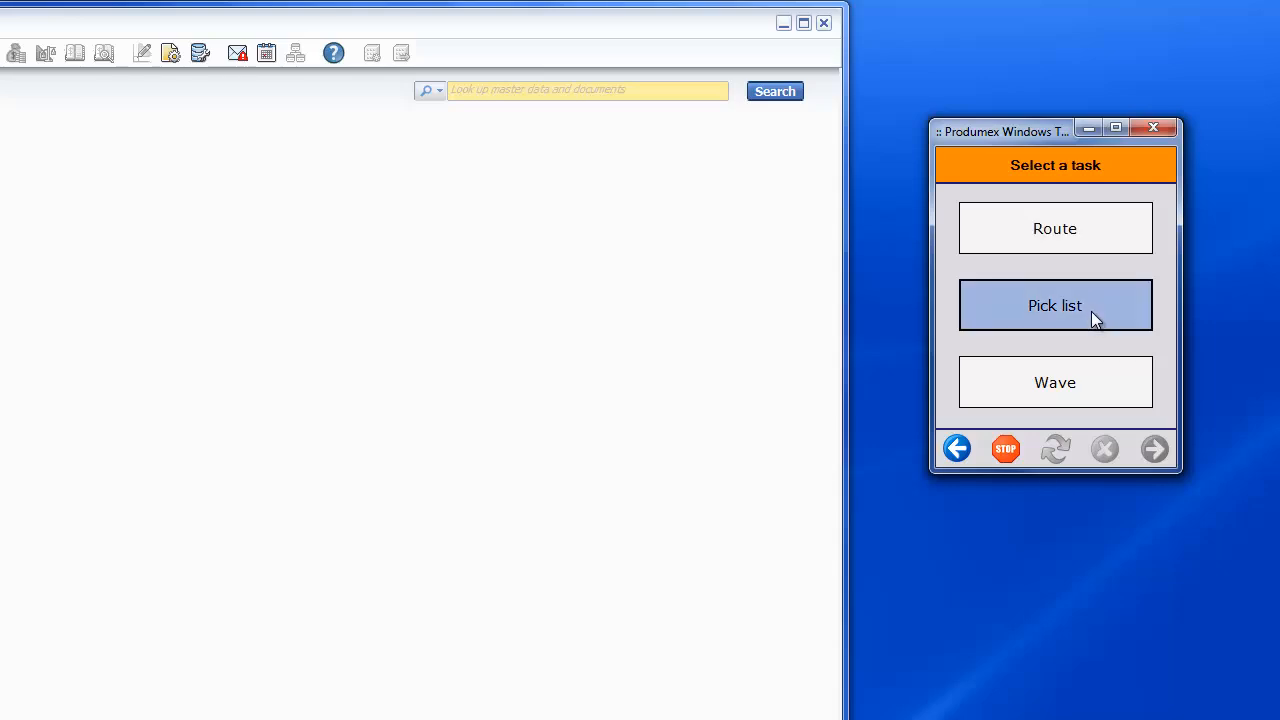
pyautogui.click(1056, 304)
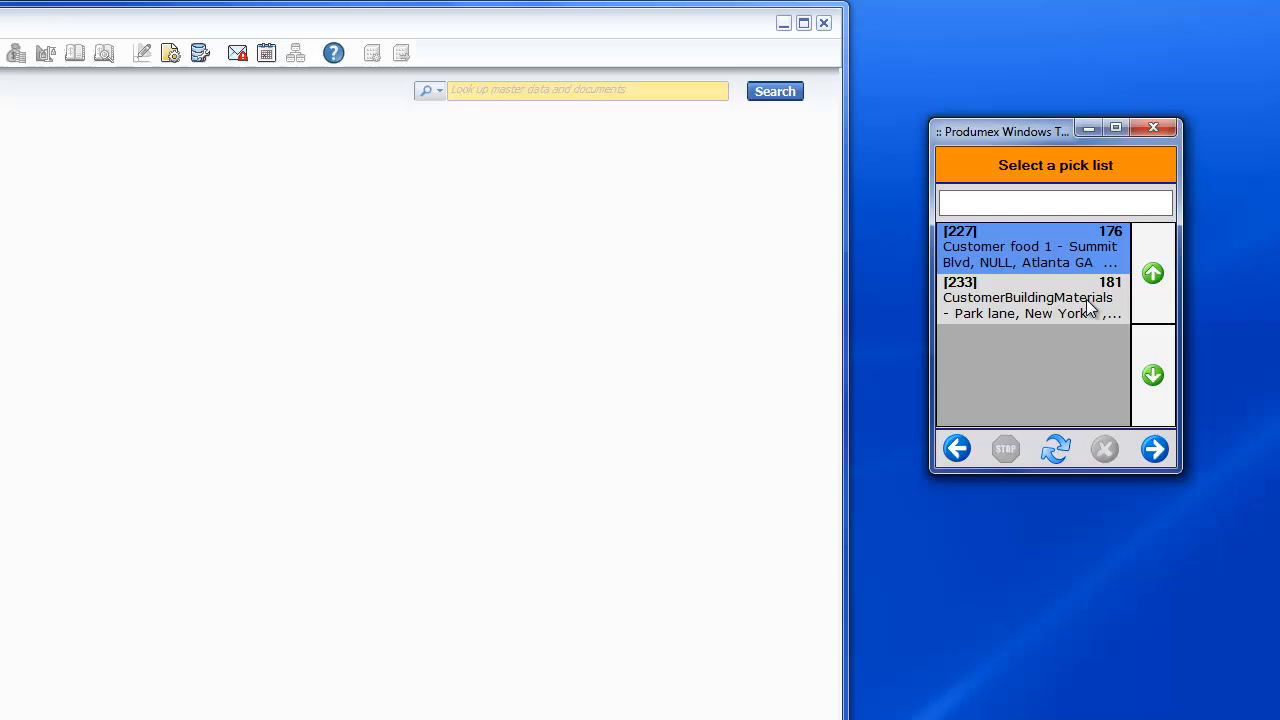
pyautogui.click(1032, 296)
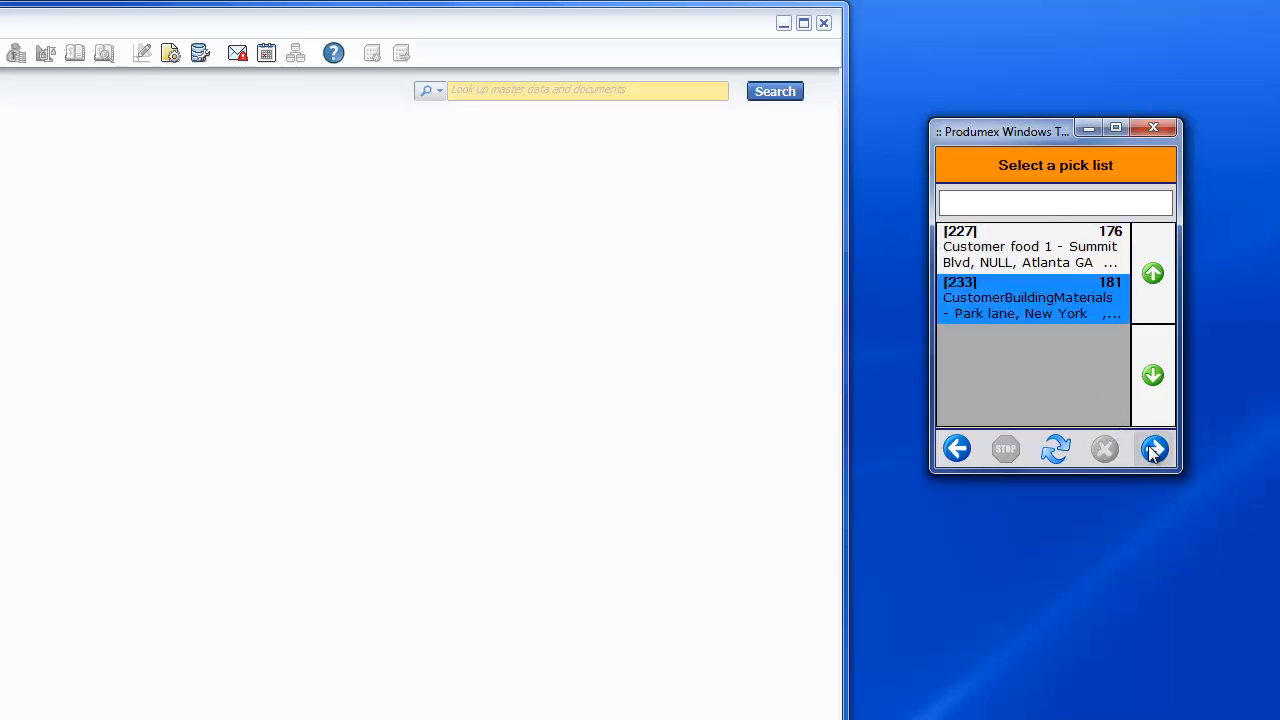
pyautogui.click(1154, 448)
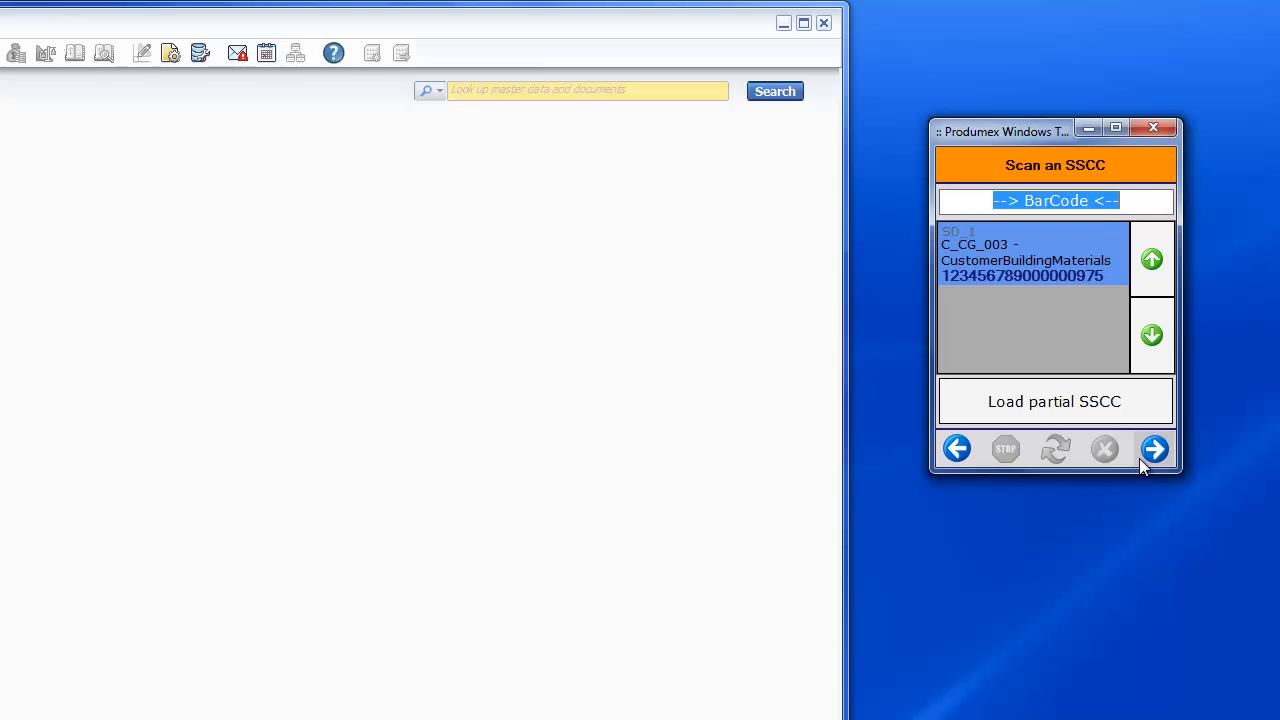
pyautogui.write('001')
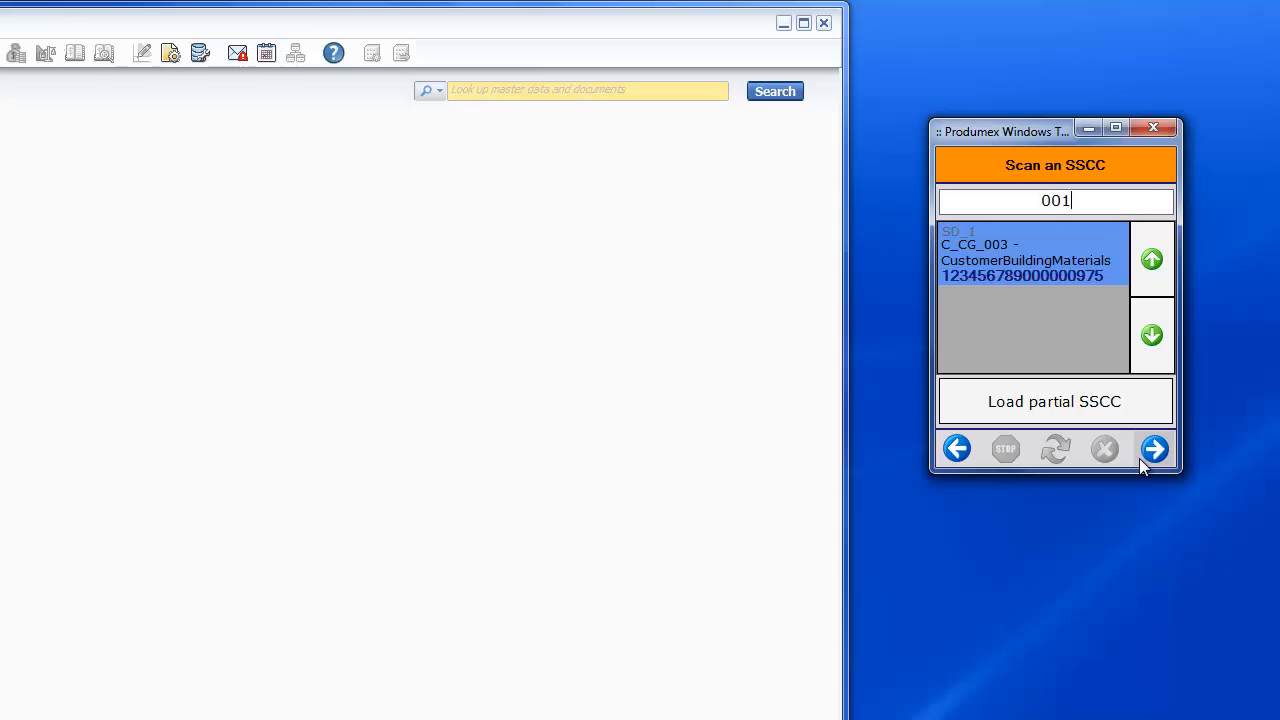
pyautogui.write('00123456789000000')
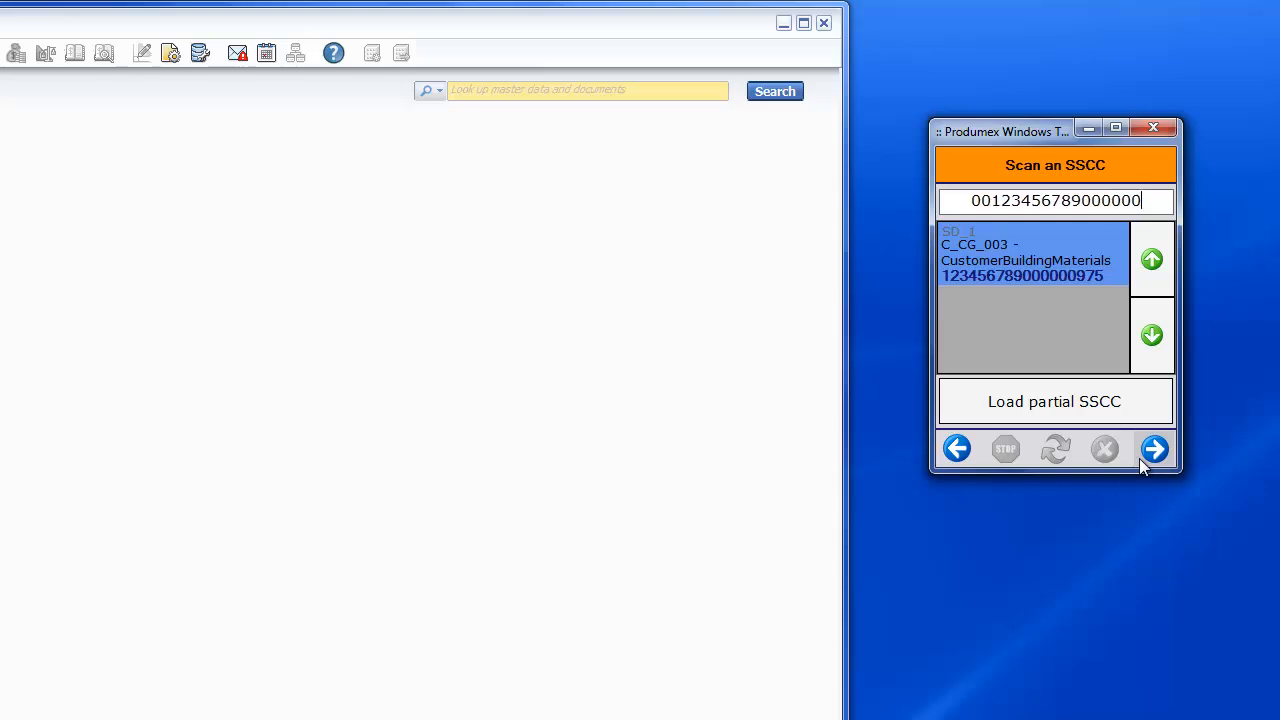
pyautogui.click(1154, 448)
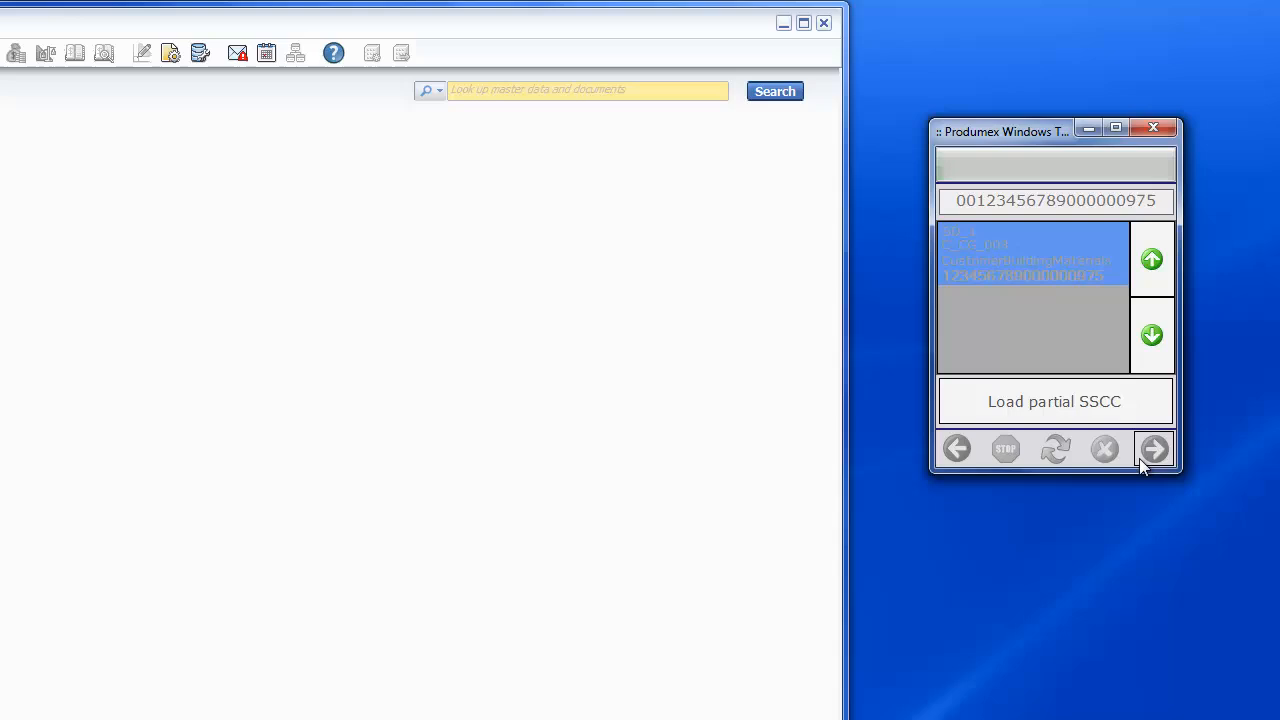
pyautogui.click(1154, 448)
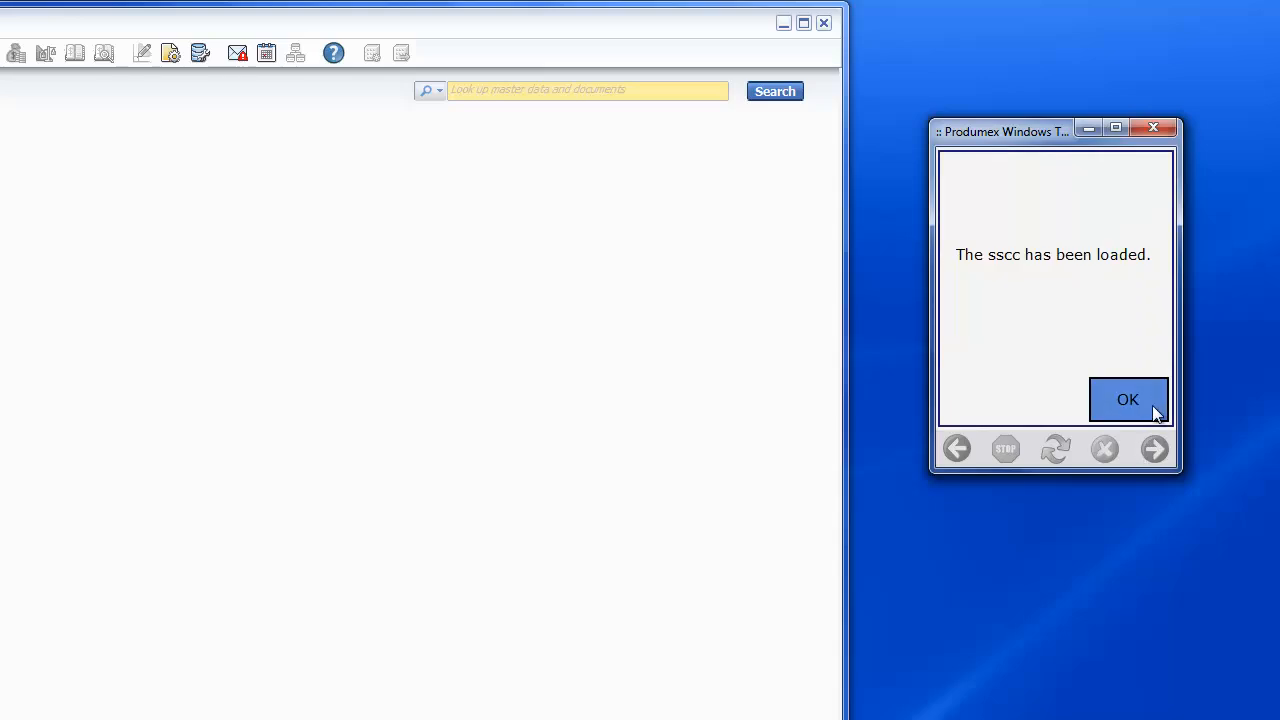
pyautogui.click(1128, 400)
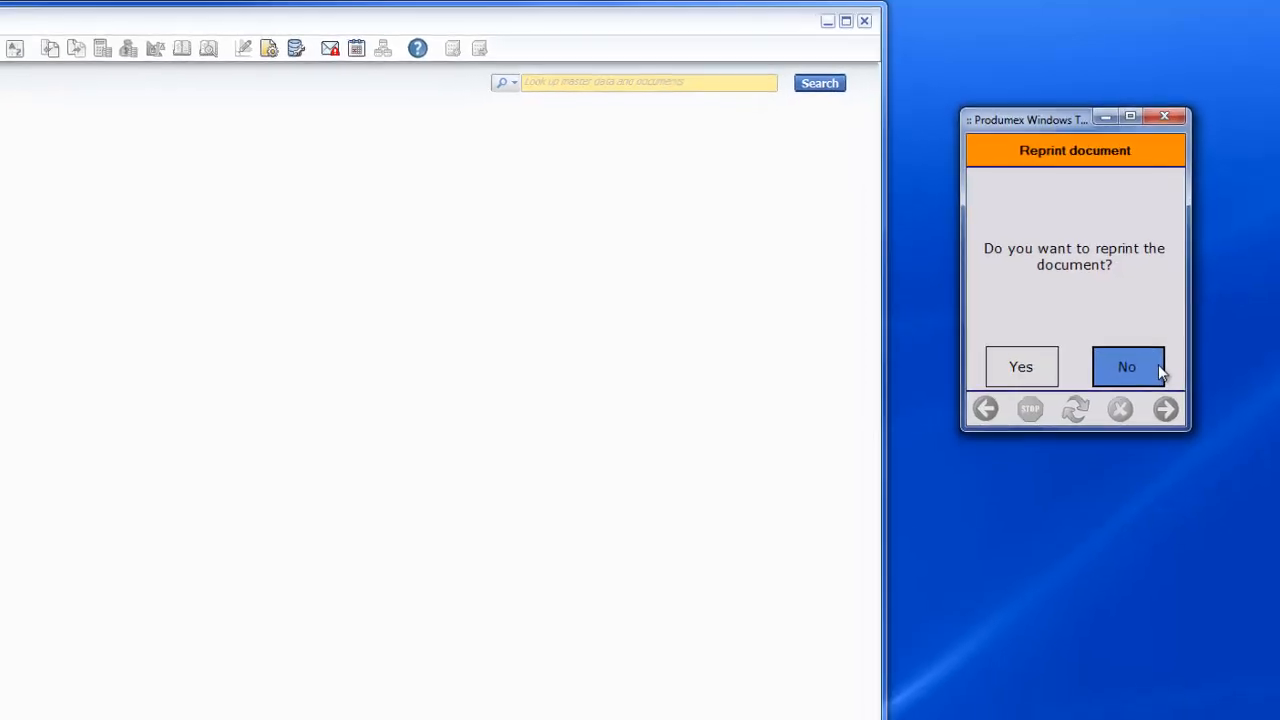
pyautogui.click(1128, 366)
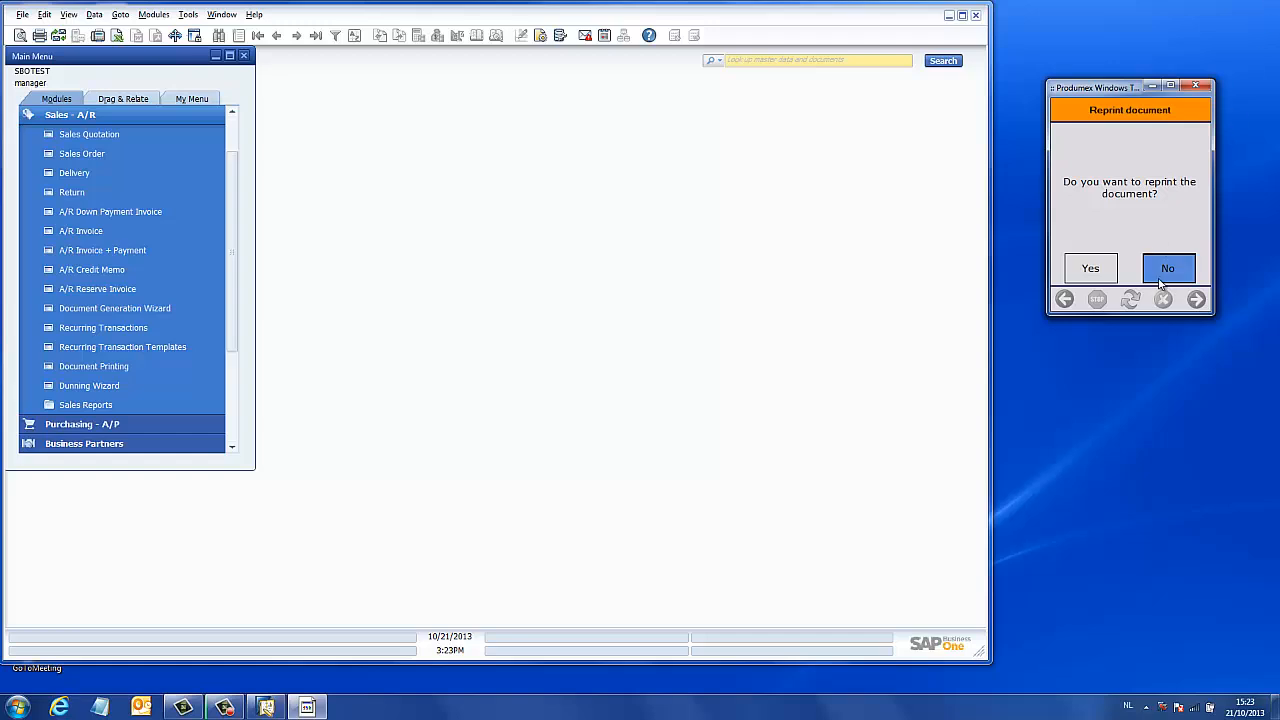
# Decline the reprint, then browse delivery 131 with 400 Ecowood Natural Oak and close it
pyautogui.click(1168, 268)
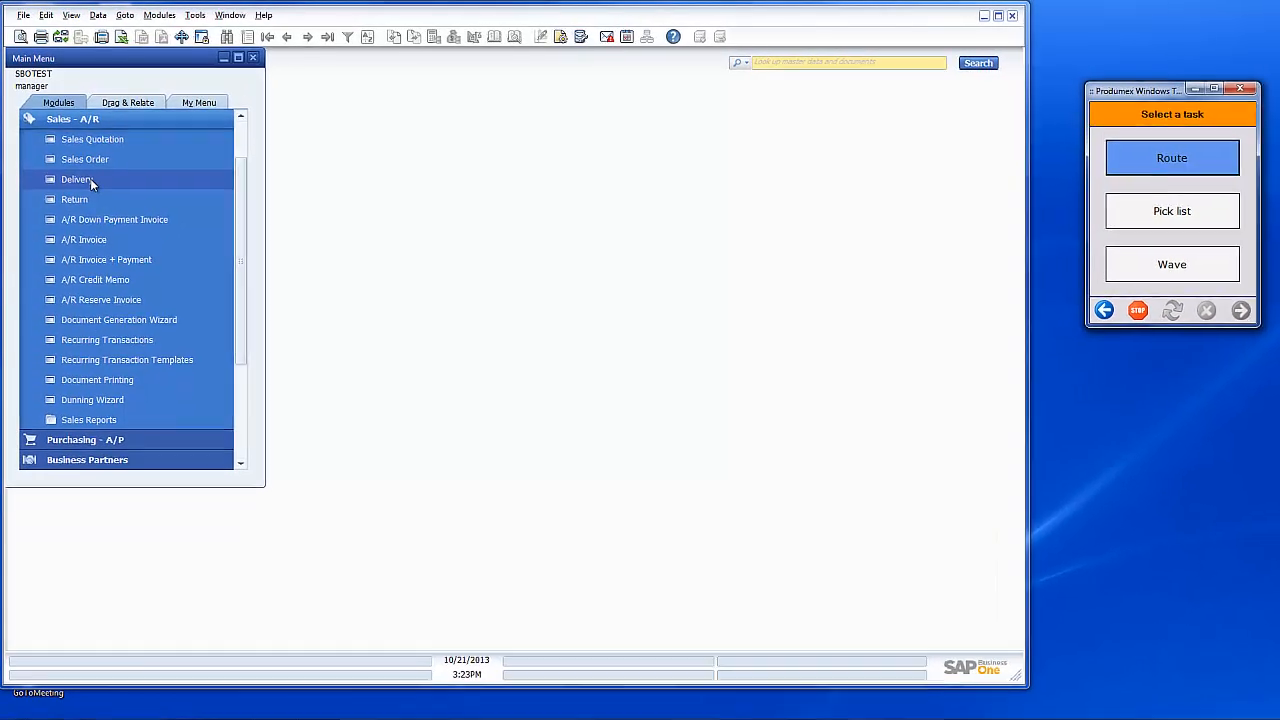
pyautogui.doubleClick(78, 180)
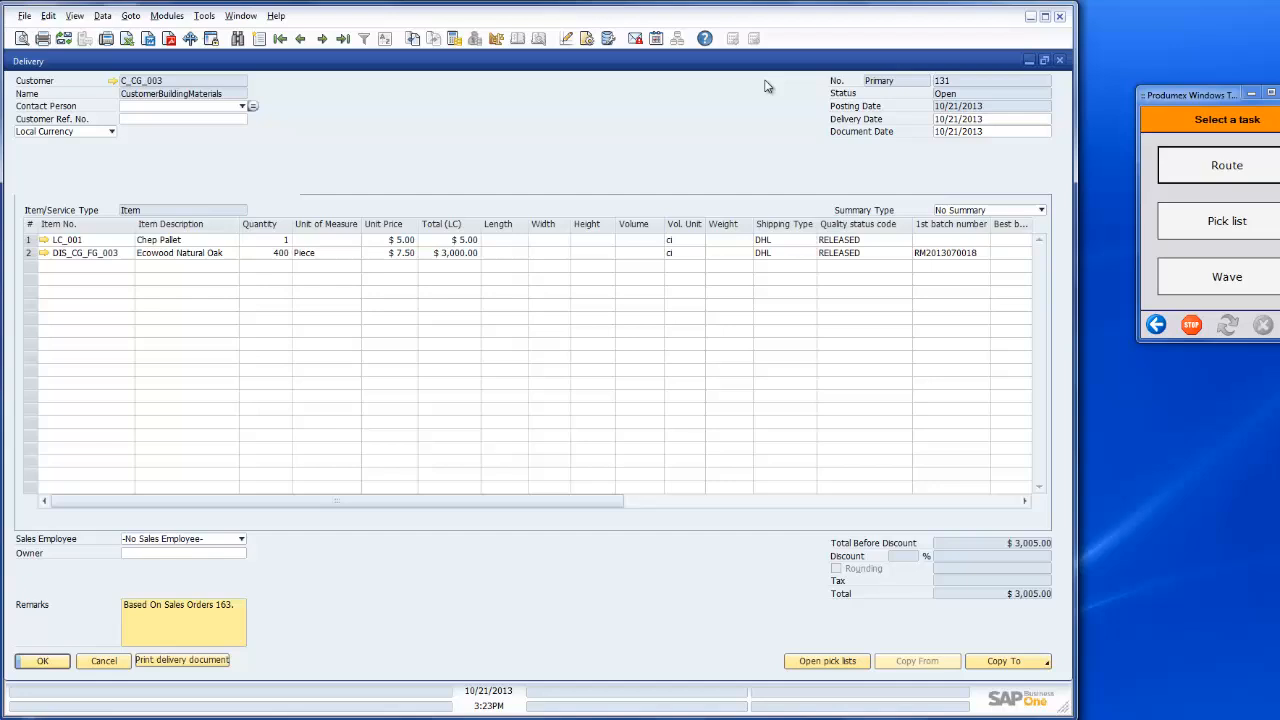
pyautogui.click(30, 252)
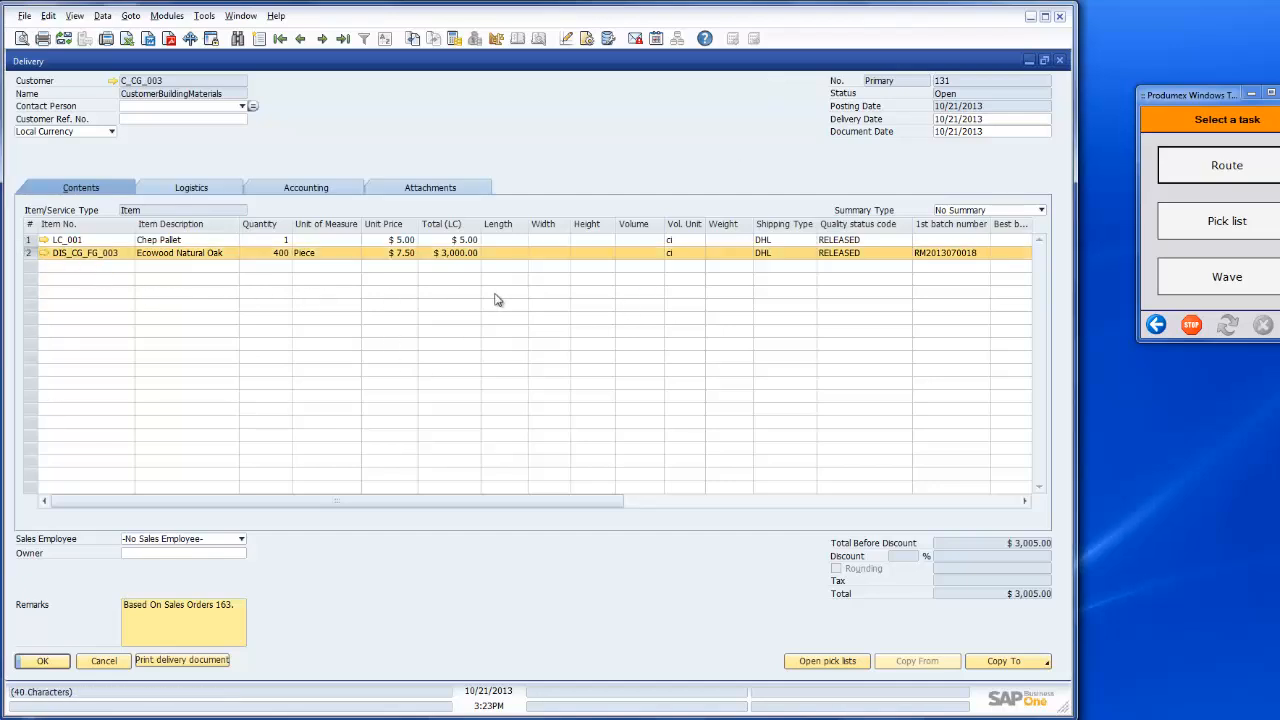
pyautogui.click(944, 252)
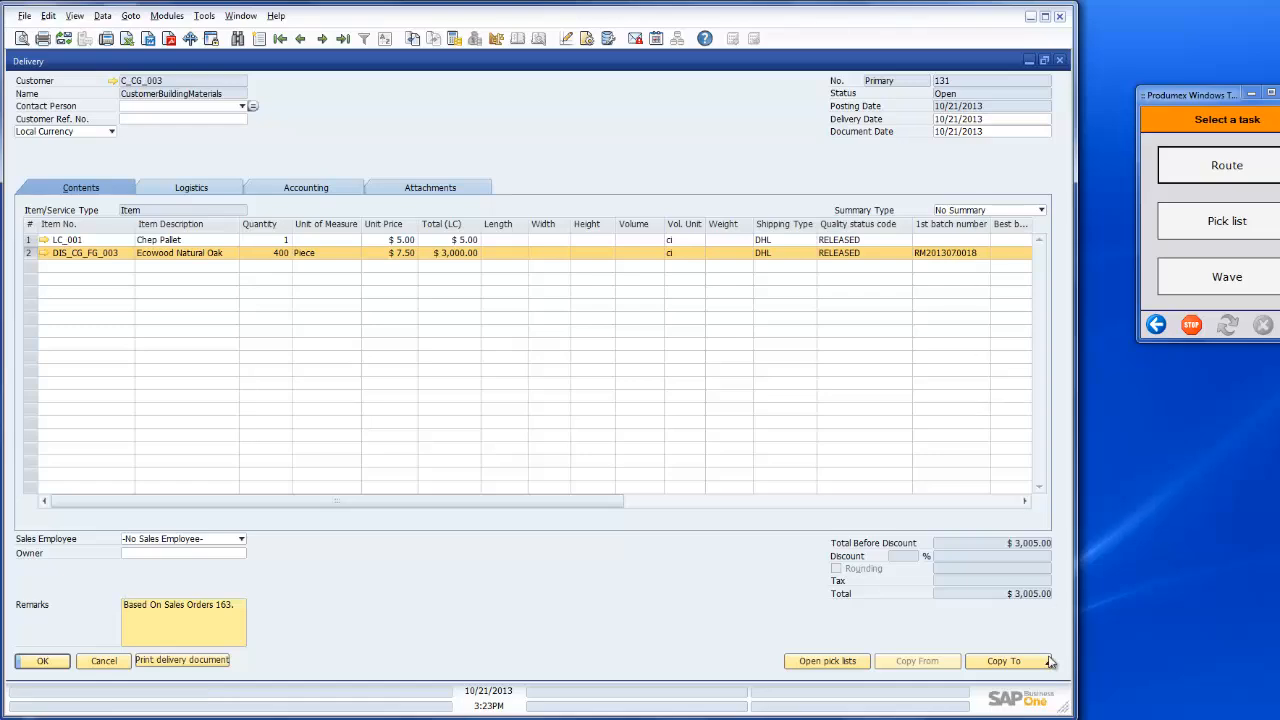
pyautogui.click(1004, 646)
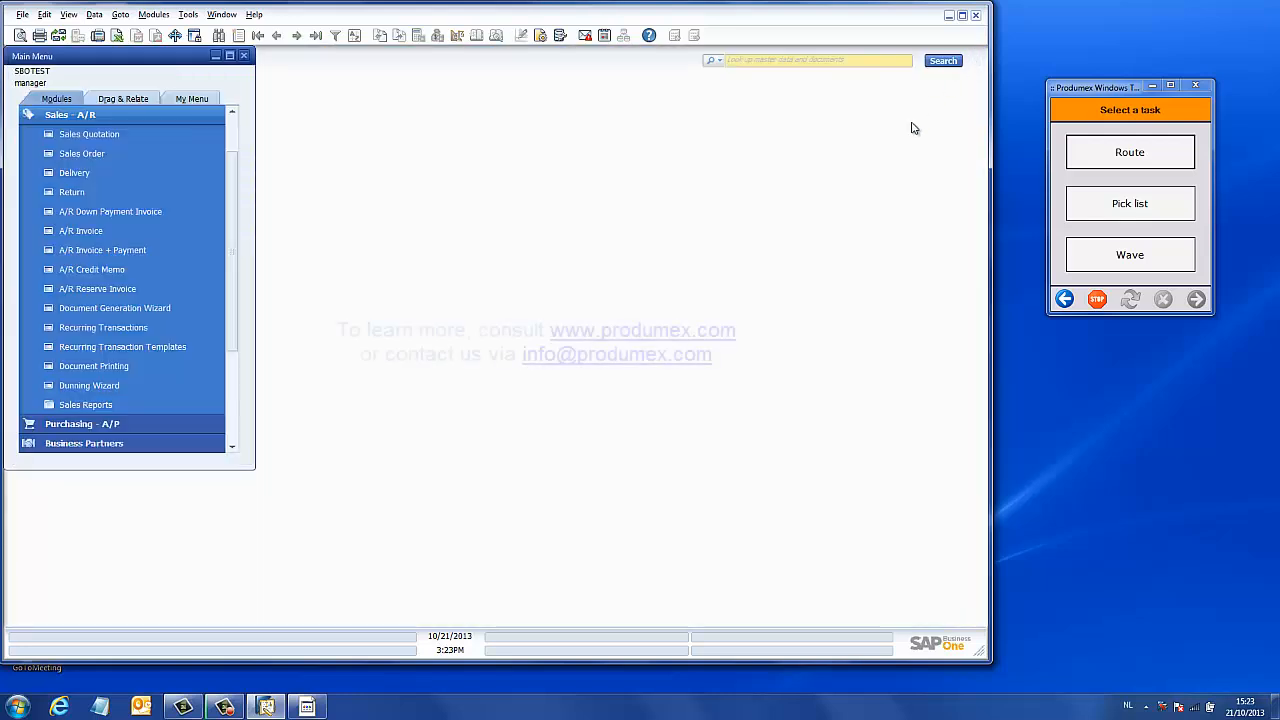
# Collapse Sales - A/R so the main menu shows only the module list
pyautogui.click(68, 114)
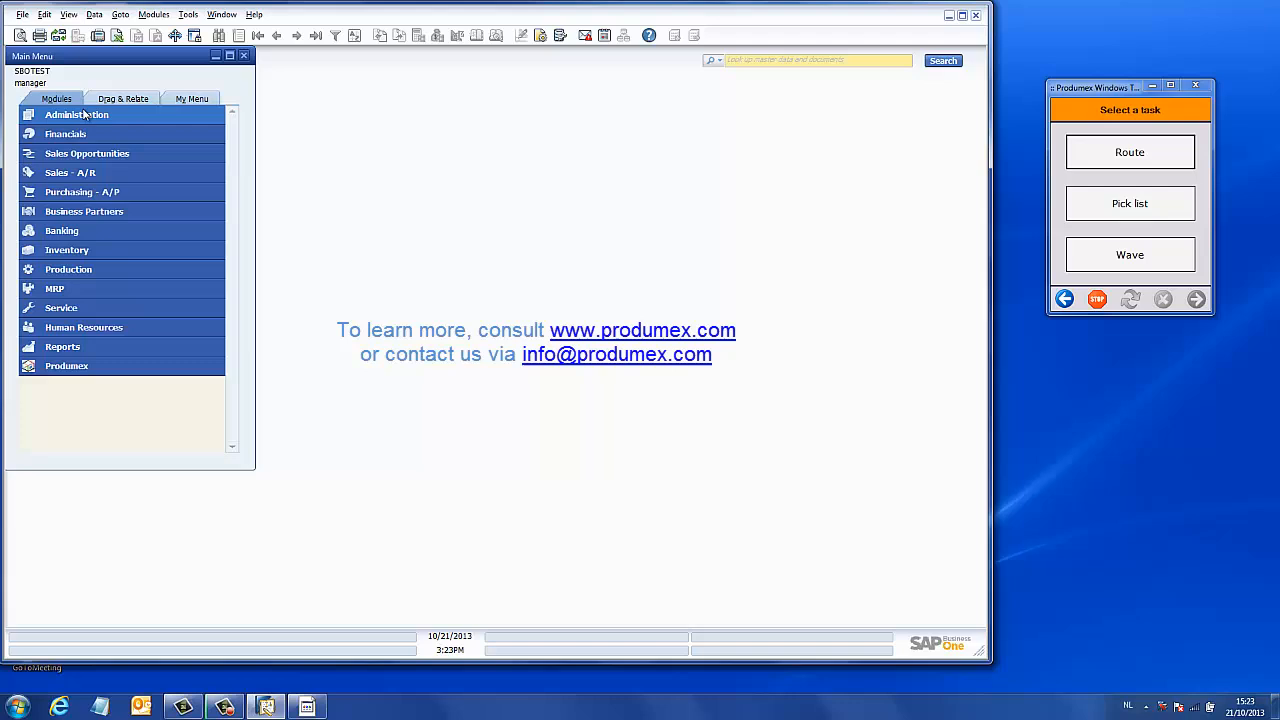
pyautogui.moveTo(82, 192)
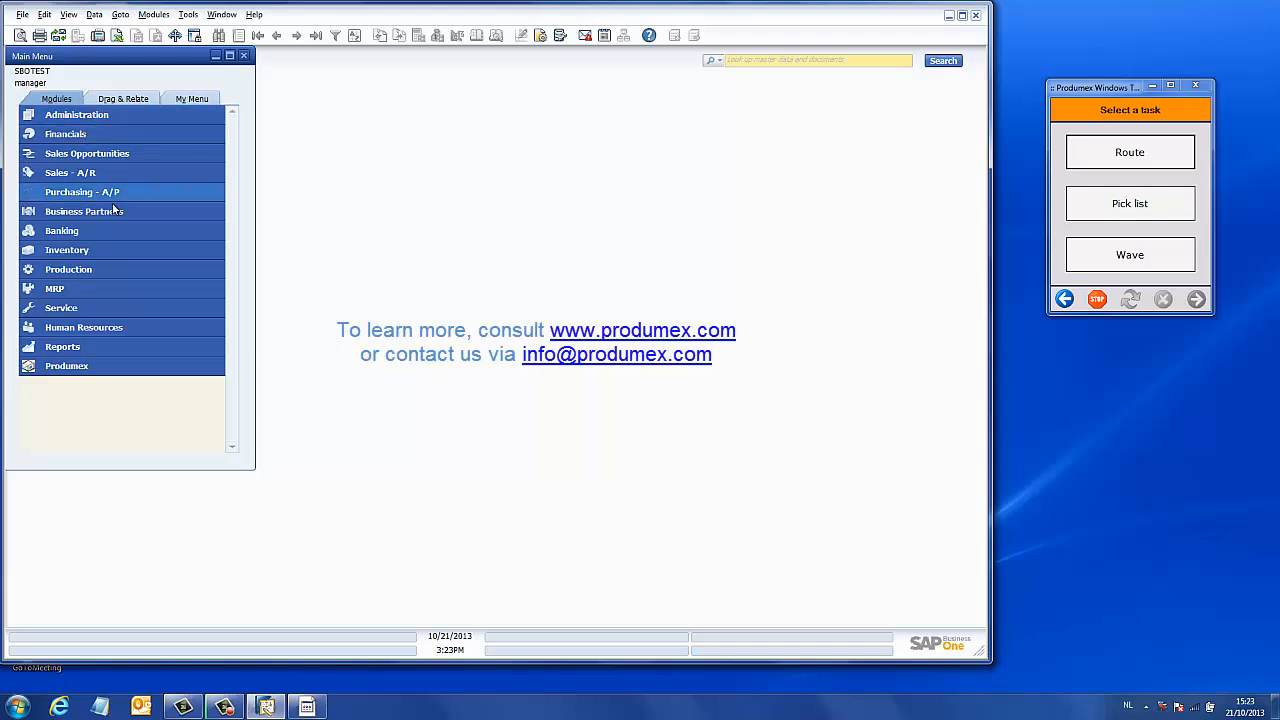
pyautogui.moveTo(84, 212)
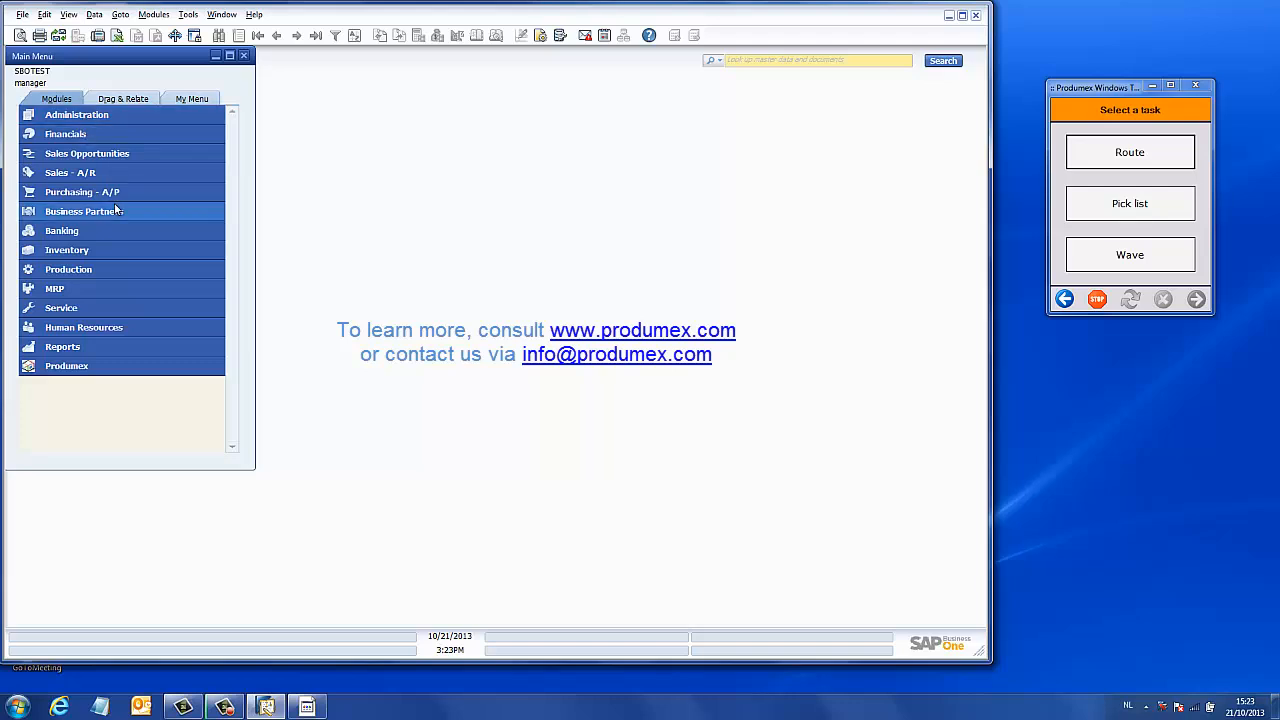